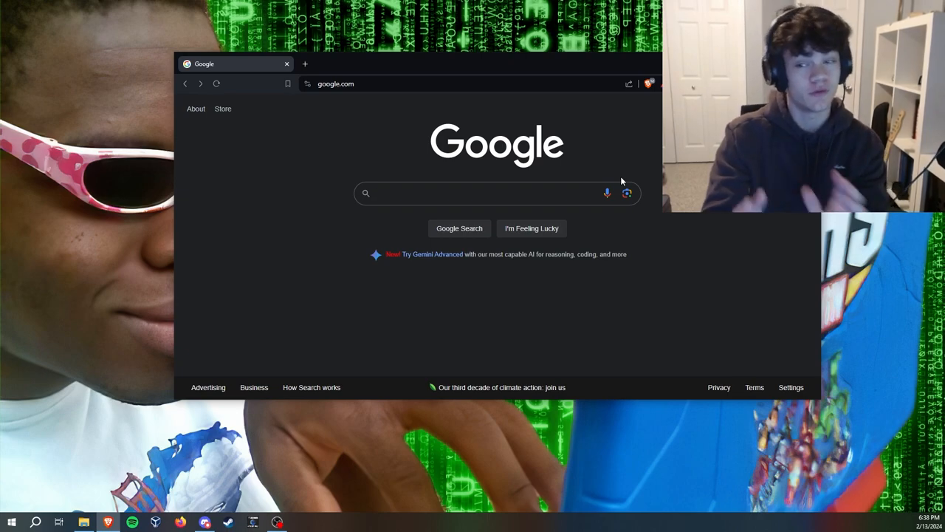
- Search Google for a VirtualBox download and go to the Oracle VM VirtualBox Downloads page
click(480, 192)
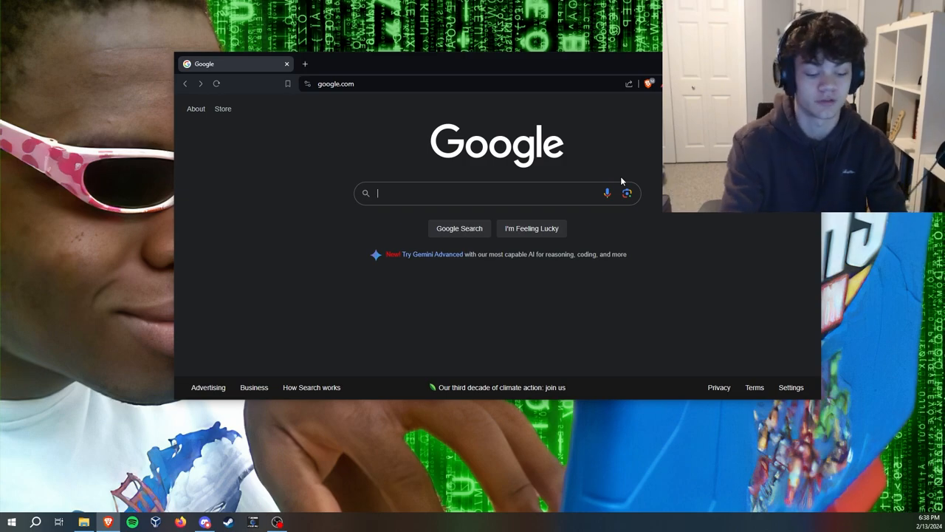
text(virl)
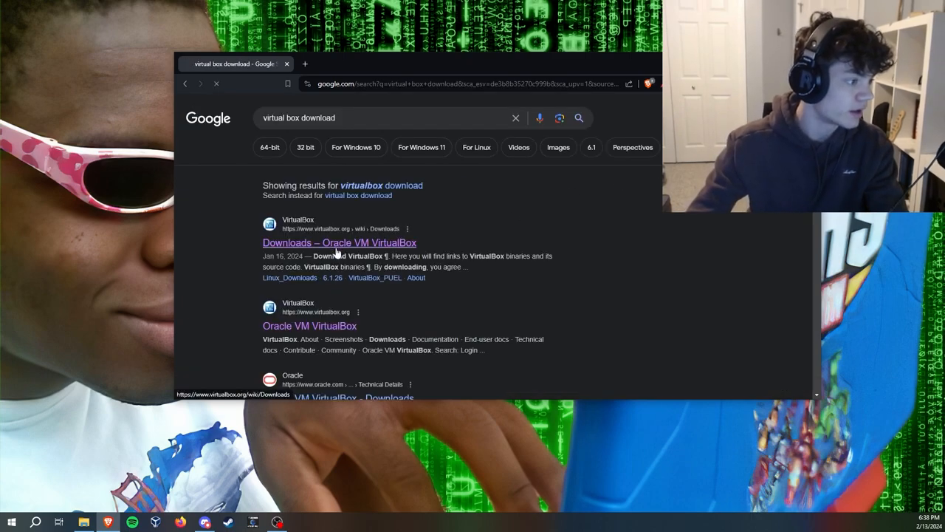
click(339, 242)
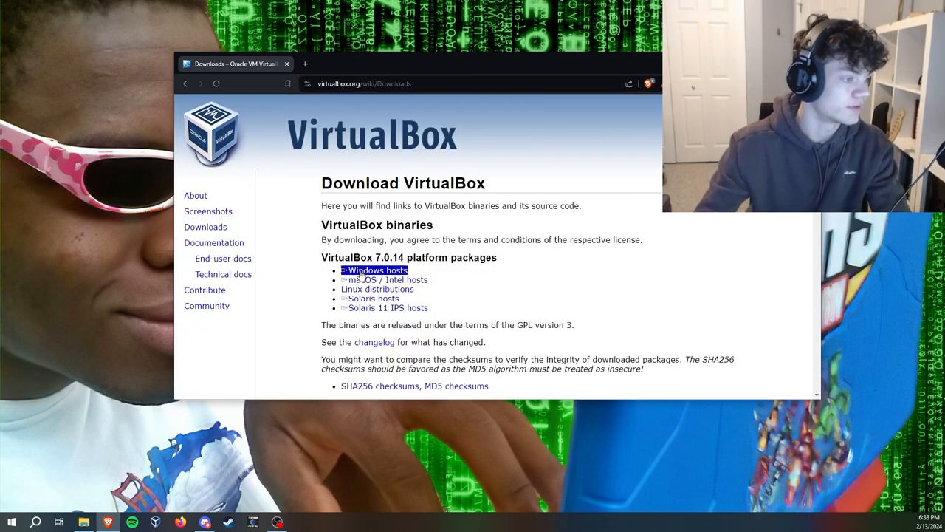
mouse_move(375, 268)
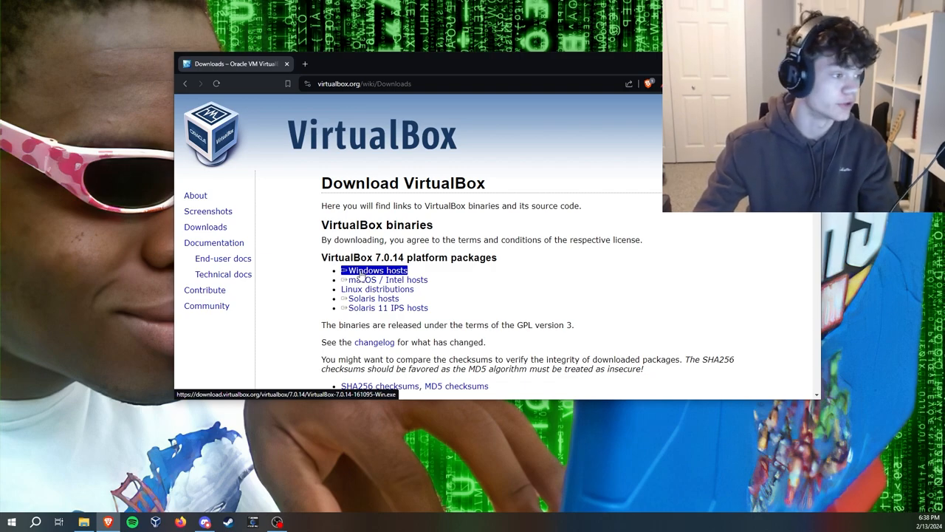
- Download the Windows hosts VirtualBox 7.0.14 installer to the DEMO INSTALL KALI folder and launch it
click(378, 269)
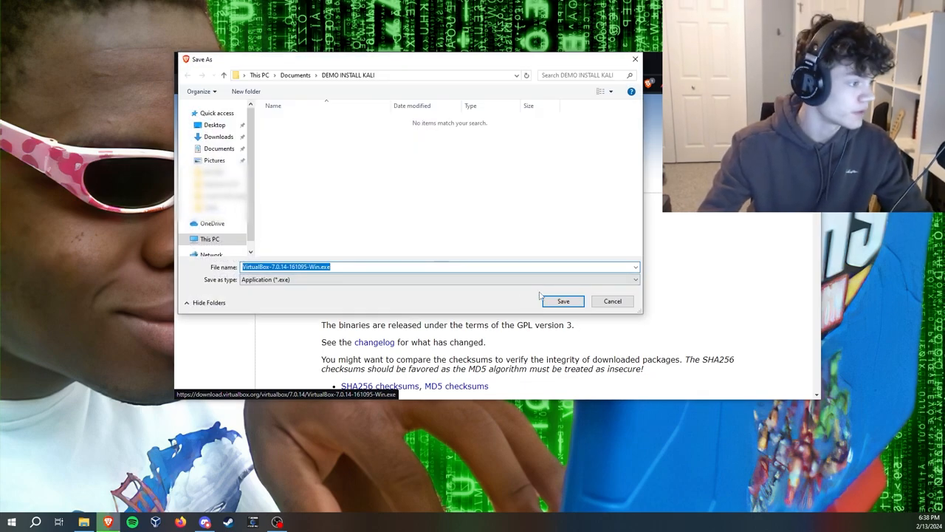
click(562, 302)
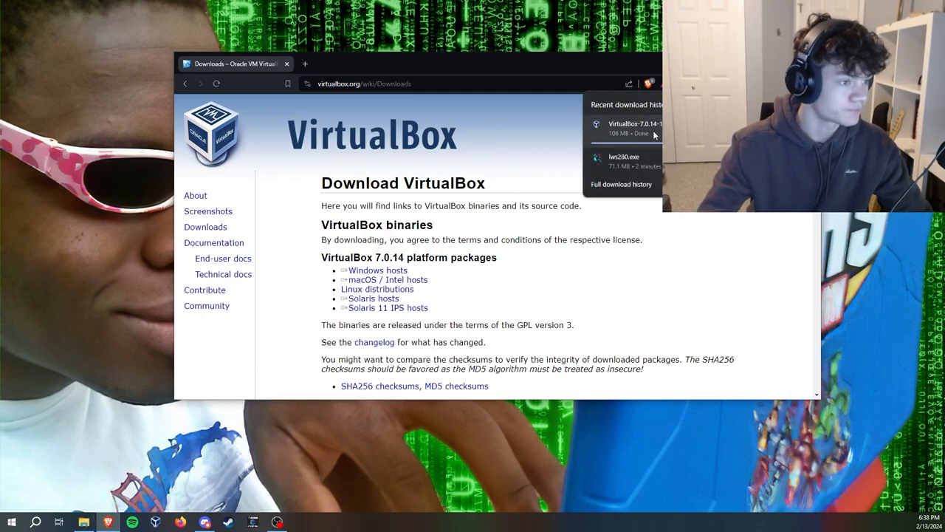
click(605, 185)
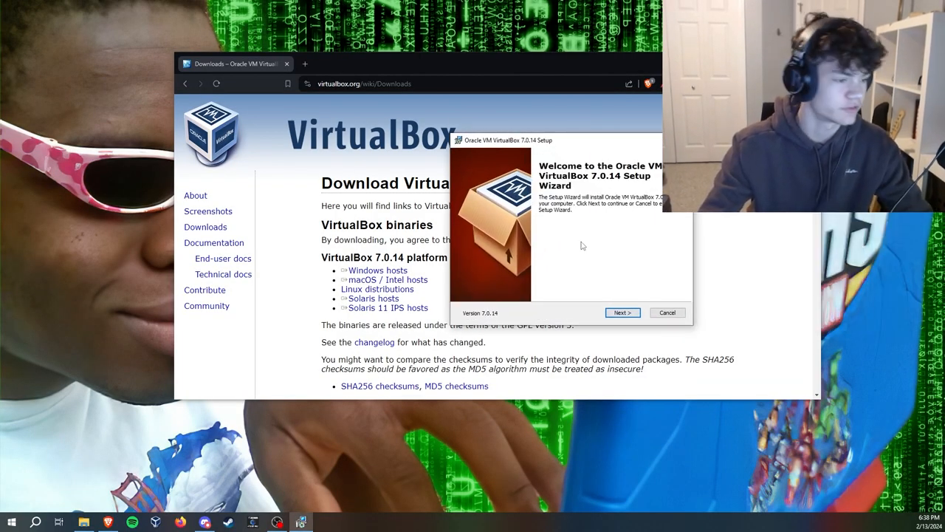
- Install VirtualBox 7.0.14 with default components, accepting the Network Interfaces warning, and launch it
click(623, 312)
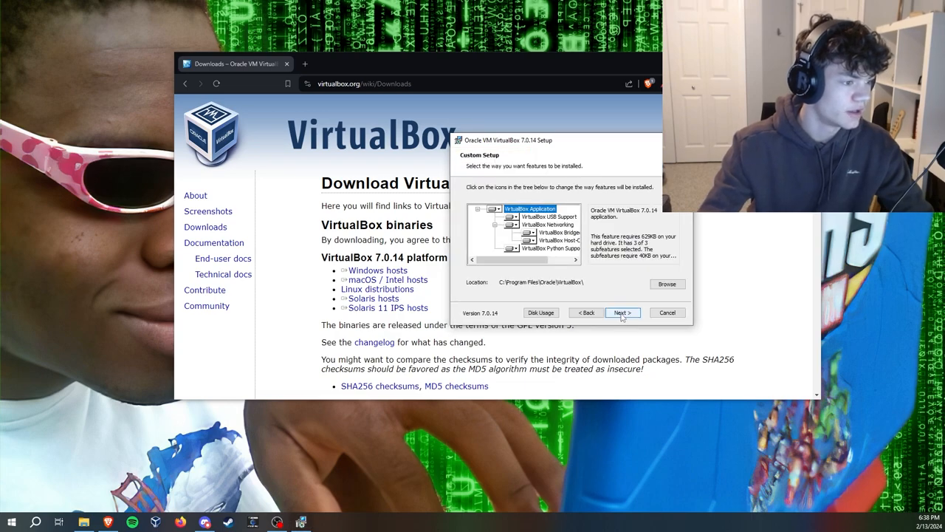
click(624, 312)
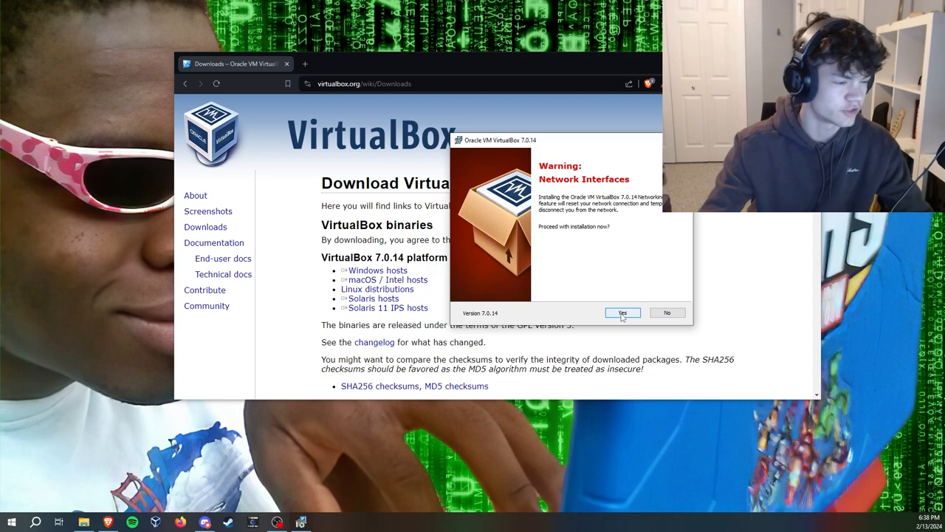
click(623, 313)
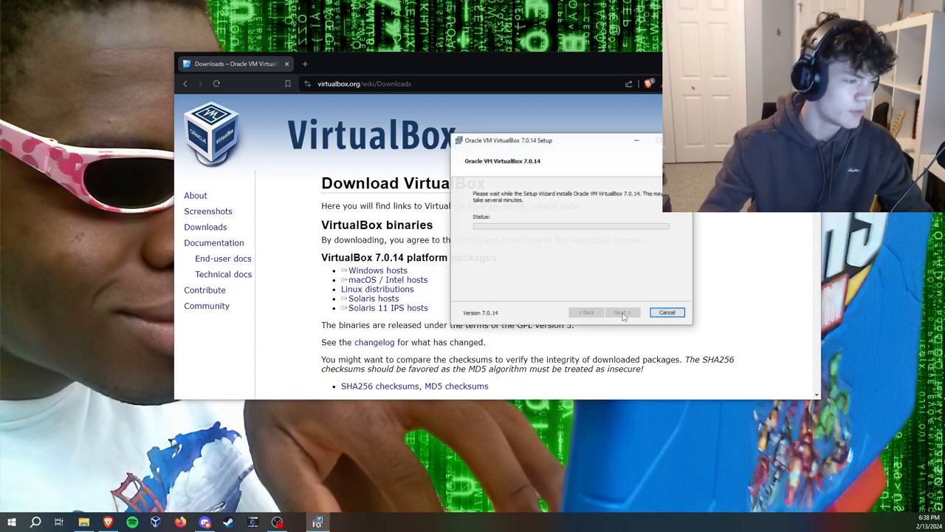
click(620, 312)
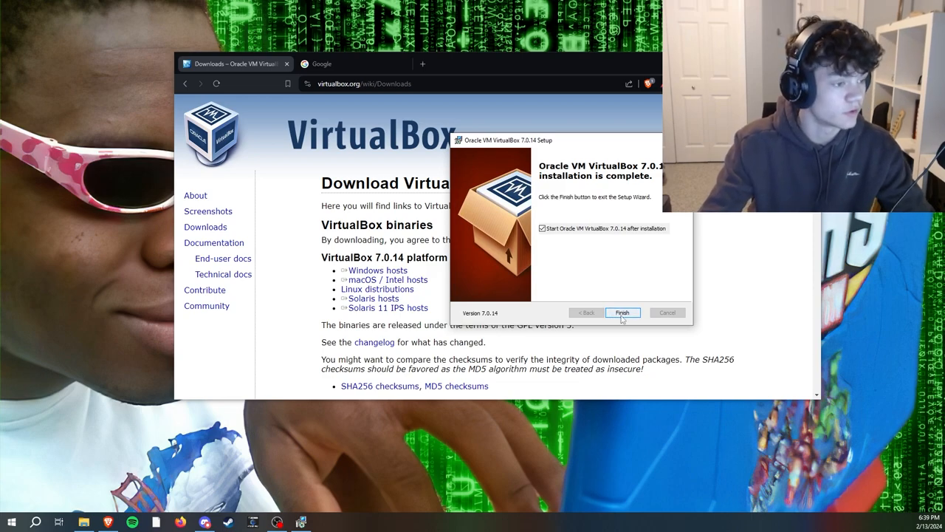
click(624, 312)
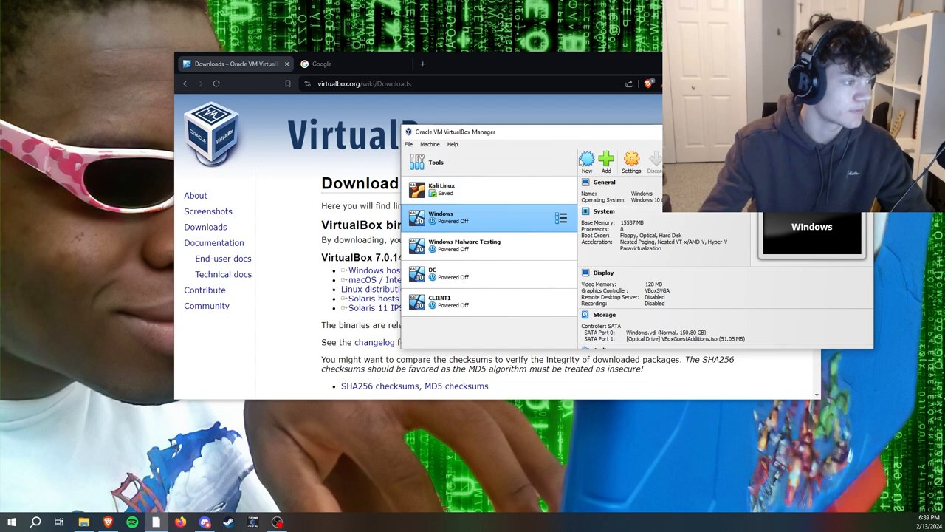
- Search Google for 'kali download' in the second tab
click(340, 63)
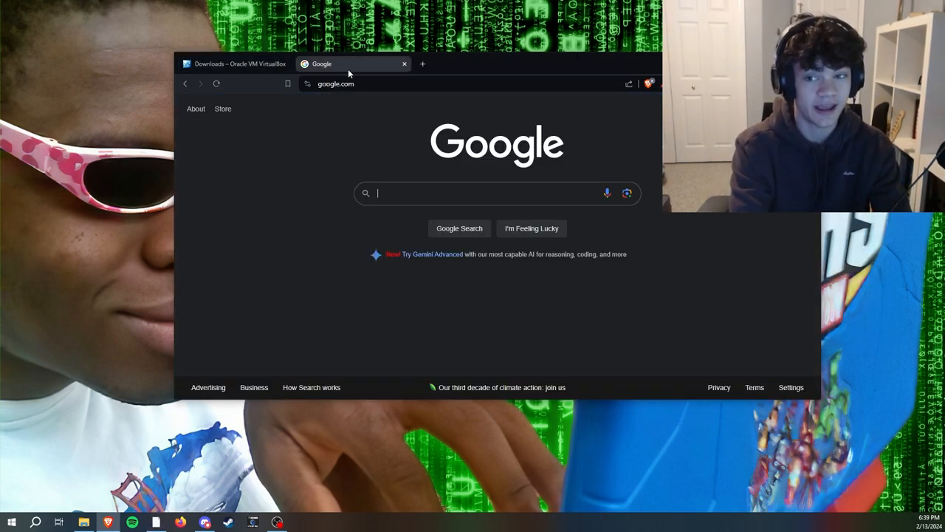
text(kali)
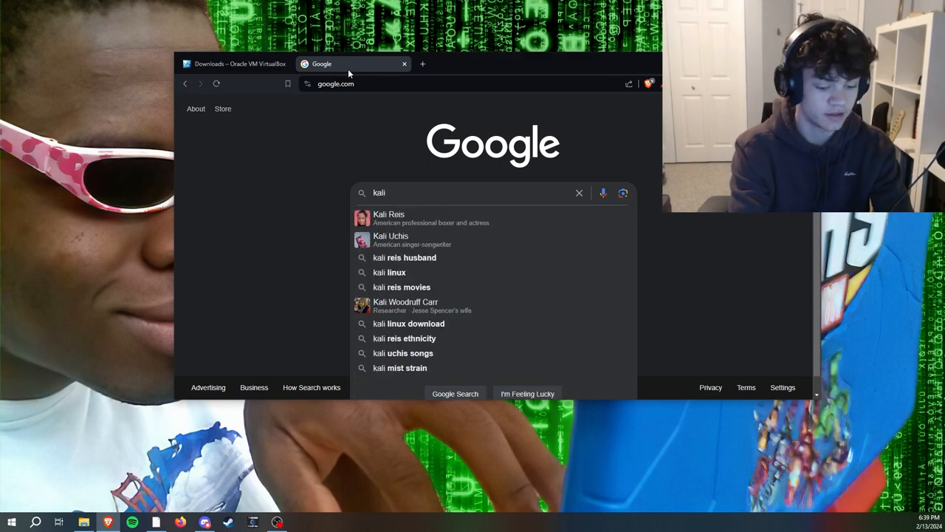
text(download)
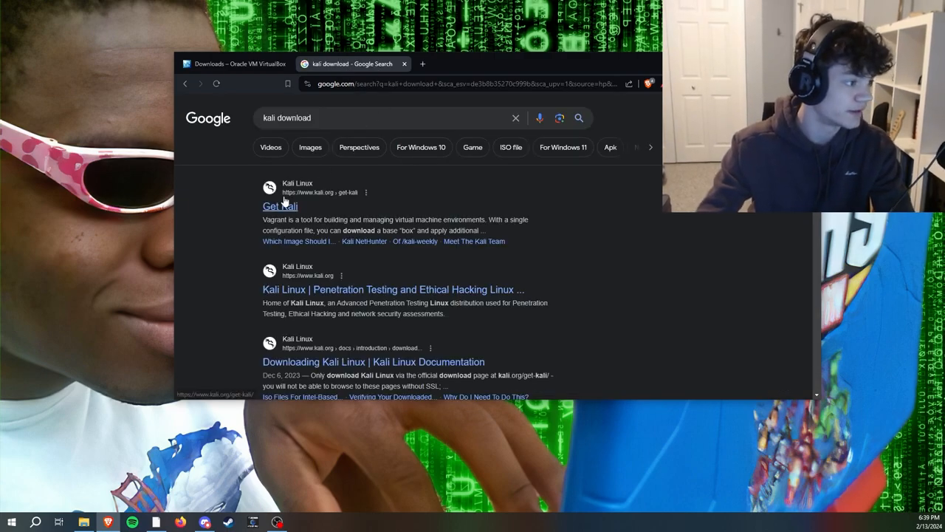
- Download the Kali Linux 2023.4 64-bit installer ISO from Get Kali into the demo folder
click(280, 207)
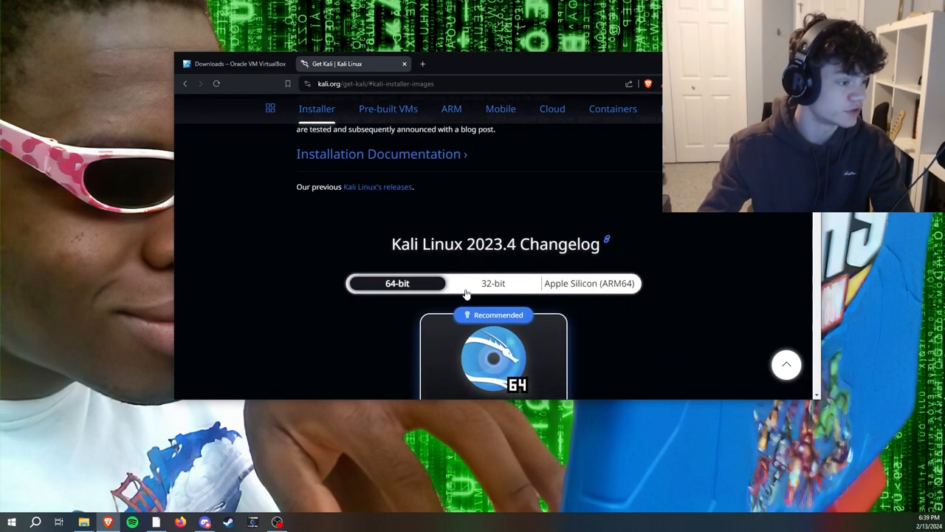
scroll(down, 3)
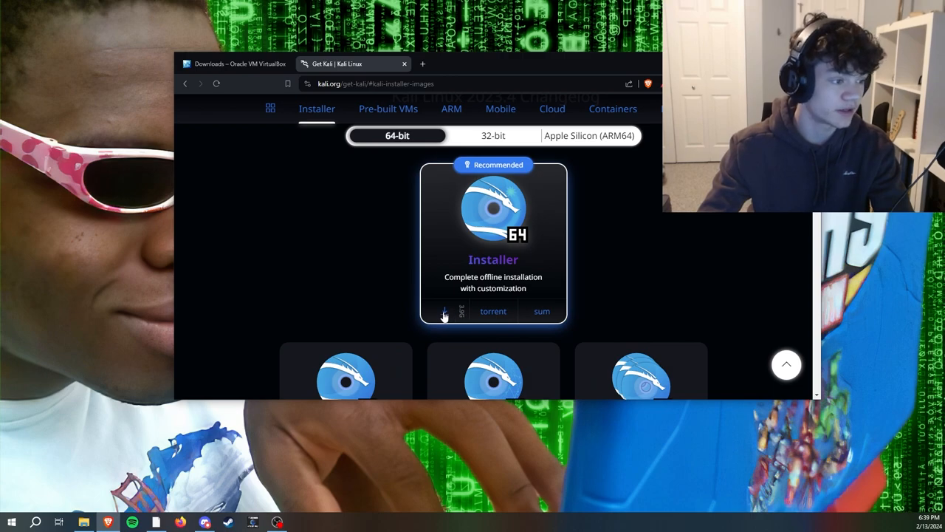
click(443, 310)
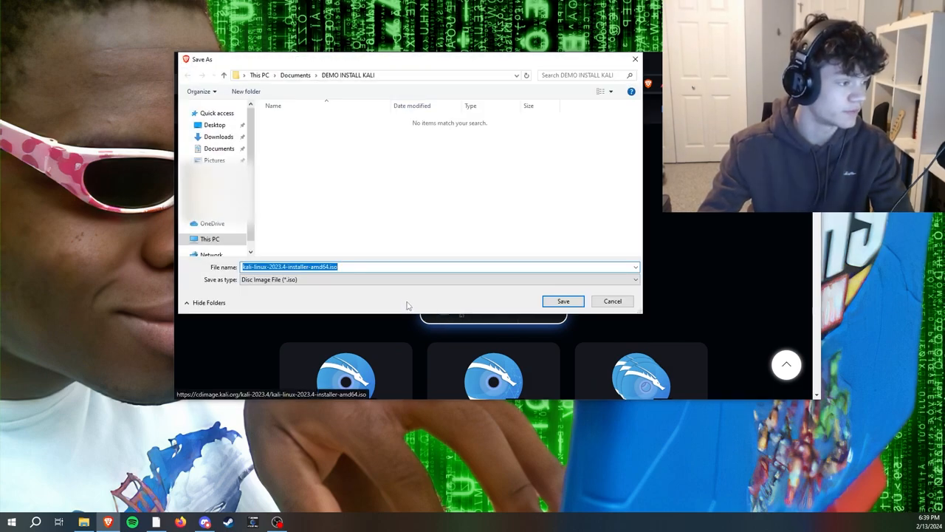
click(563, 301)
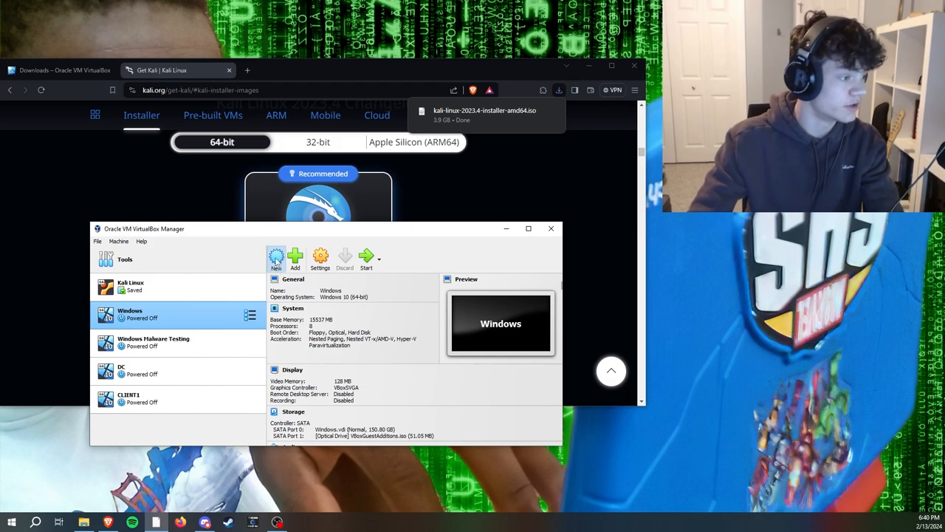
- Create a new machine named 'Kali Linux VM Demo' with the kali-linux-2023.4 ISO attached
click(276, 257)
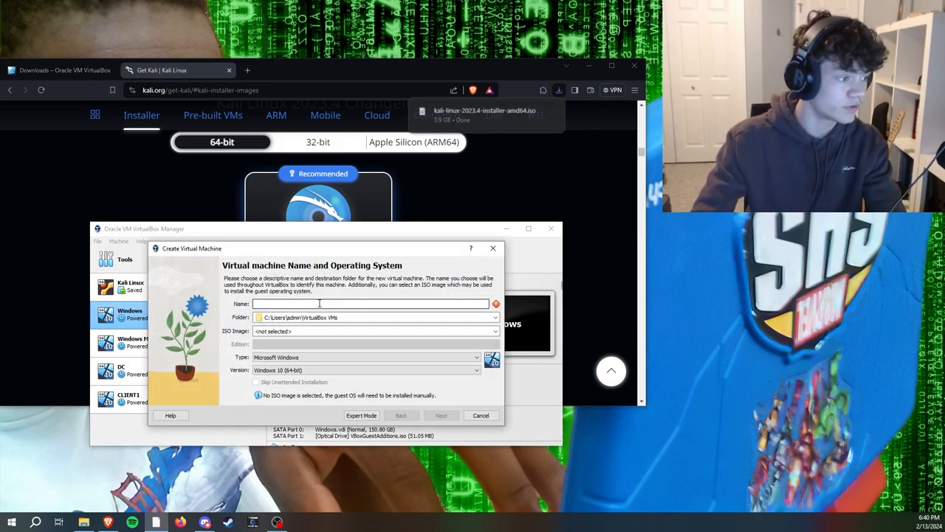
text(Kali)
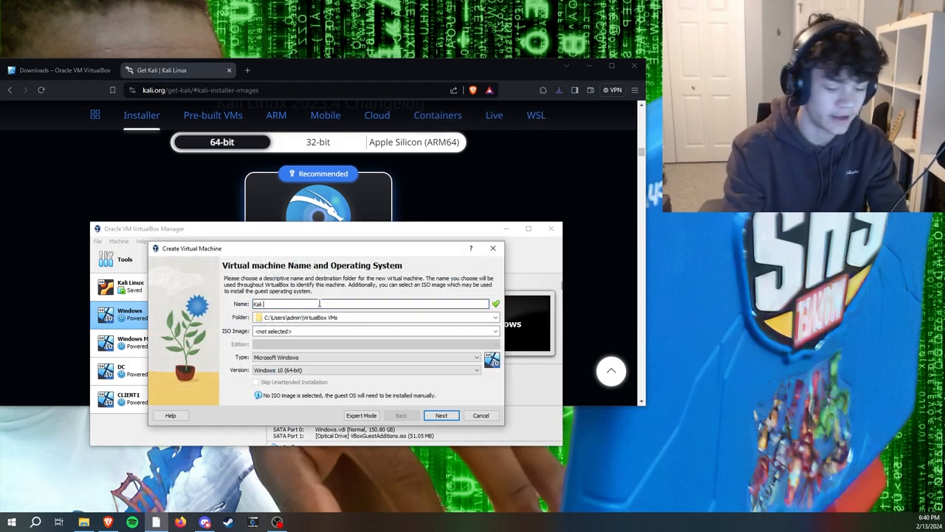
text(Linux VM)
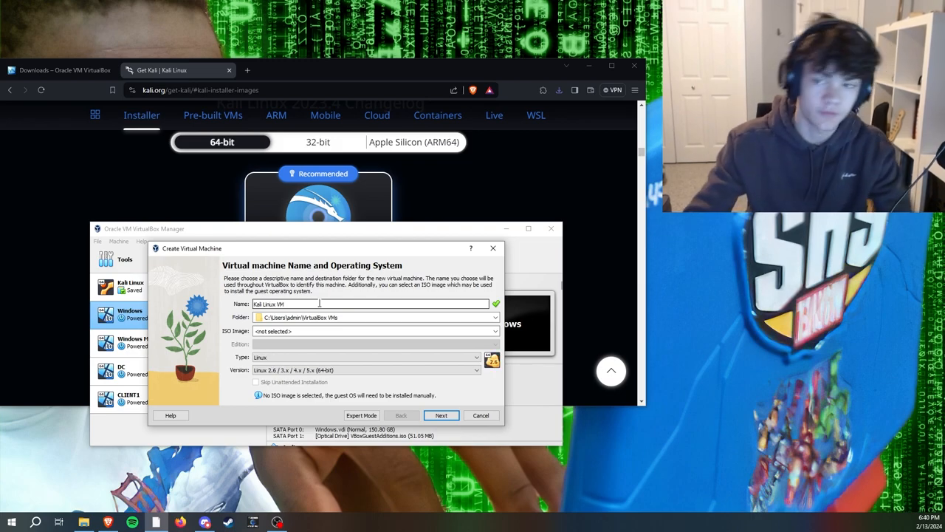
text(Demo)
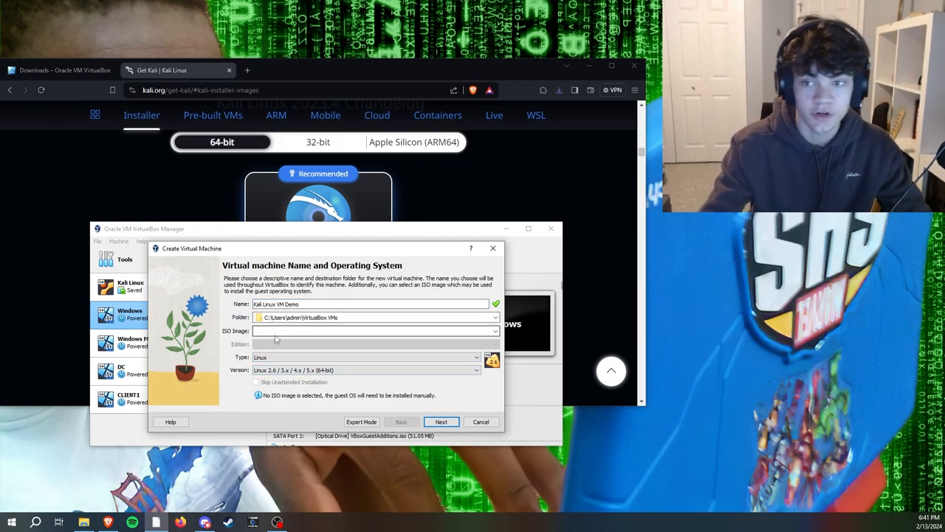
click(495, 331)
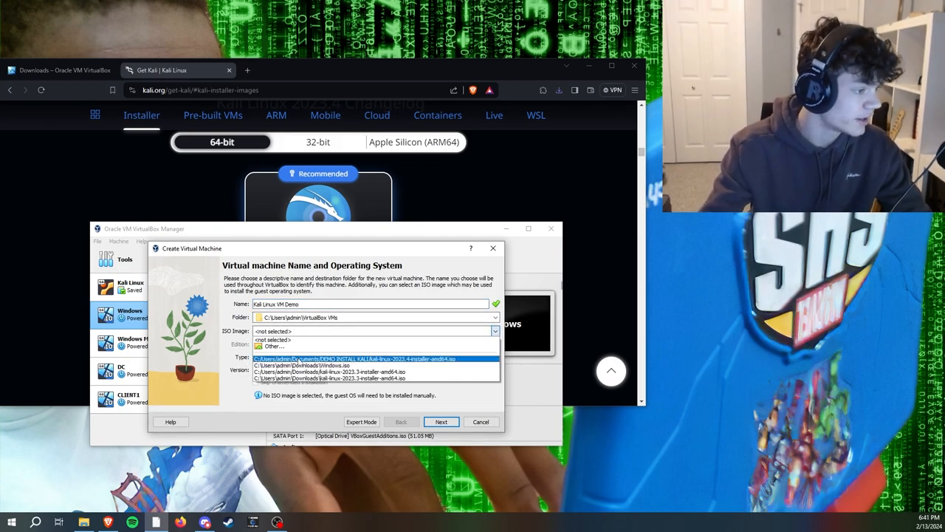
click(347, 359)
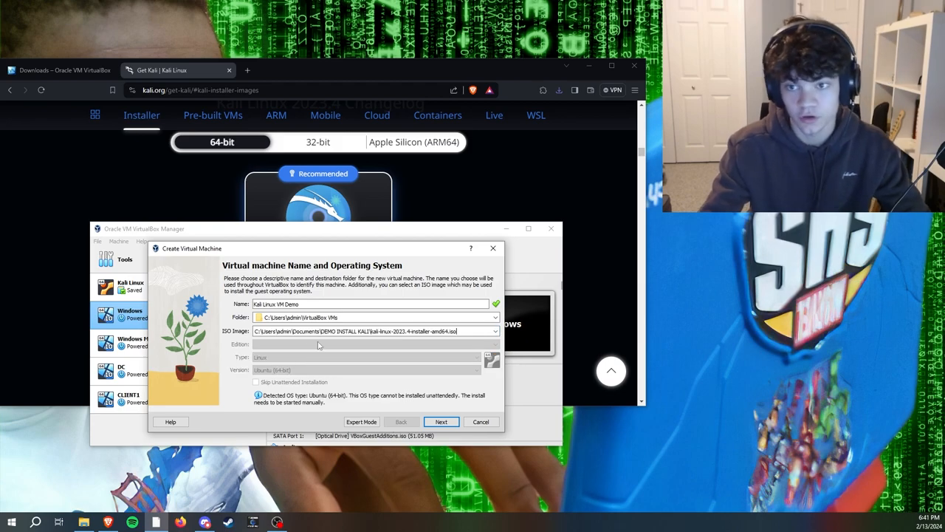
mouse_move(363, 410)
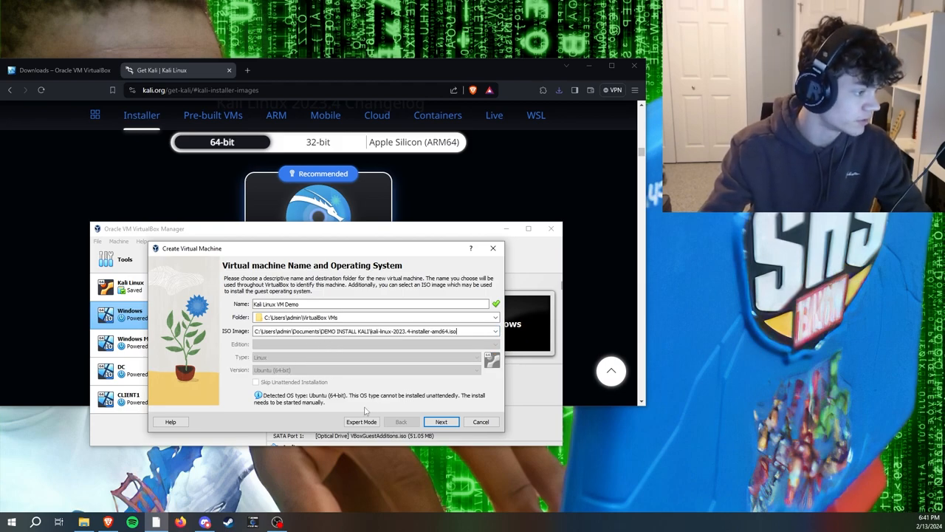
- Allocate 20471 MB base memory and roughly ten processors on the Hardware page
click(440, 421)
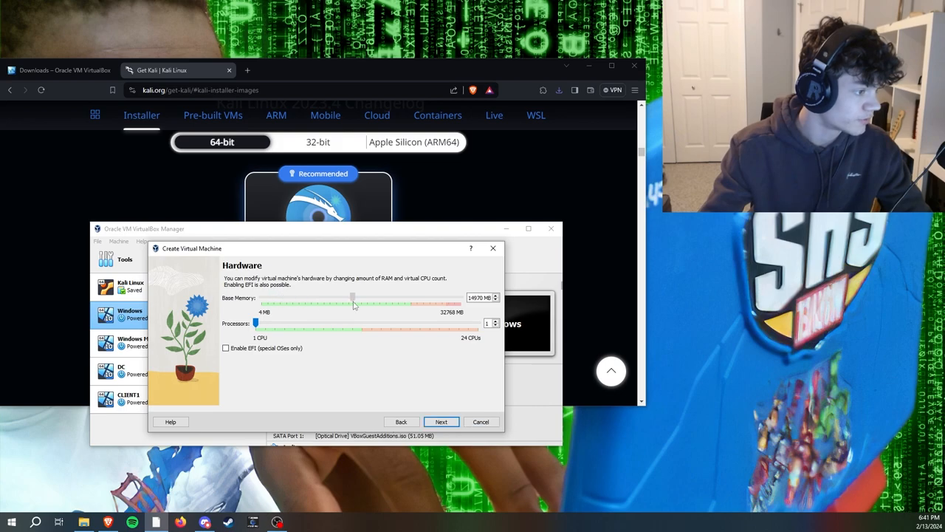
drag(353, 299, 384, 298)
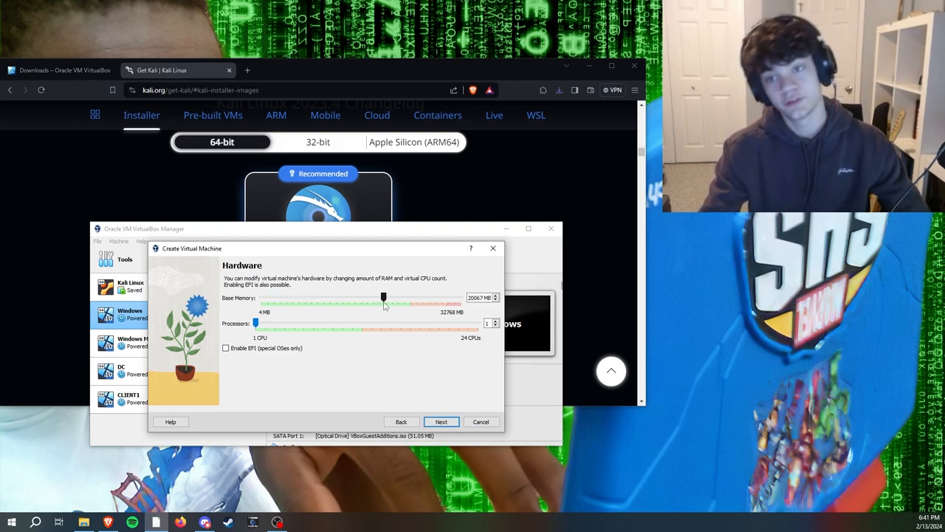
drag(384, 299, 378, 299)
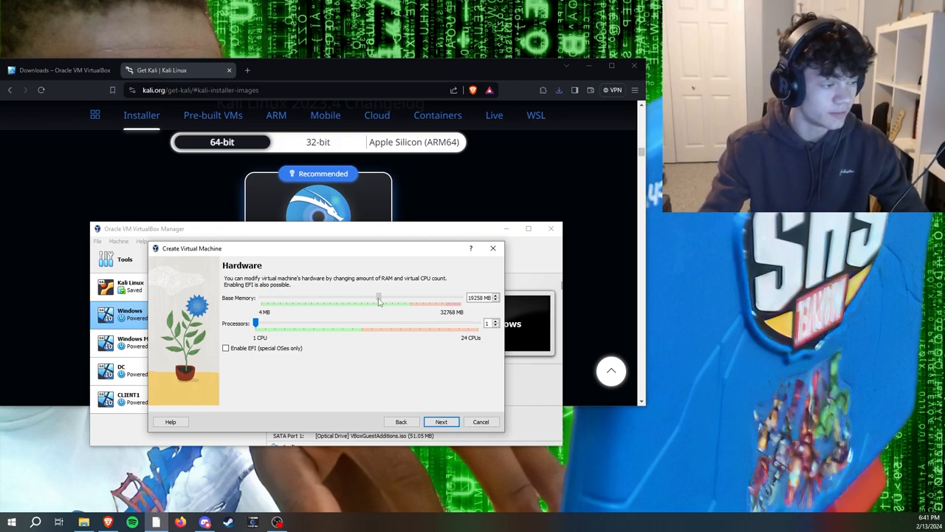
drag(378, 298, 385, 298)
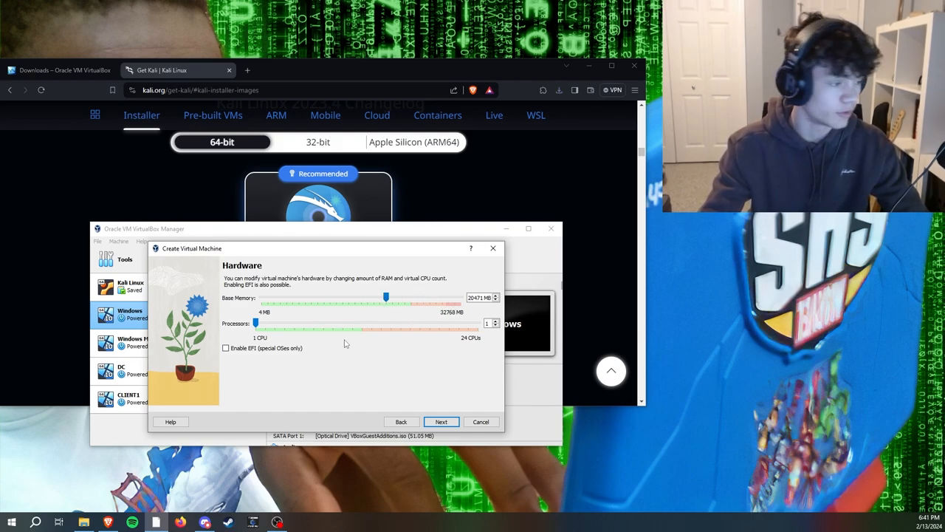
mouse_move(318, 340)
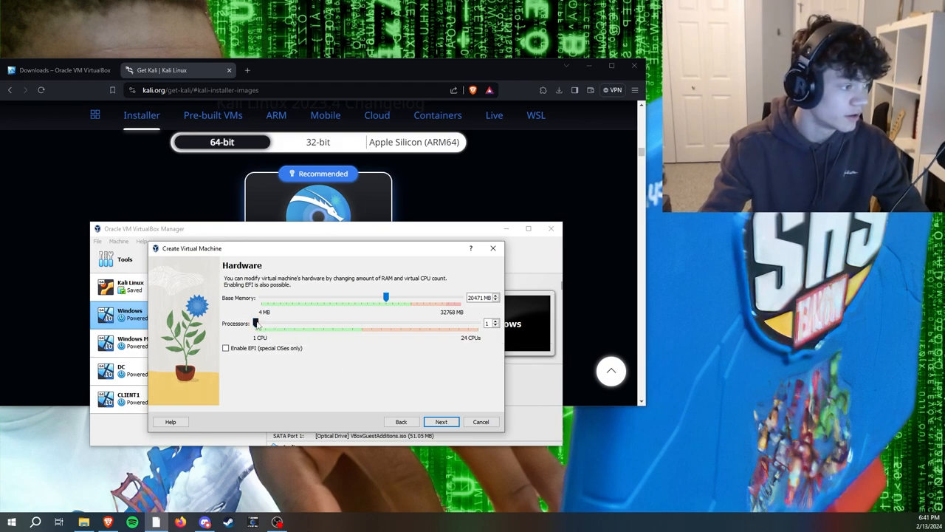
drag(257, 328, 351, 328)
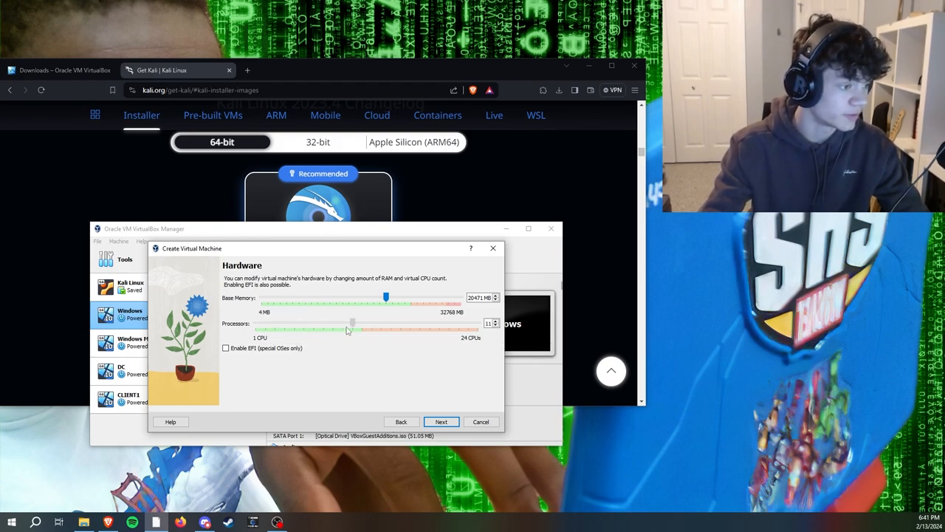
drag(353, 323, 343, 324)
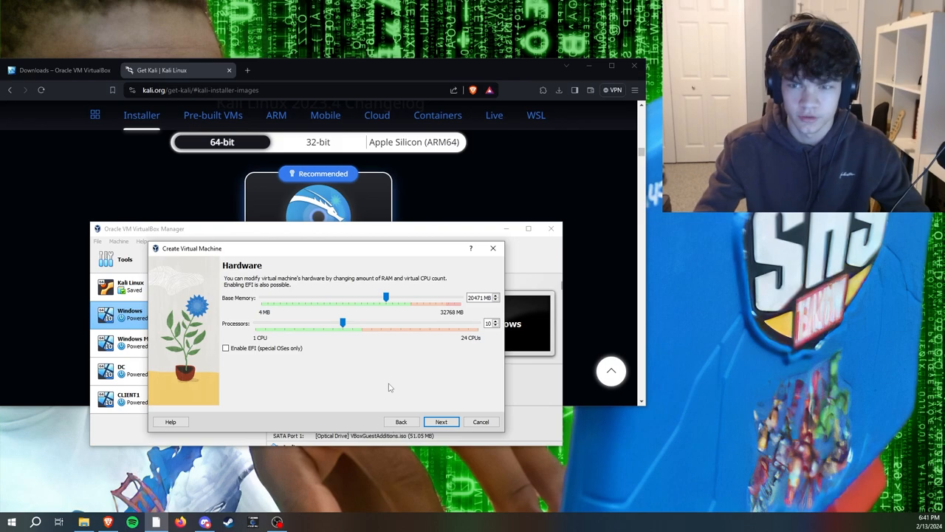
- Proceed to the Virtual Hard Disk page, keeping a new 25.00 GB disk
click(440, 422)
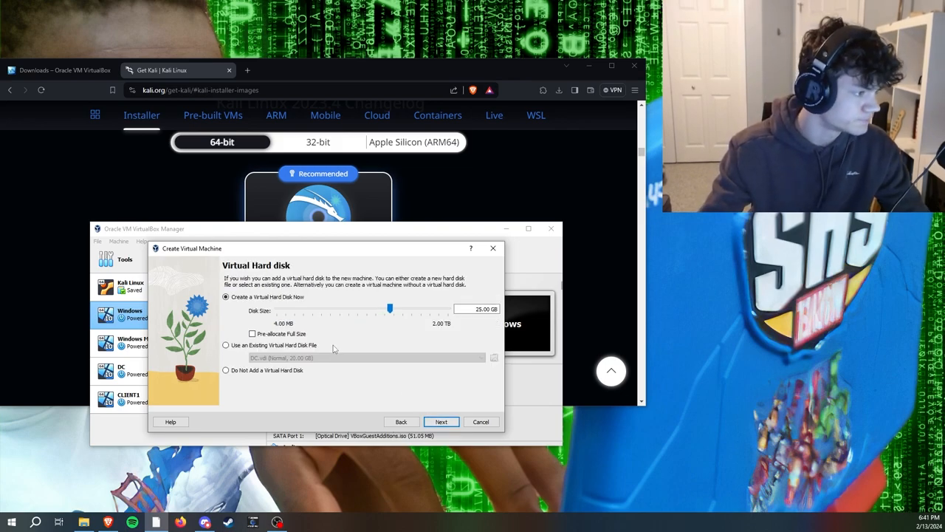
mouse_move(393, 327)
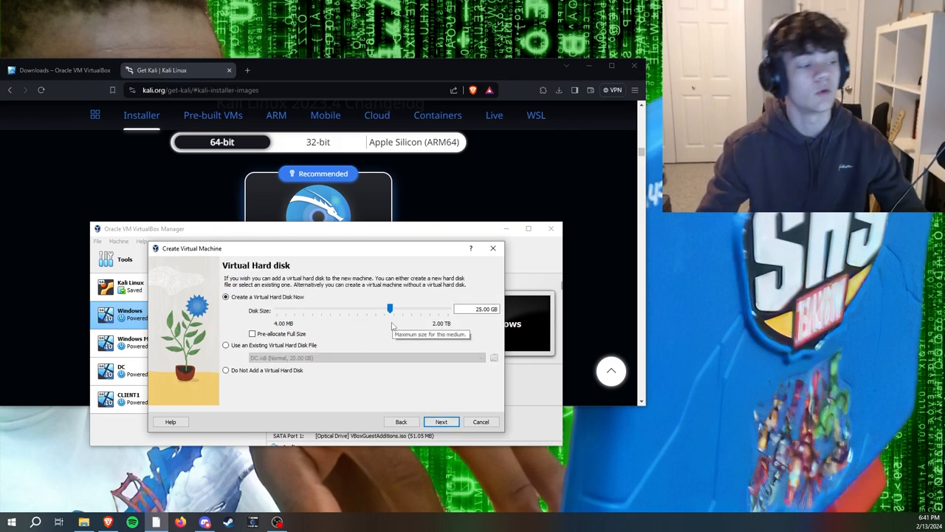
mouse_move(401, 349)
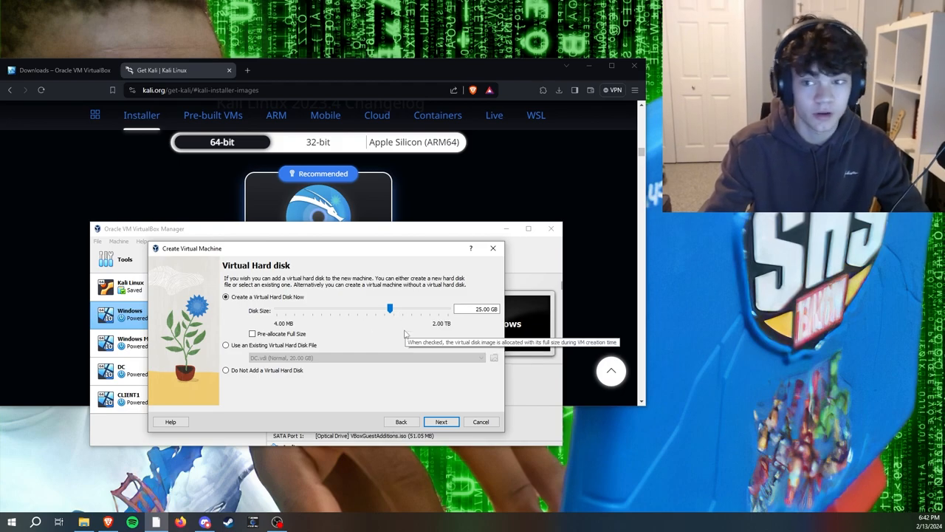
mouse_move(401, 350)
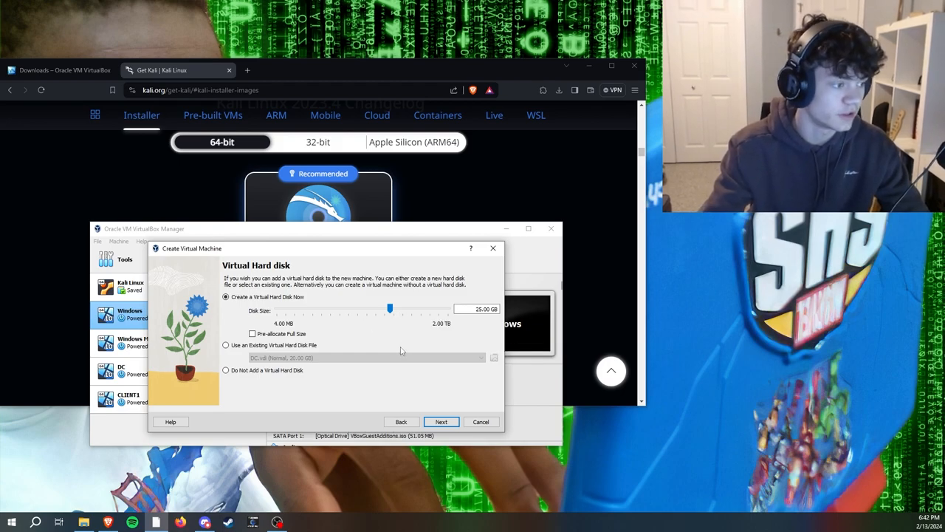
mouse_move(393, 349)
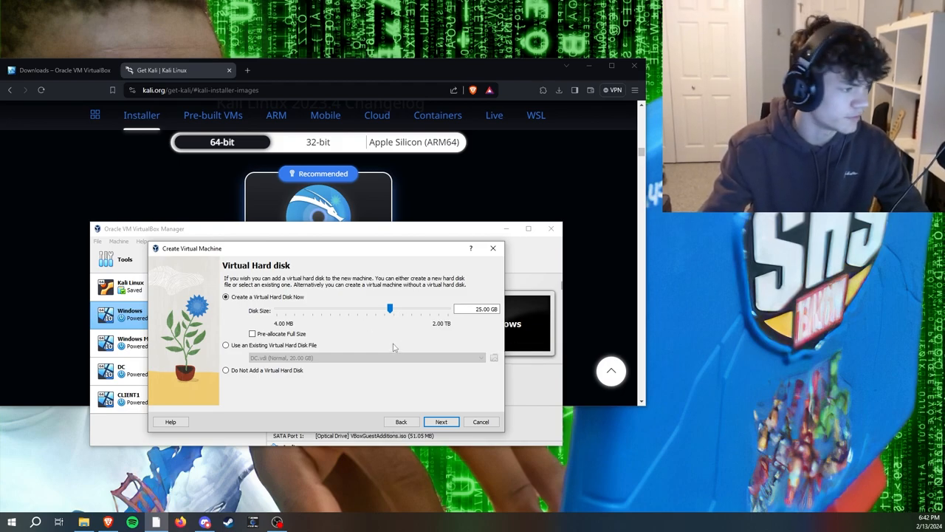
mouse_move(401, 406)
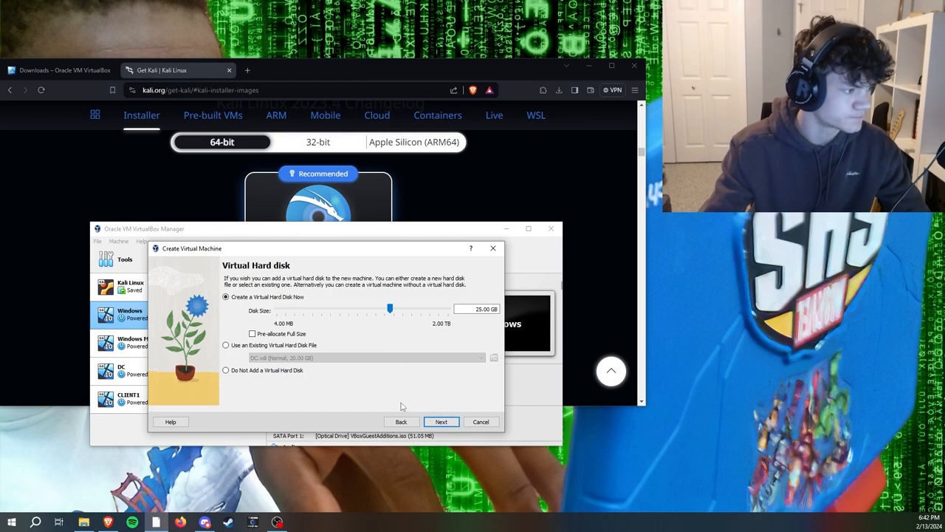
- Review the summary and finish creating the Kali Linux VM Demo machine
click(440, 423)
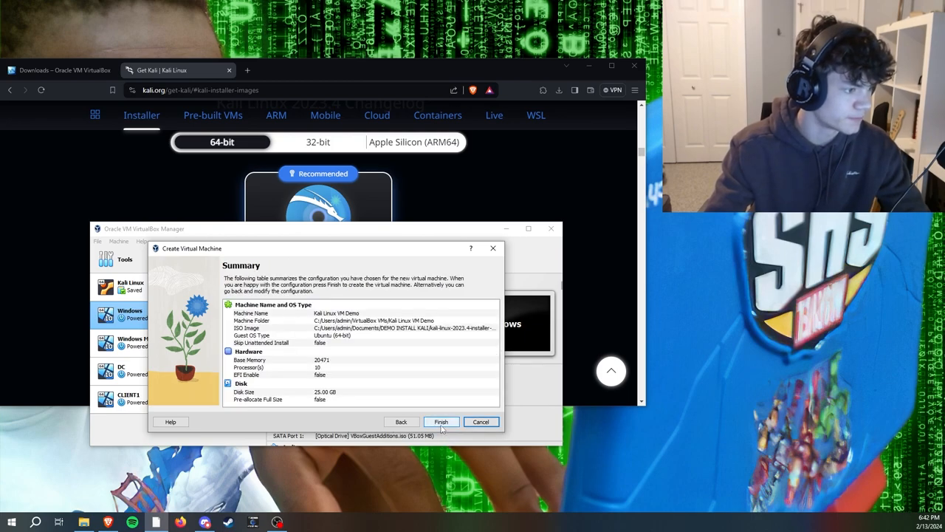
mouse_move(440, 422)
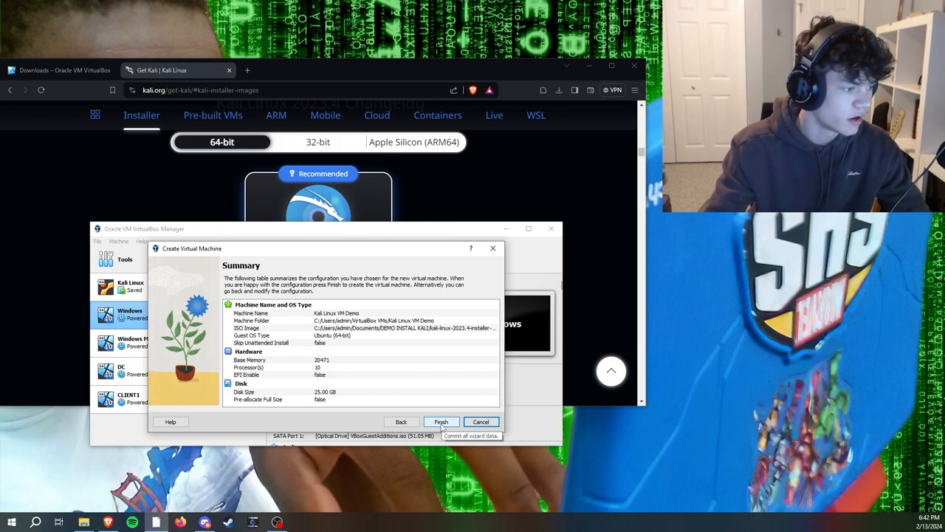
click(440, 423)
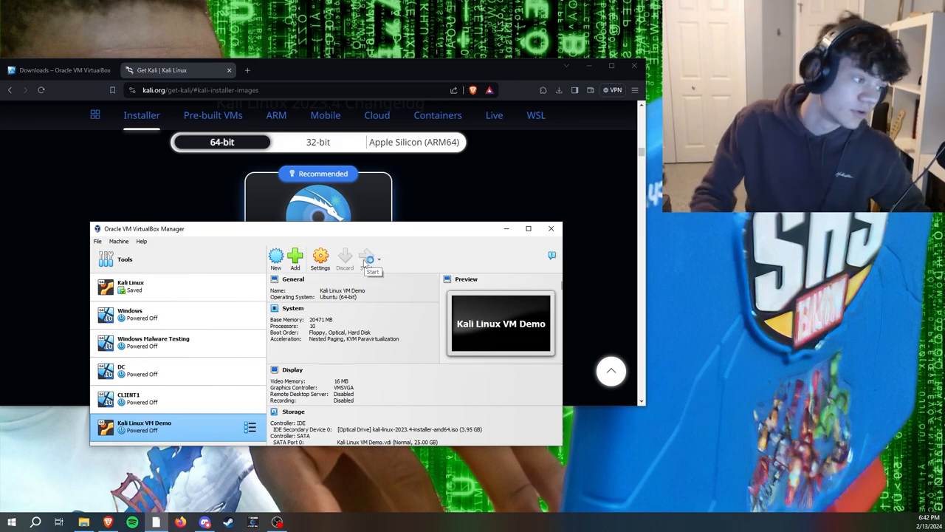
- Start the Kali Linux VM Demo machine and keep it running rather than closing it
click(368, 257)
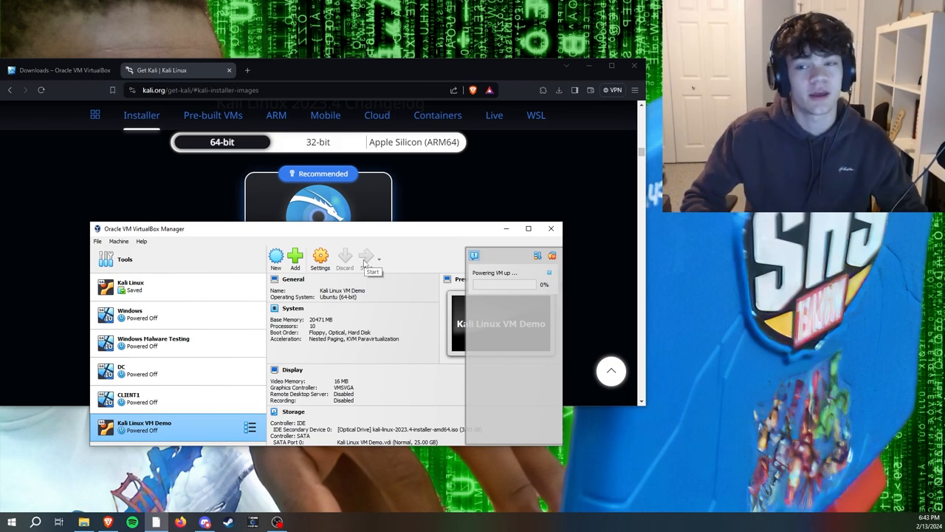
click(366, 257)
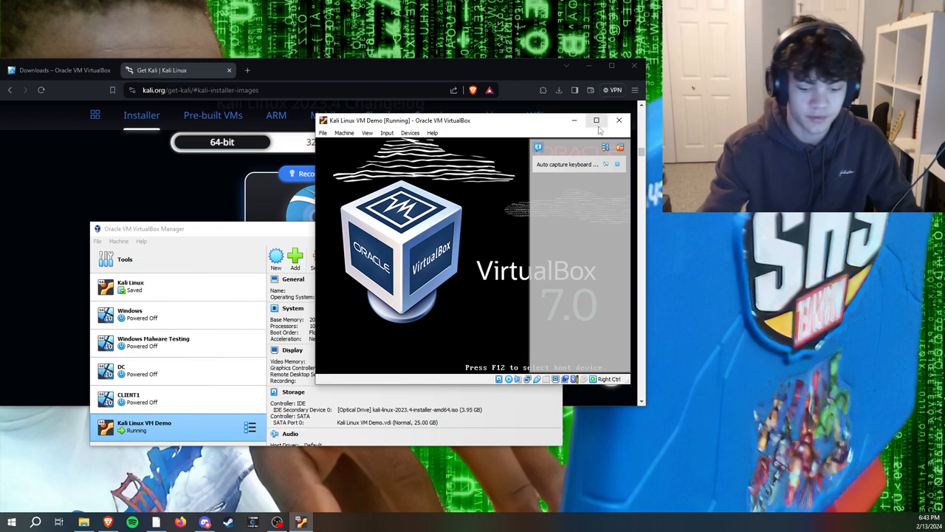
click(619, 119)
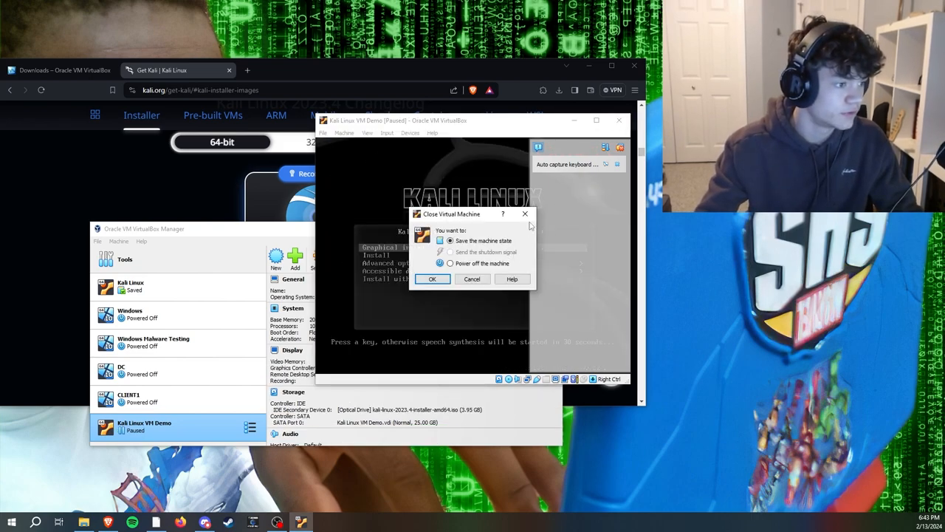
click(472, 278)
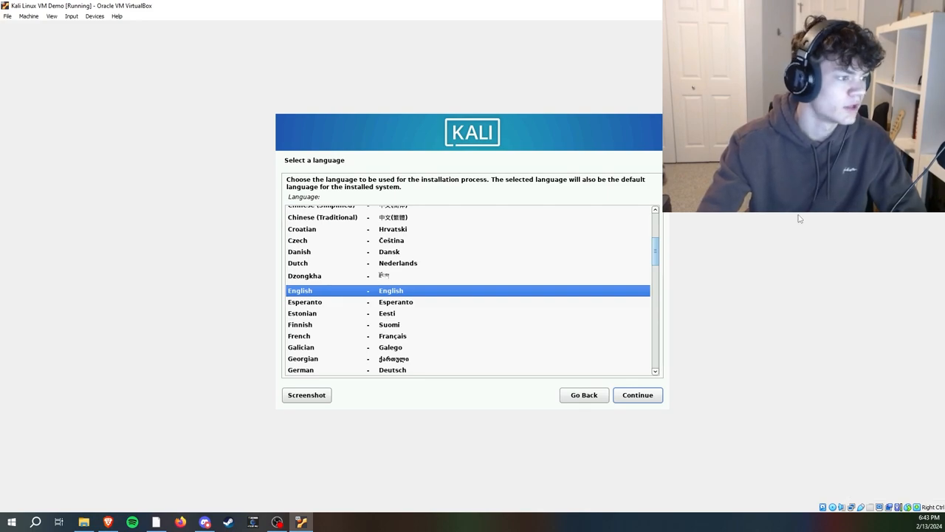
- Accept English, United States, American English keyboard, the suggested hostname and a blank domain in the Kali installer
click(637, 394)
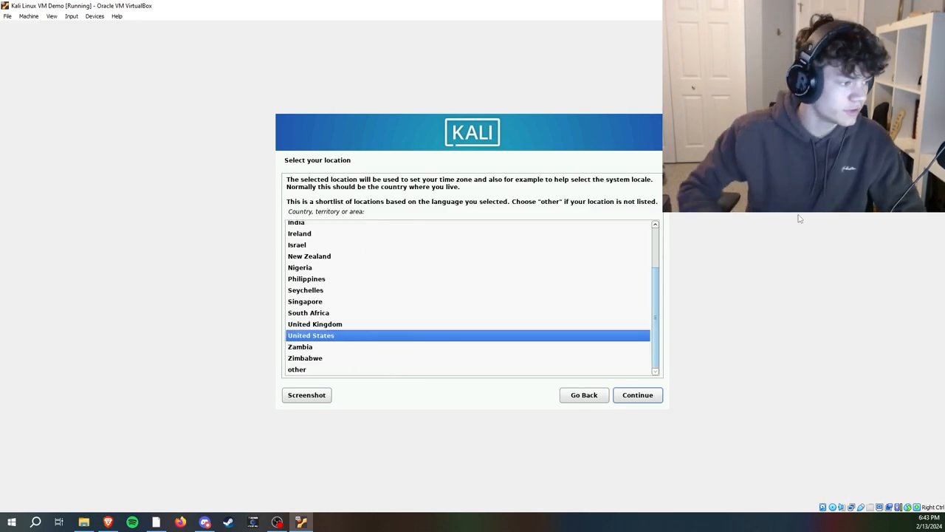
click(636, 394)
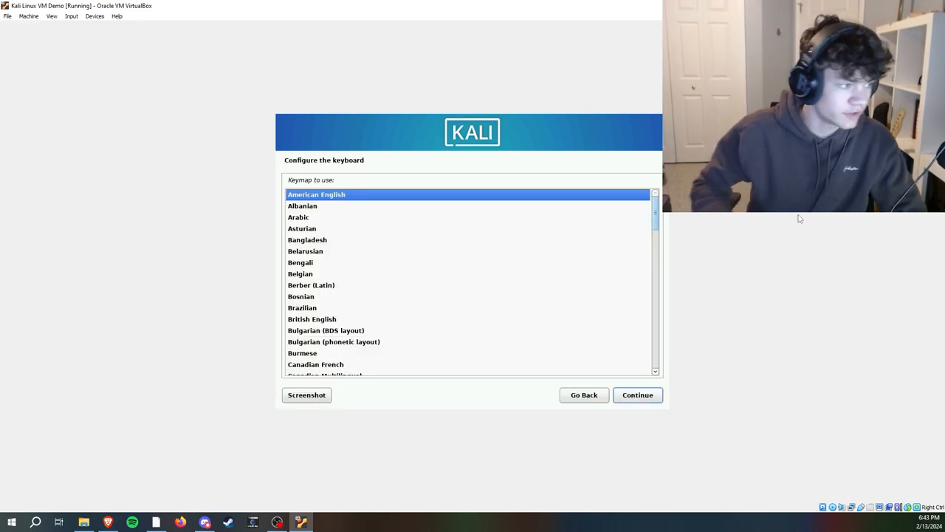
click(636, 395)
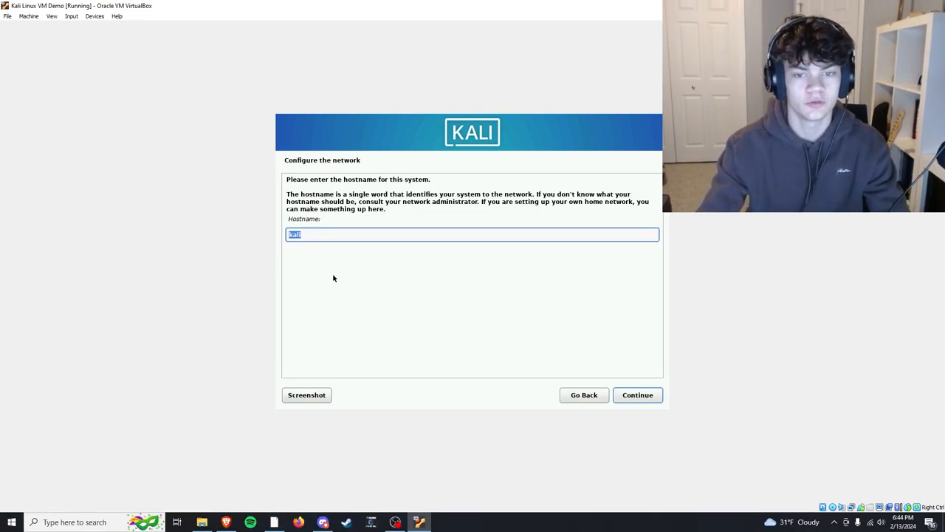
click(637, 394)
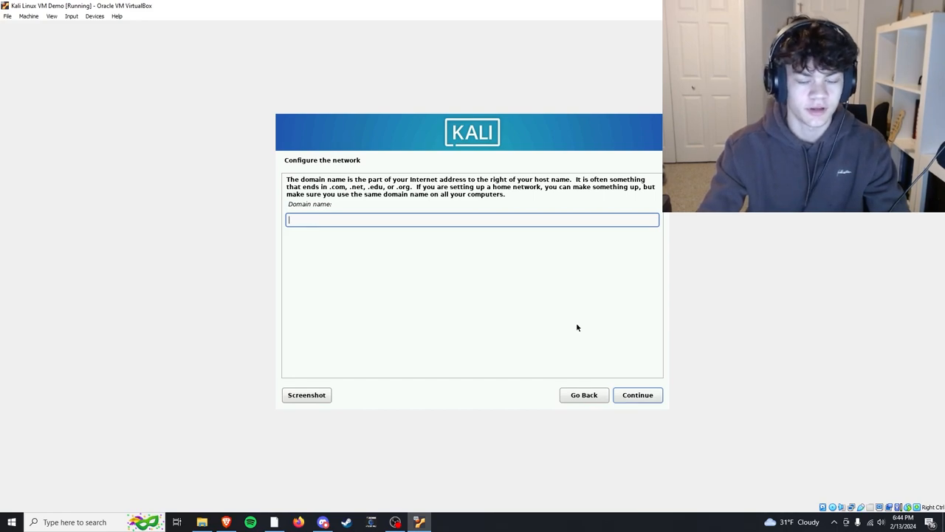
mouse_move(632, 384)
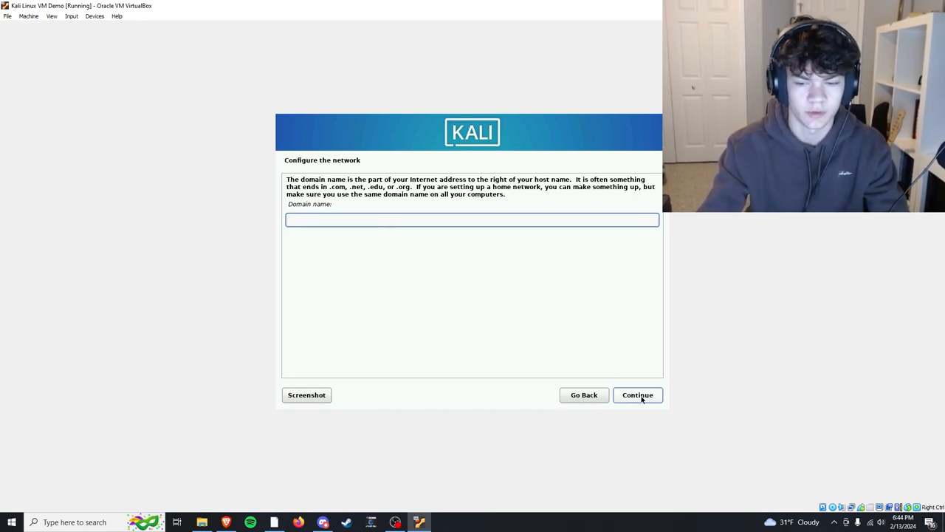
click(637, 394)
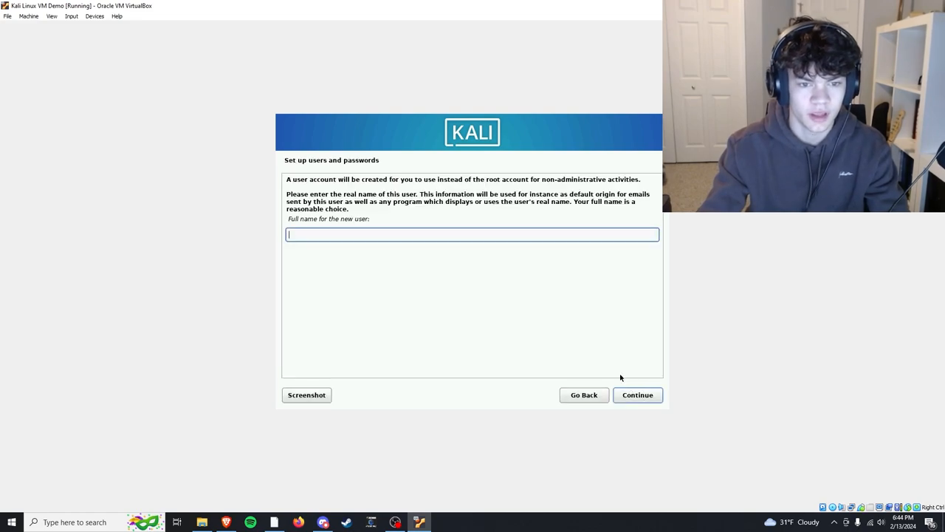
- Create the installer user with full name Pebble, accept the suggested username and enter a password
text(P()
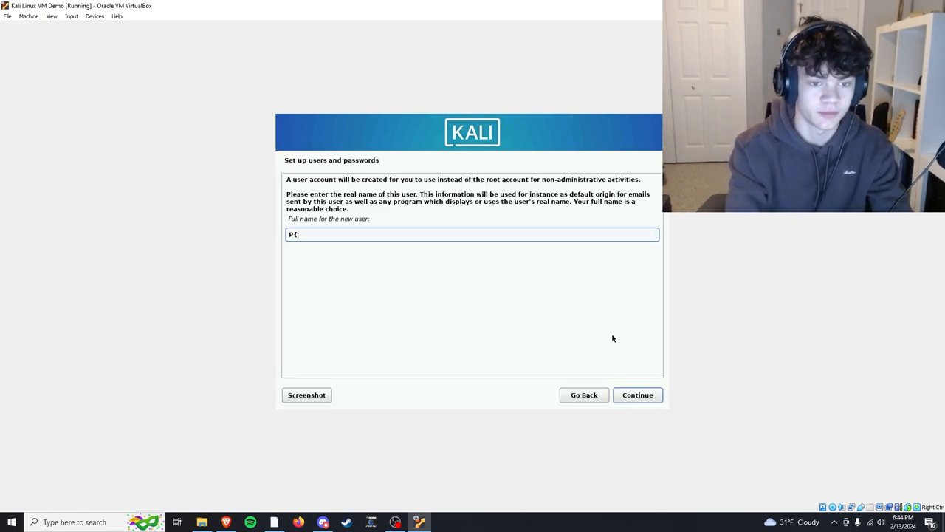
text(Pebble)
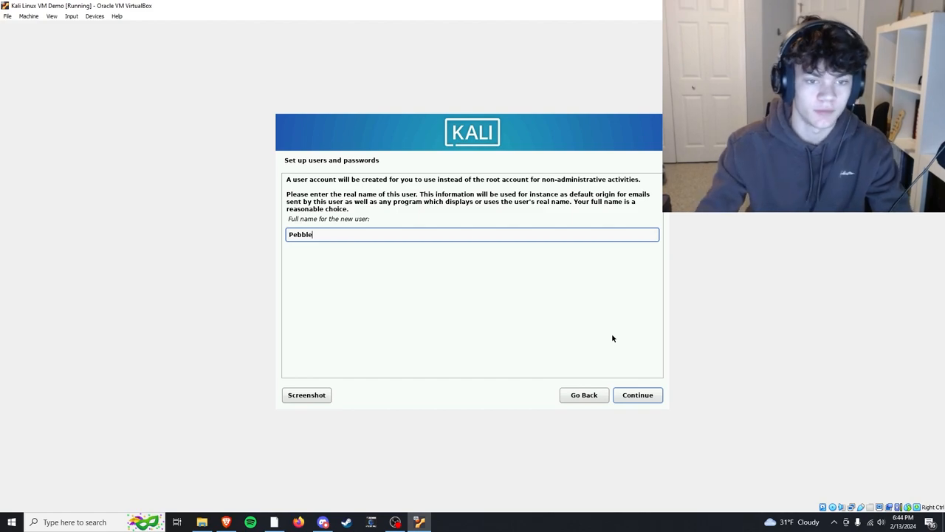
click(637, 394)
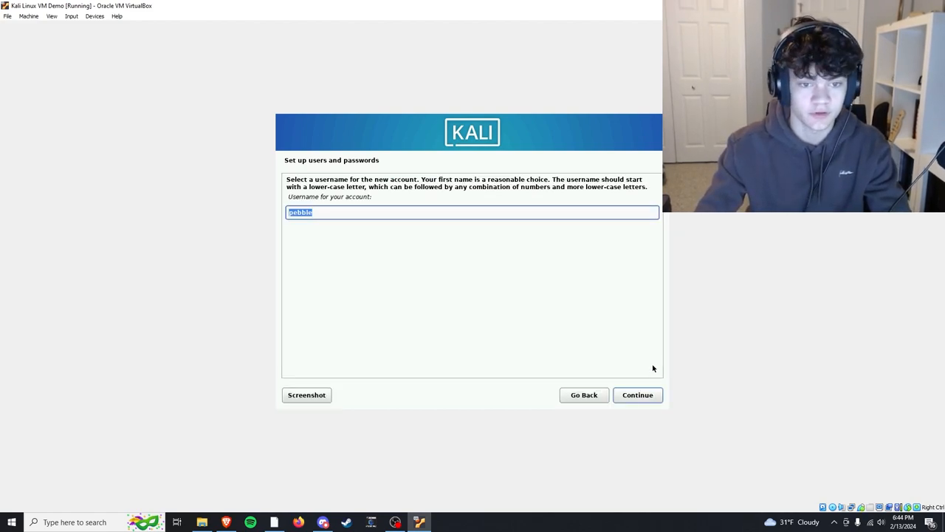
click(636, 395)
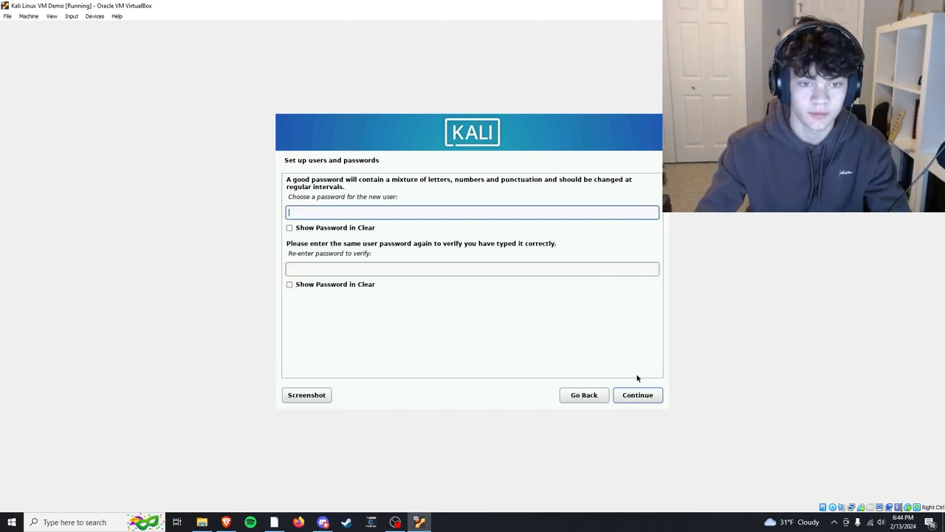
text(a)
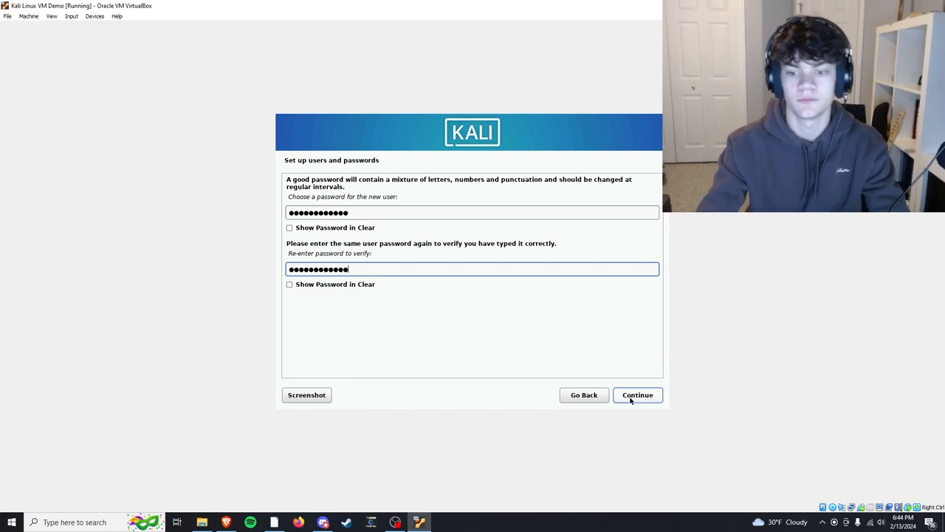
- Set the clock to the Eastern time zone and continue to disk partitioning
click(636, 394)
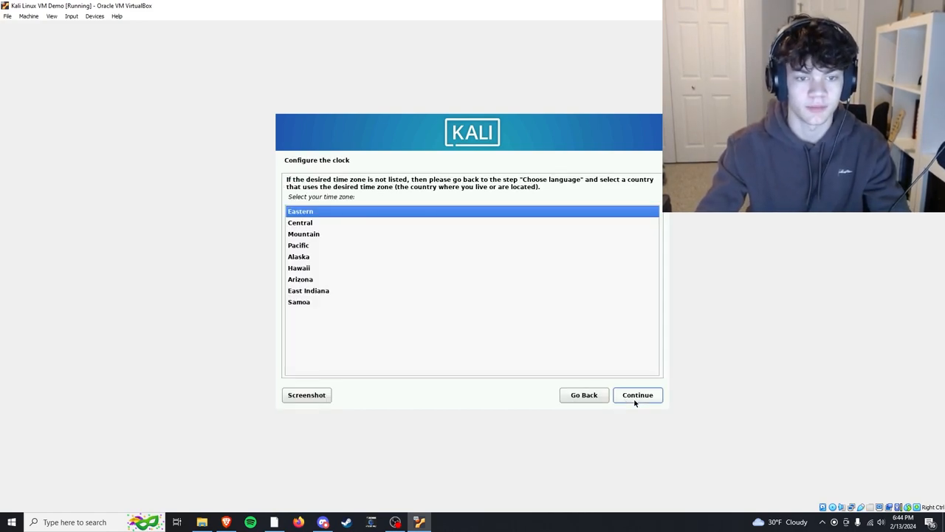
click(637, 394)
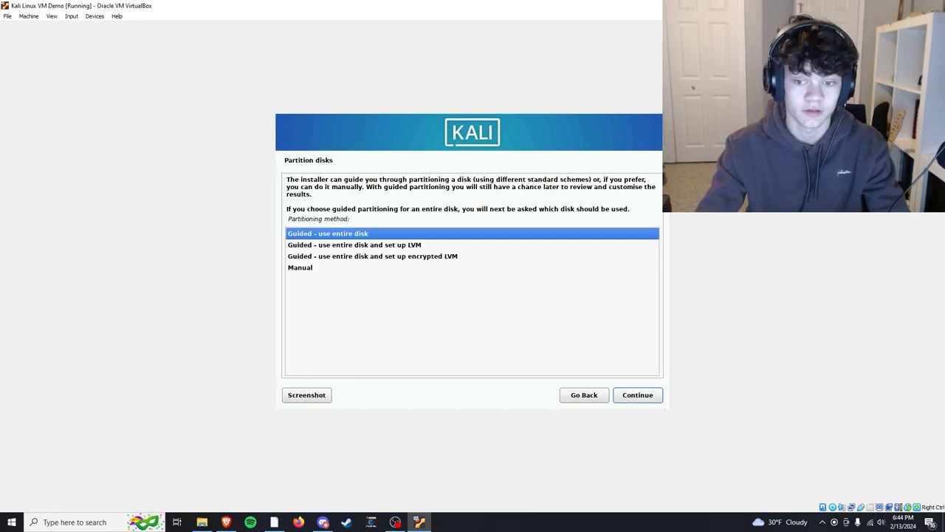
- Use guided partitioning of the entire disk in one partition, write the changes and accept the default software selection
click(636, 394)
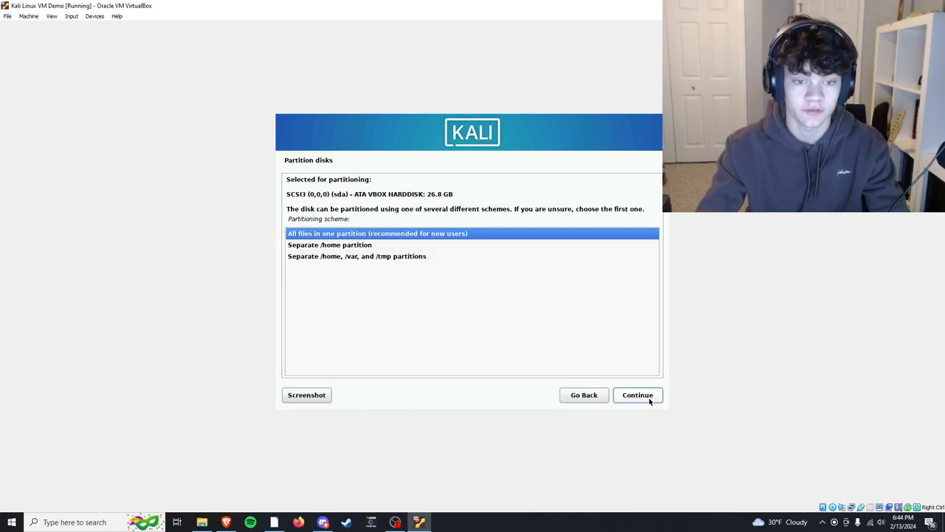
click(638, 394)
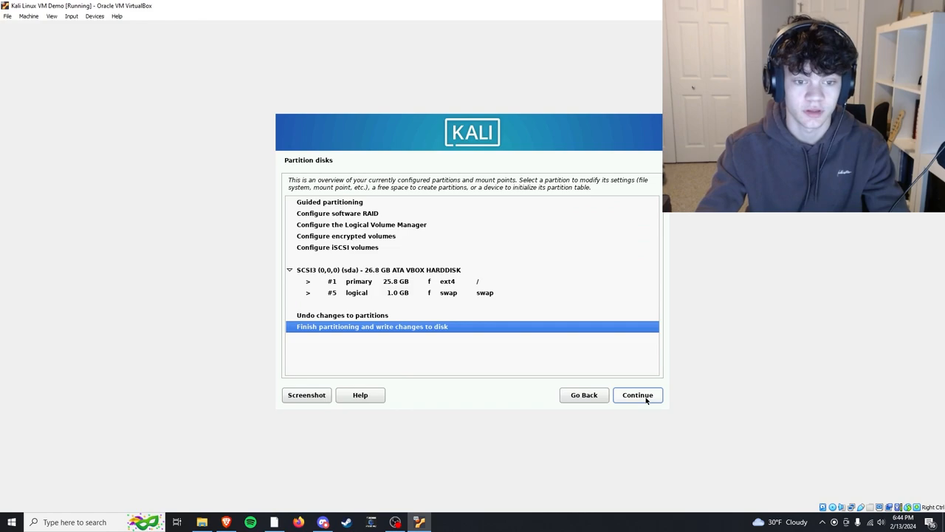
click(638, 394)
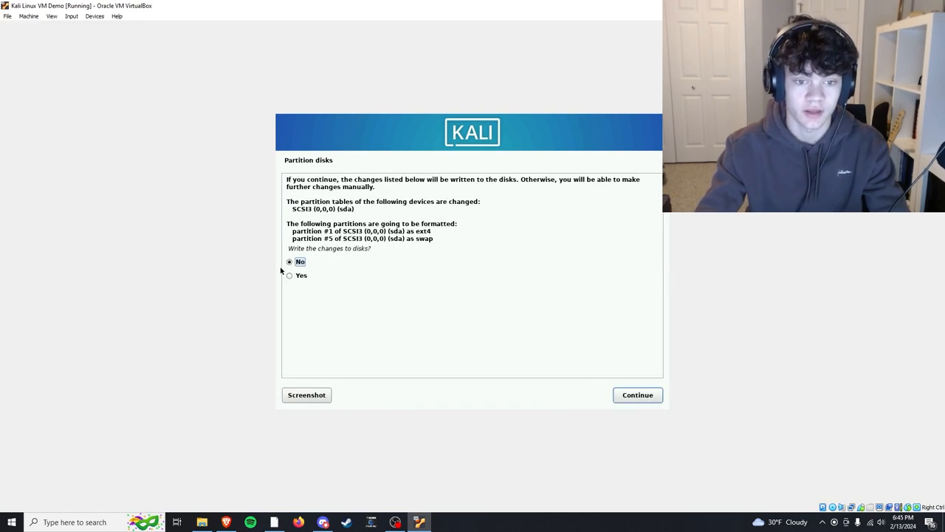
click(637, 394)
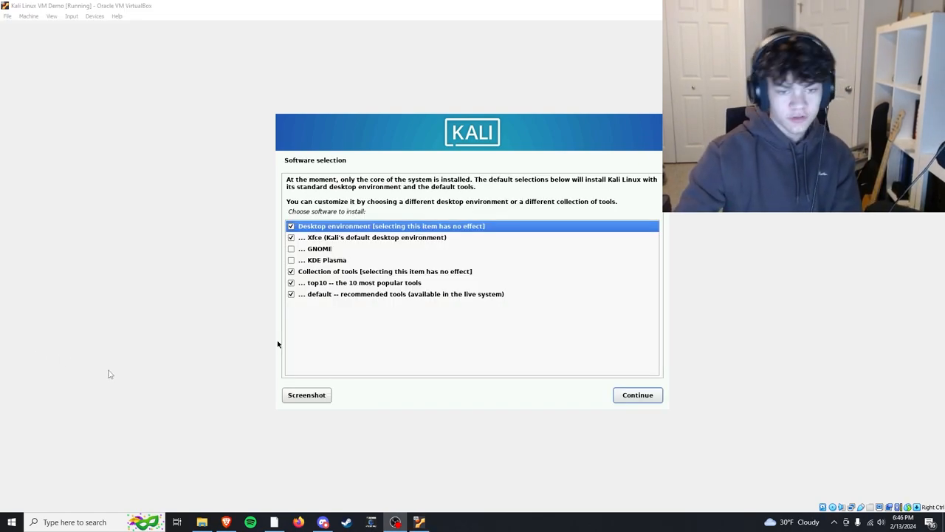
click(636, 394)
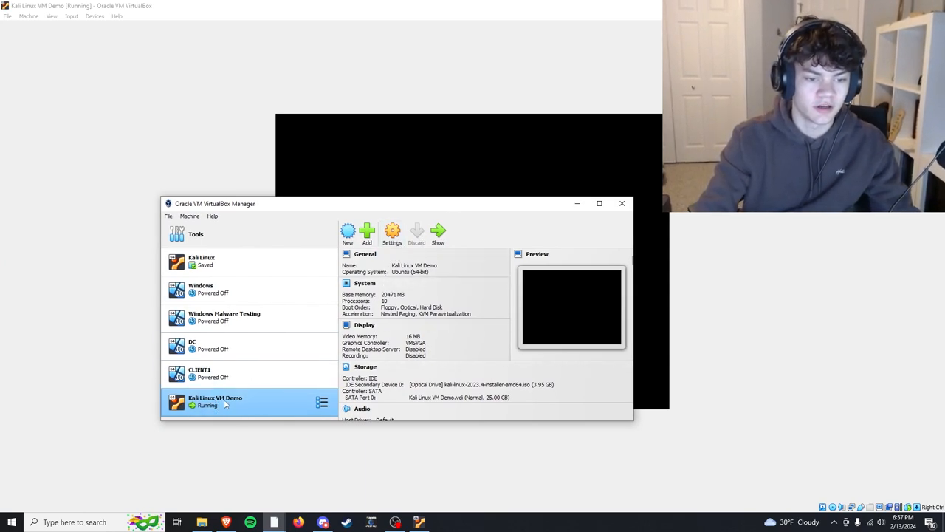
- Review the Kali VM's System settings: motherboard, processor and acceleration pages
click(393, 234)
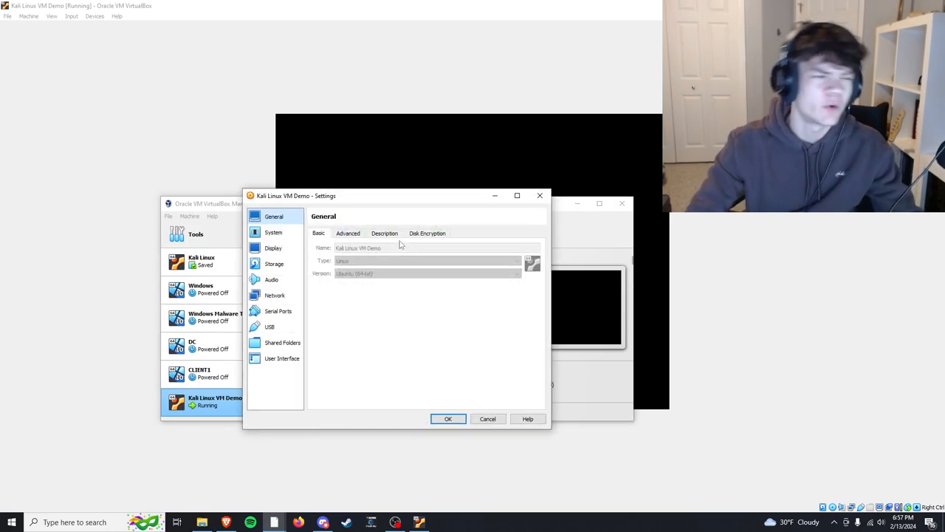
click(273, 232)
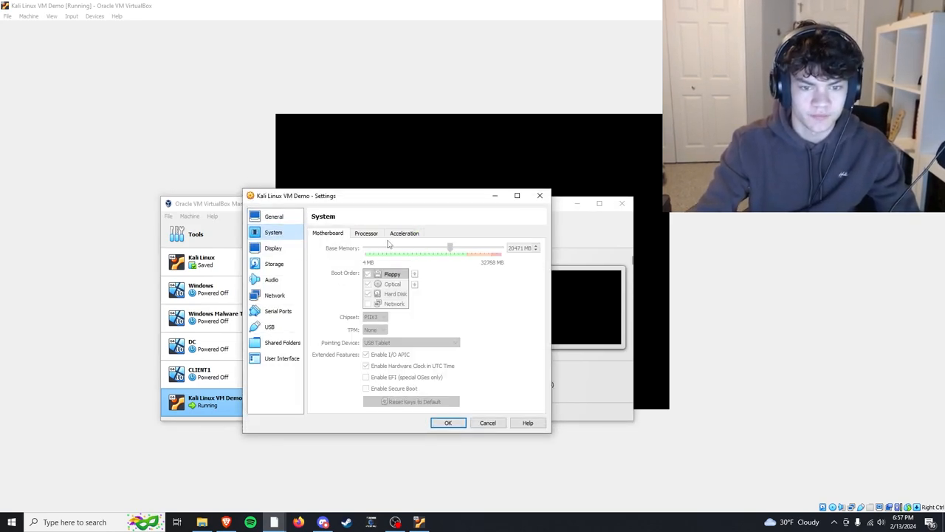
click(366, 234)
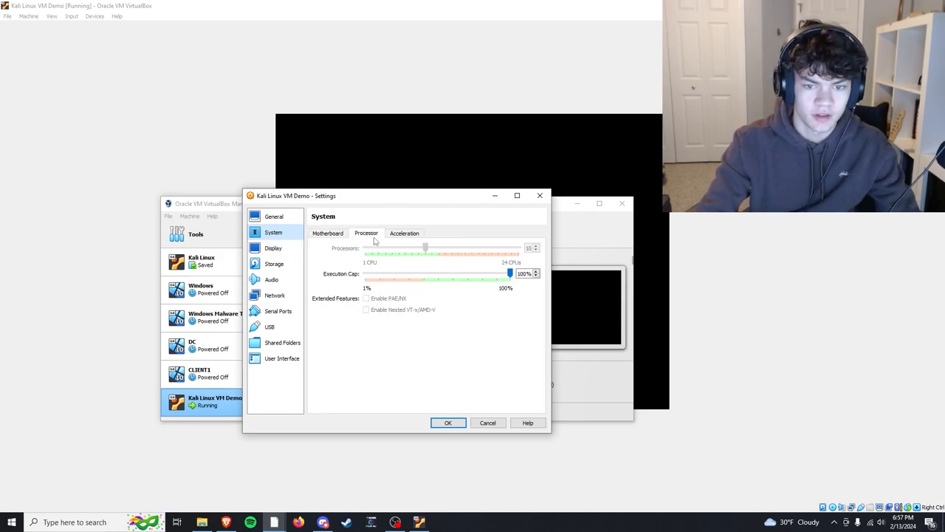
click(405, 233)
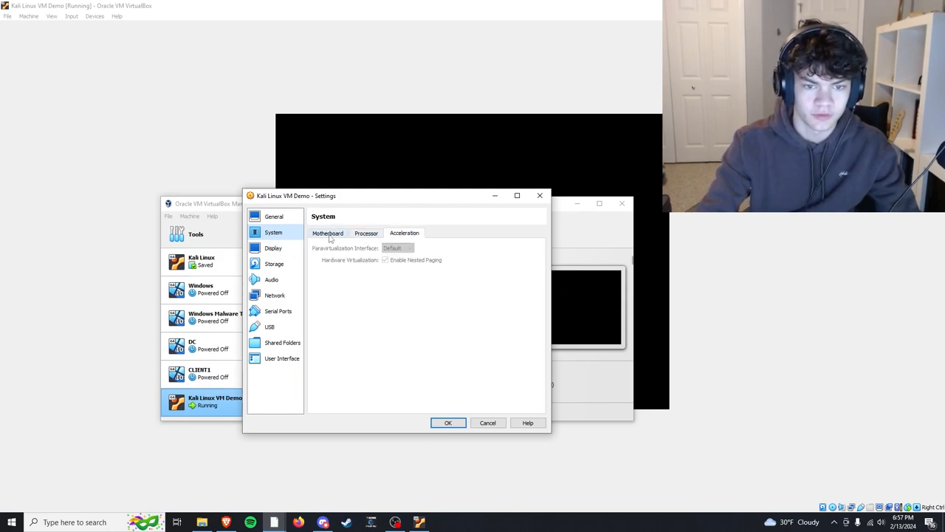
- Review the VM's Display, Storage and Shared Folders settings pages
click(271, 248)
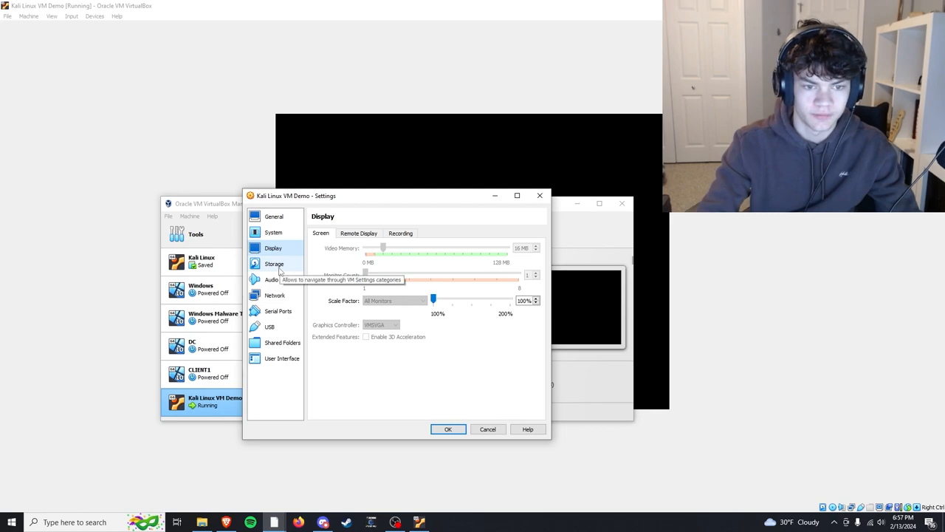
click(275, 262)
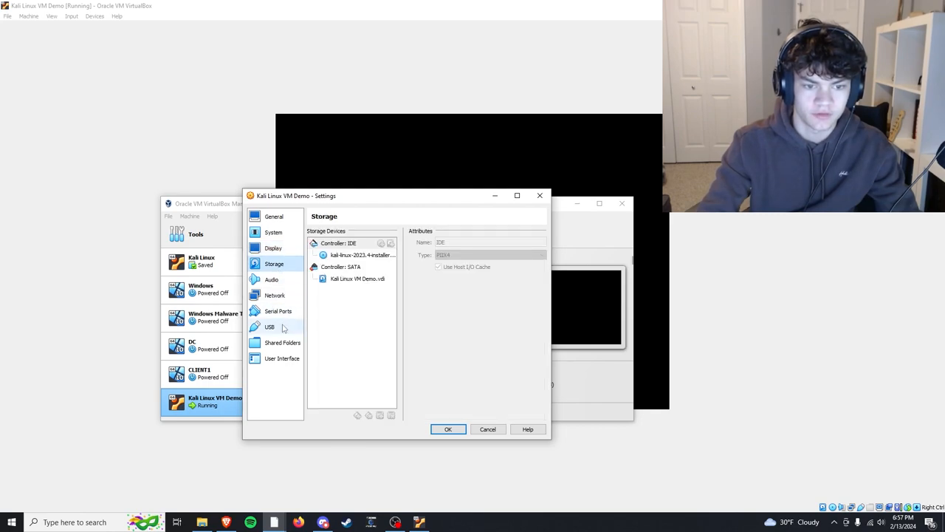
click(282, 343)
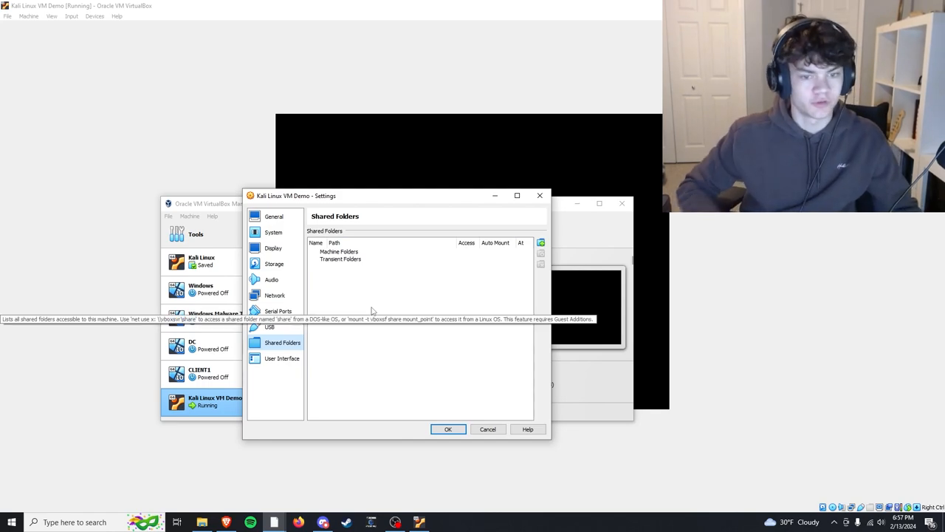
mouse_move(283, 338)
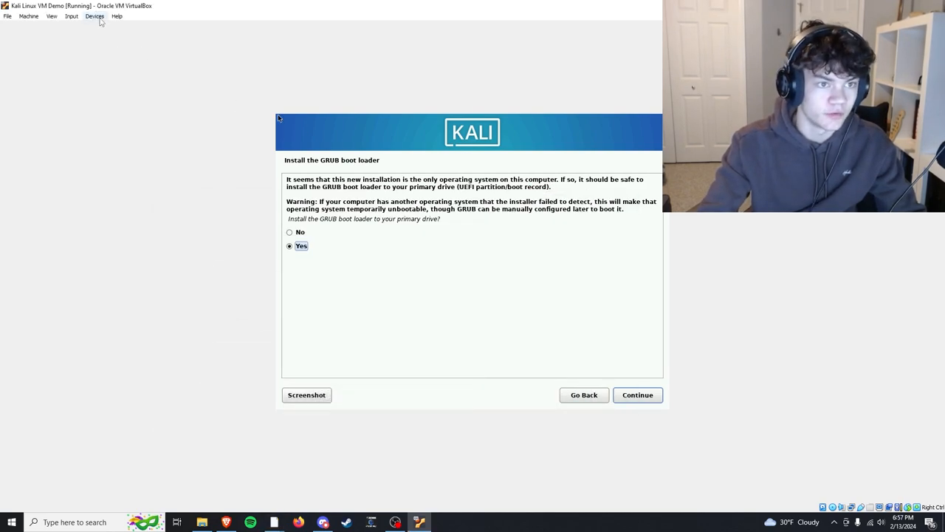
- Install the GRUB boot loader on /dev/sda and reboot into the newly installed Kali system
click(94, 14)
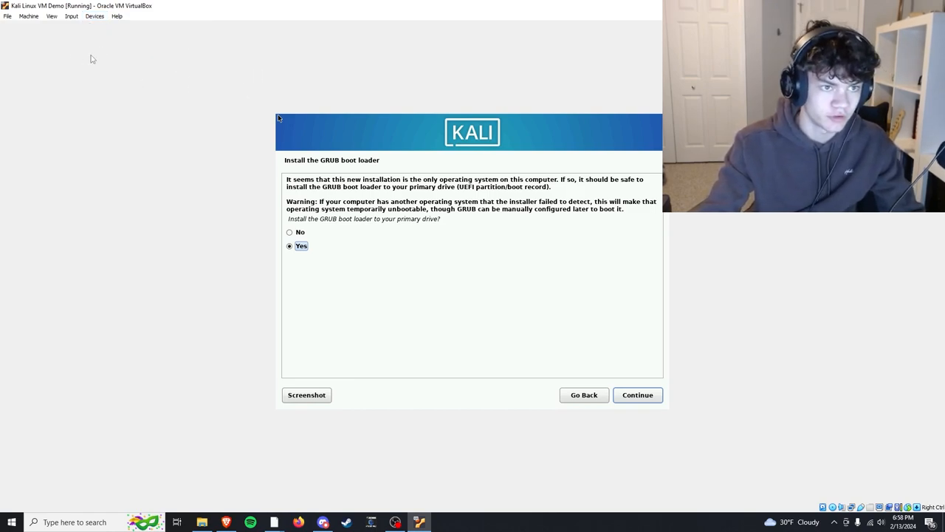
mouse_move(573, 387)
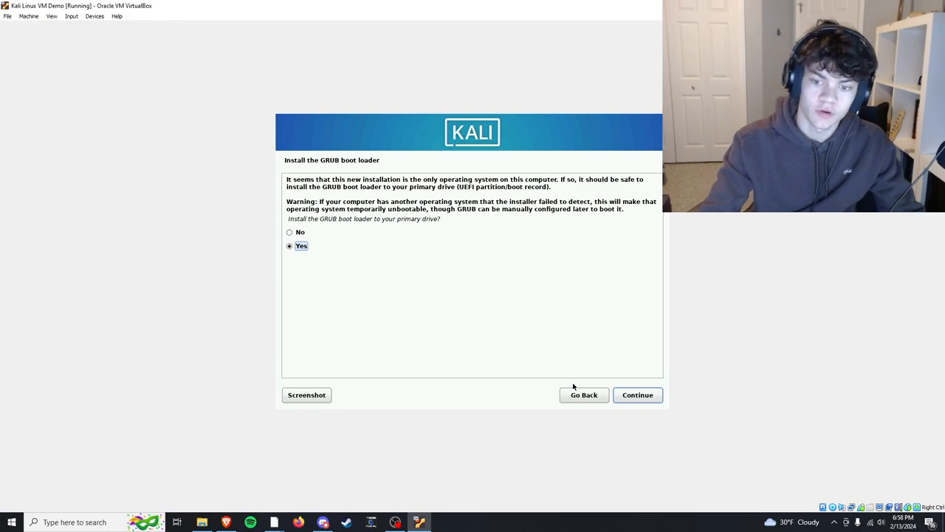
click(636, 395)
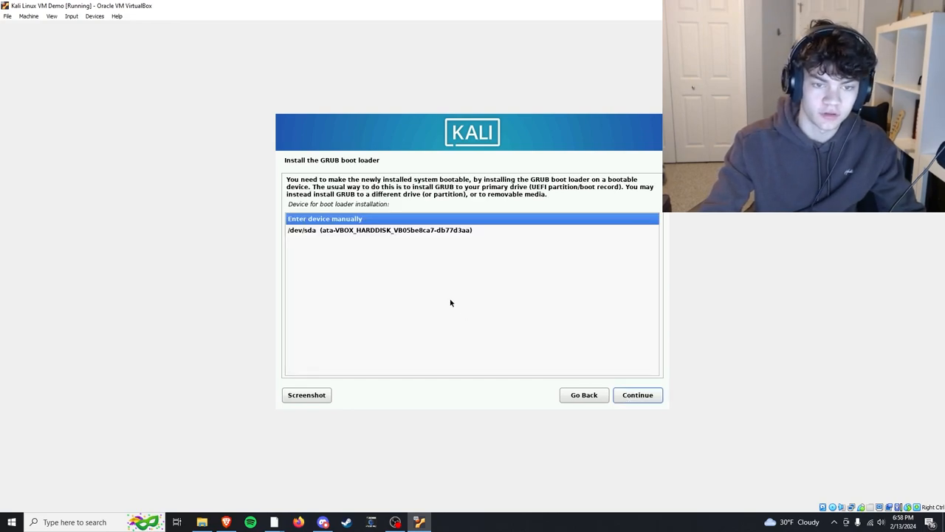
mouse_move(454, 248)
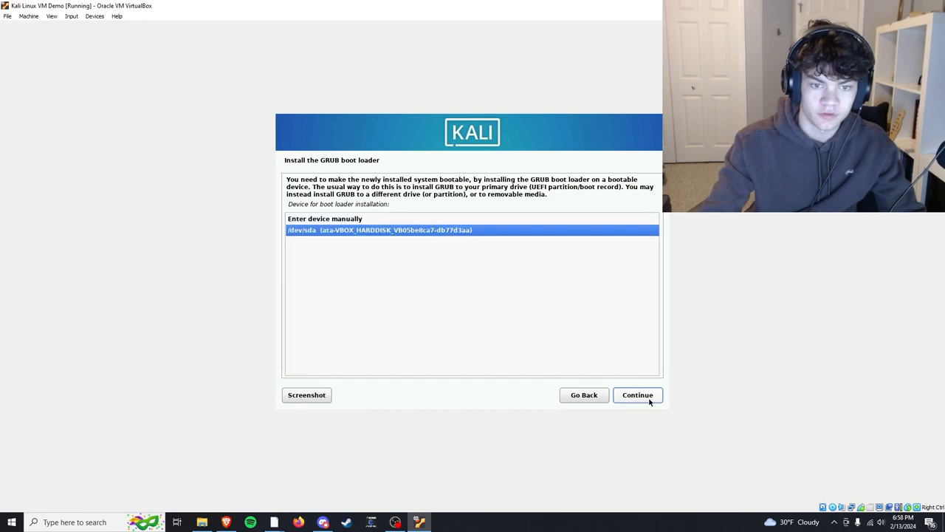
click(638, 394)
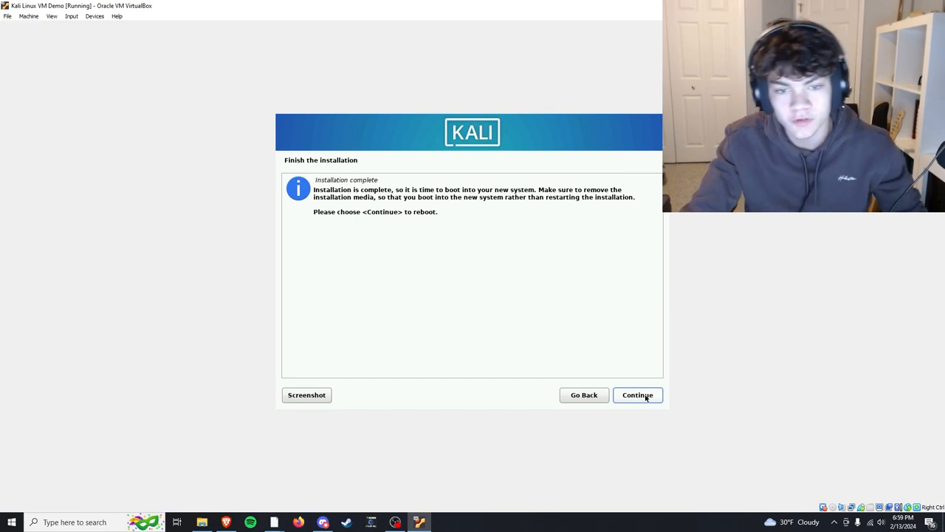
click(638, 394)
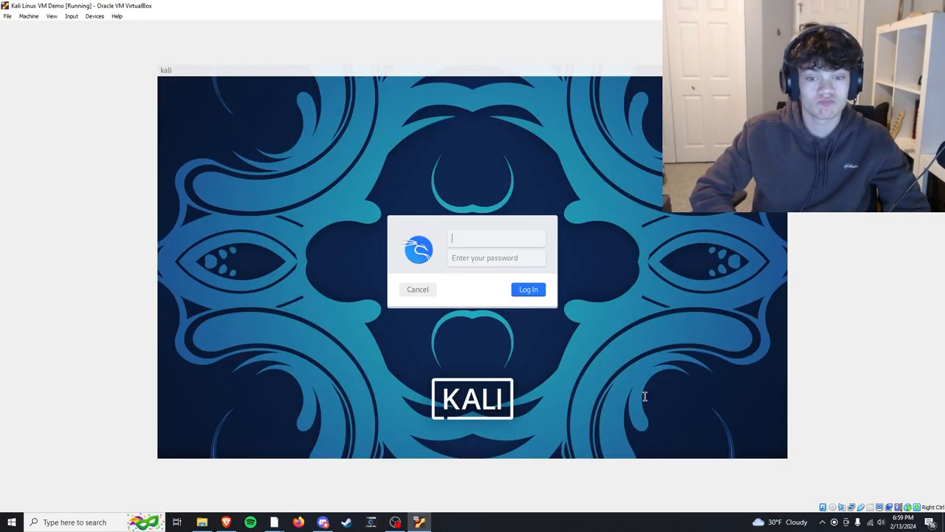
- Log in to Kali as the pebble user to reach the desktop
text(pebble)
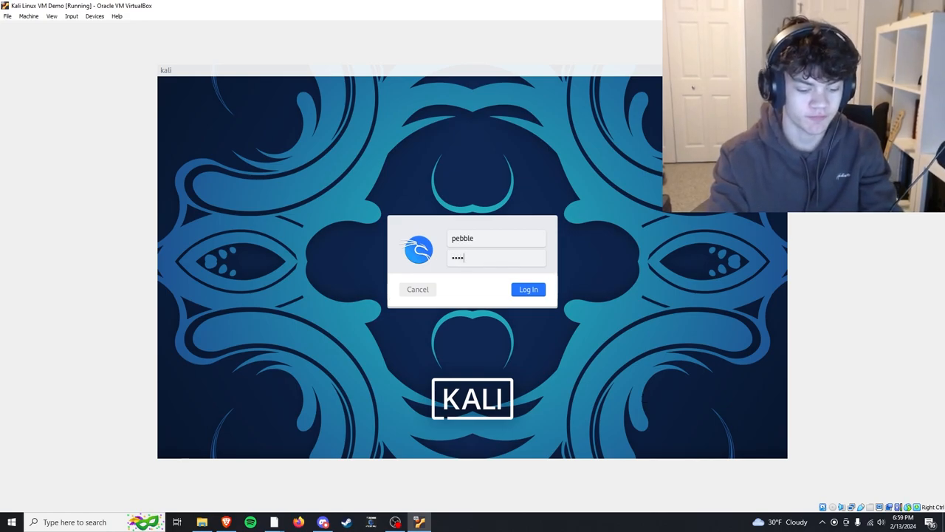
click(528, 288)
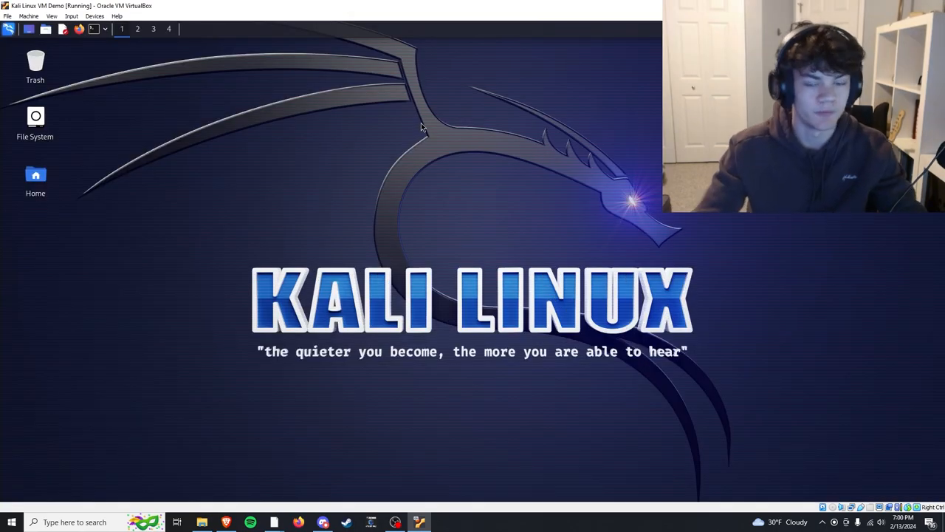
mouse_move(465, 157)
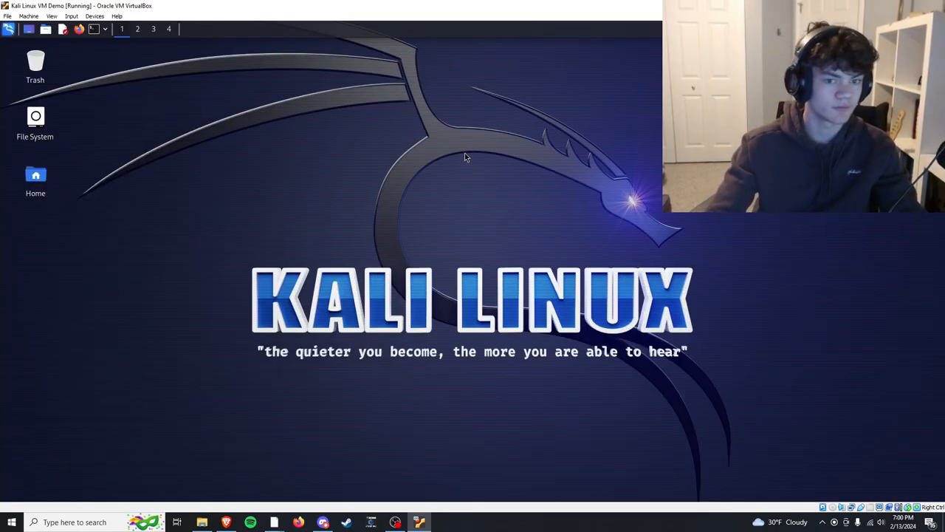
mouse_move(293, 162)
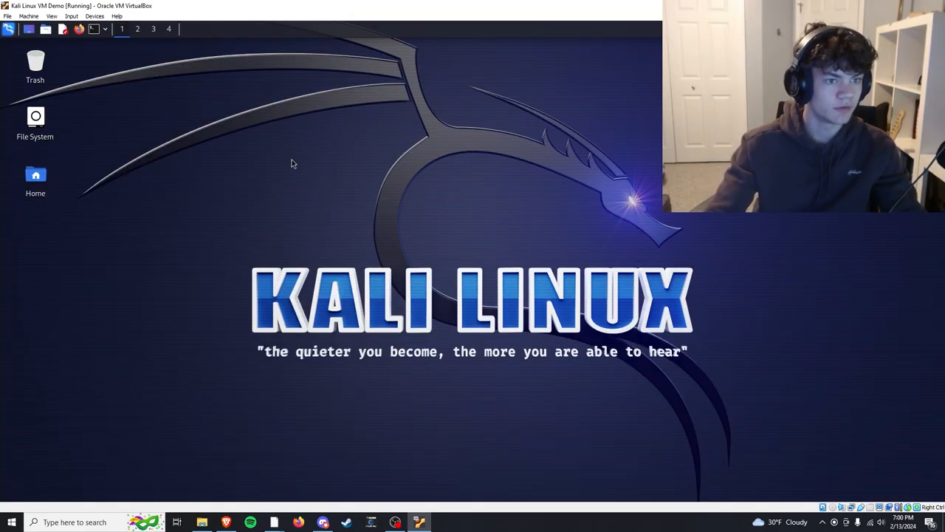
- Start an enlarged terminal, show the working directory with pwd and list the home folder
click(92, 28)
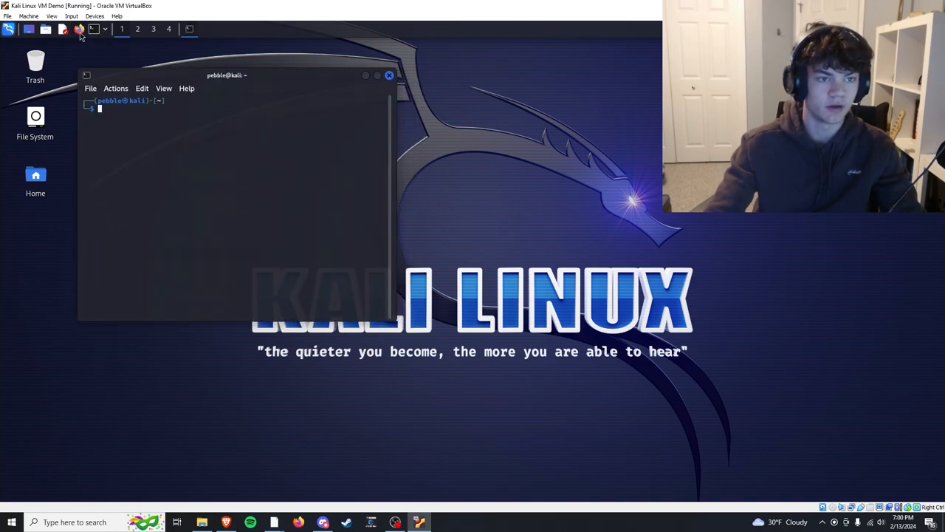
click(298, 523)
text(ls)
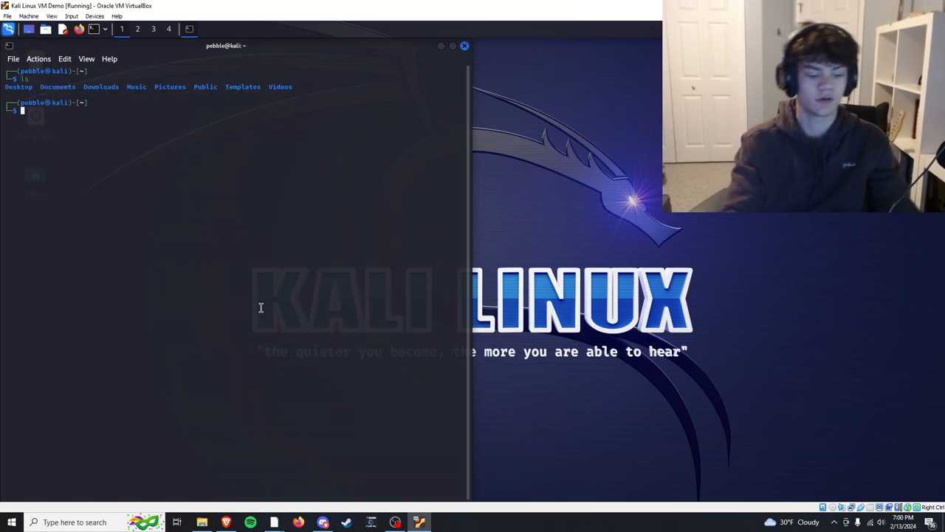
key(Return)
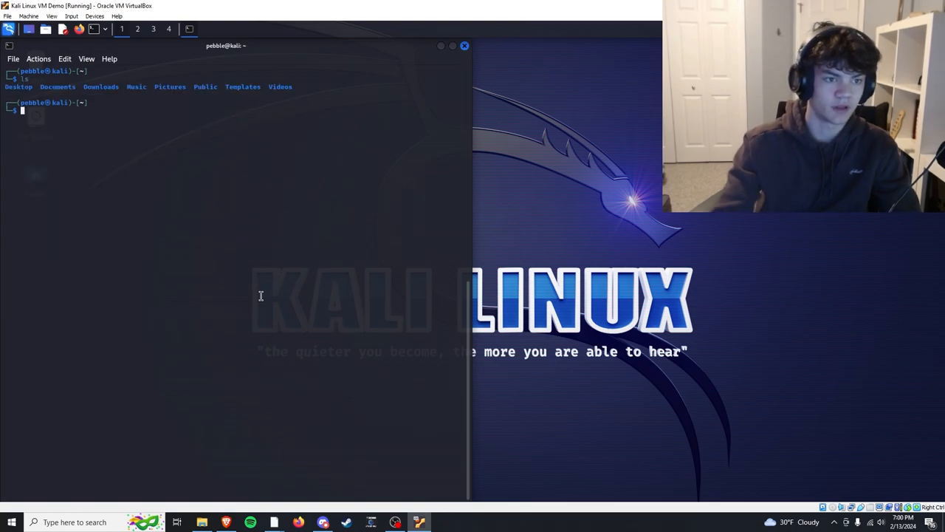
mouse_move(68, 130)
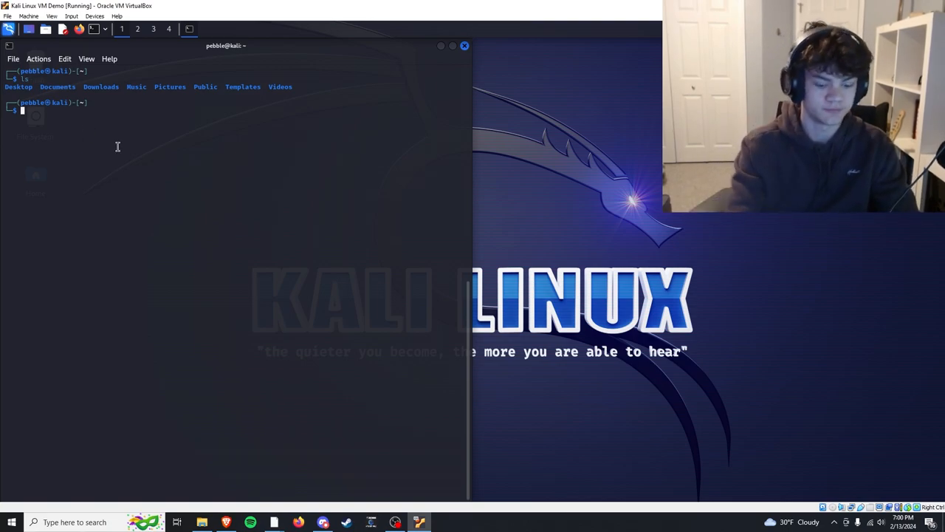
key(Return)
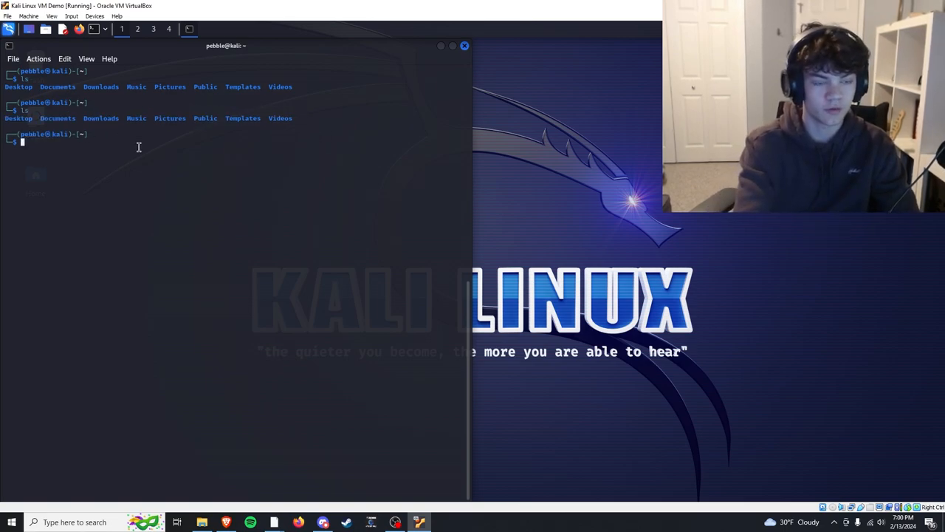
text(pw)
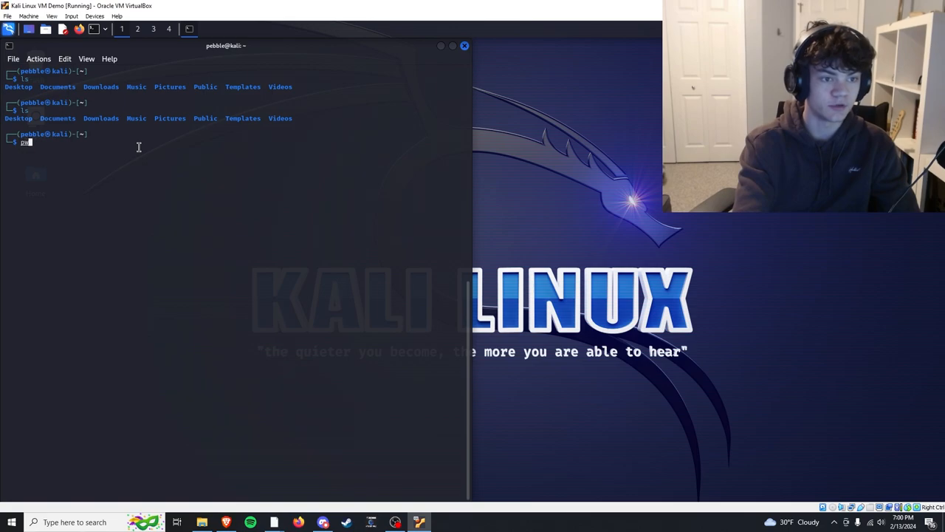
key(Return)
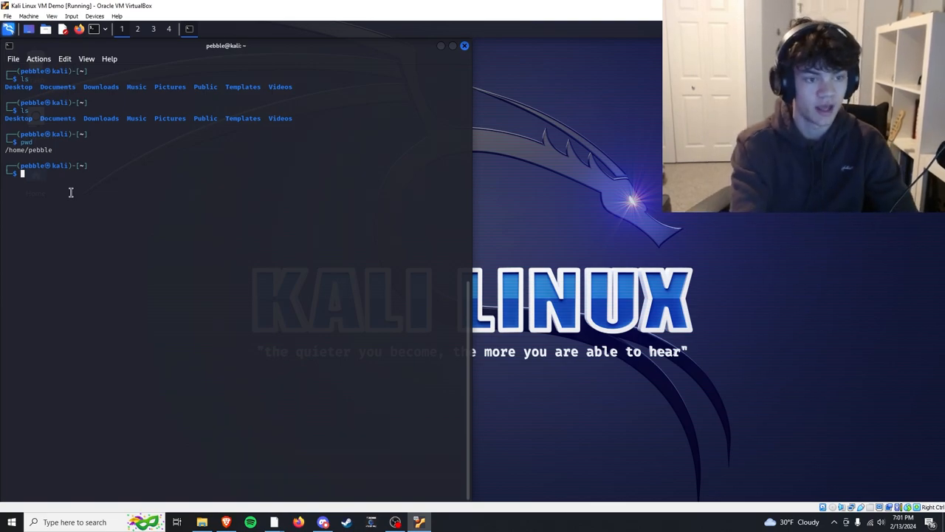
key(Return)
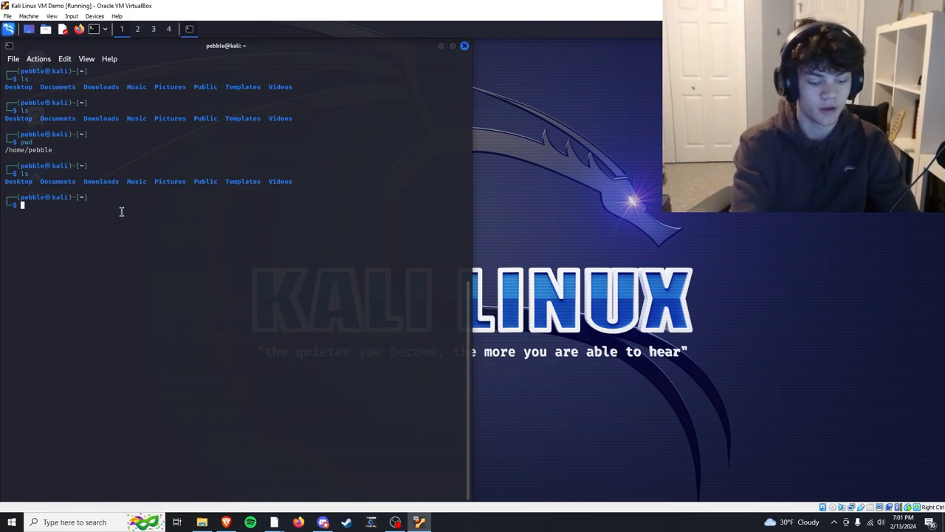
- Move into the Downloads folder, then run a Firefox search for funny cat
text(cd Downloads/)
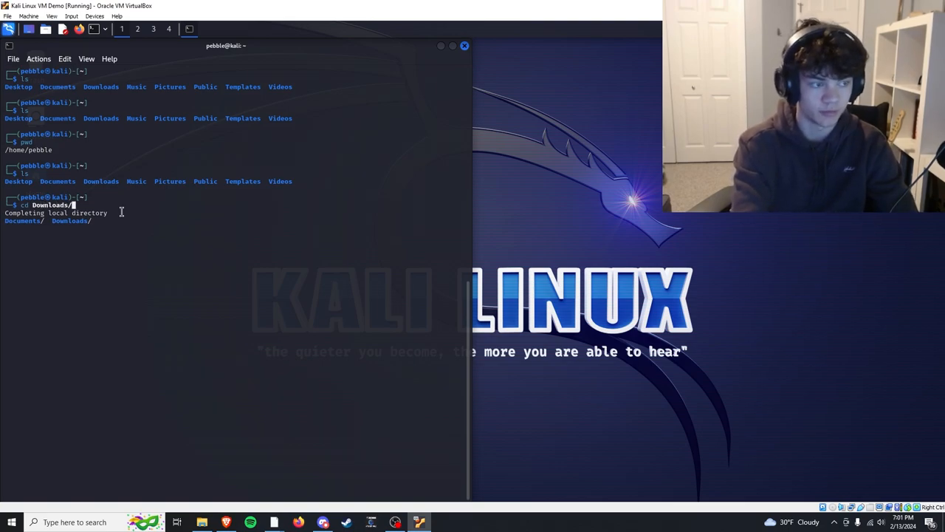
key(Return)
text(ls)
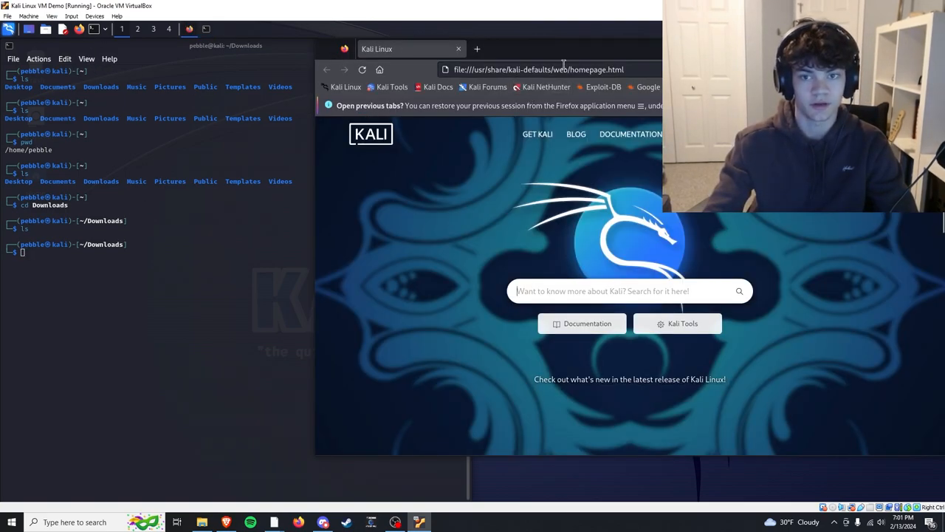
text(funny cat)
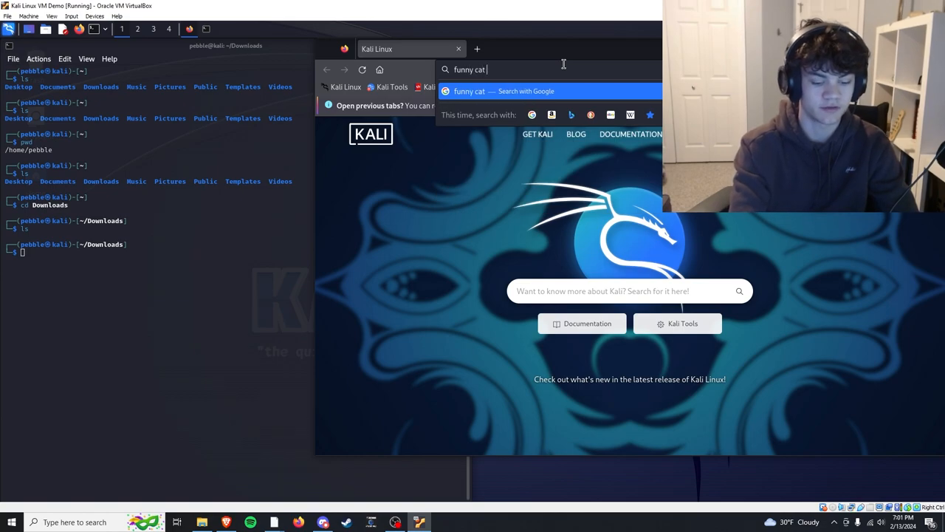
key(Return)
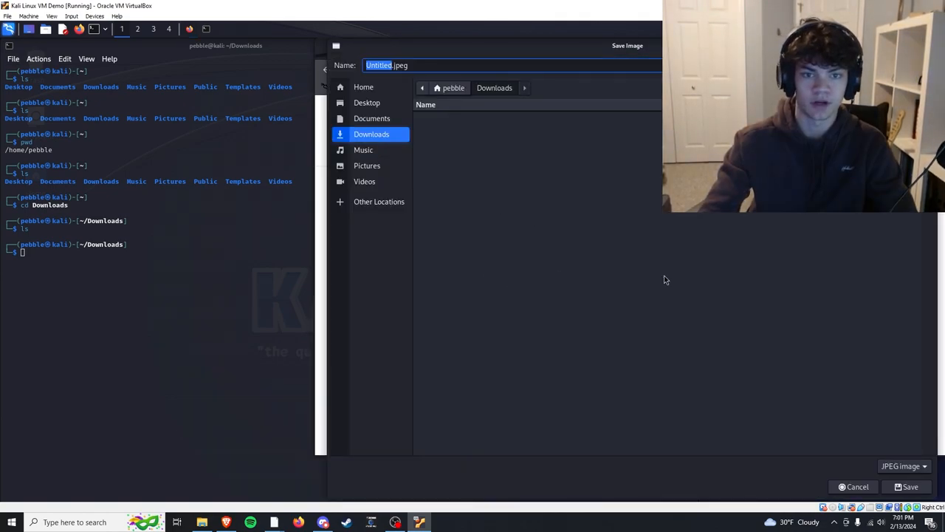
- Name the cat image being saved into the Downloads folder
text(funni)
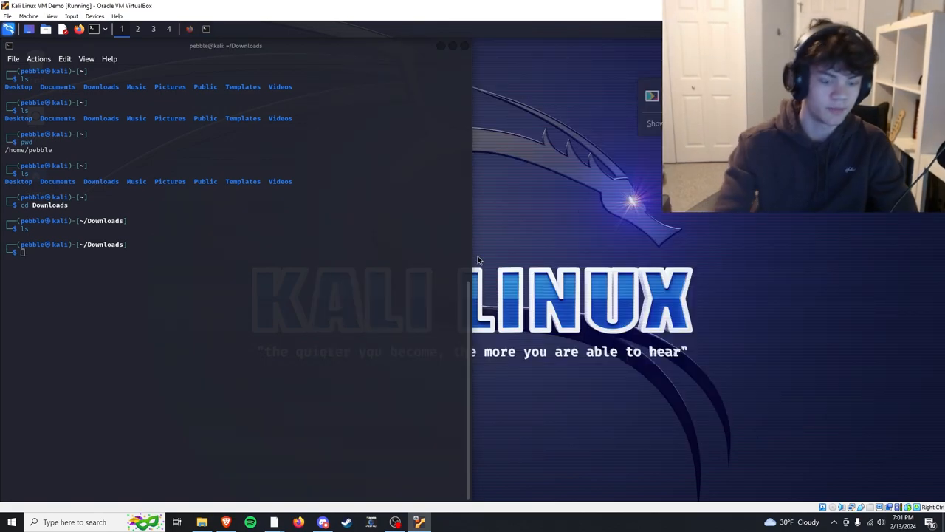
- List Downloads to confirm funny_cat.jpeg, then go up to the home folder with cd .
text(ls)
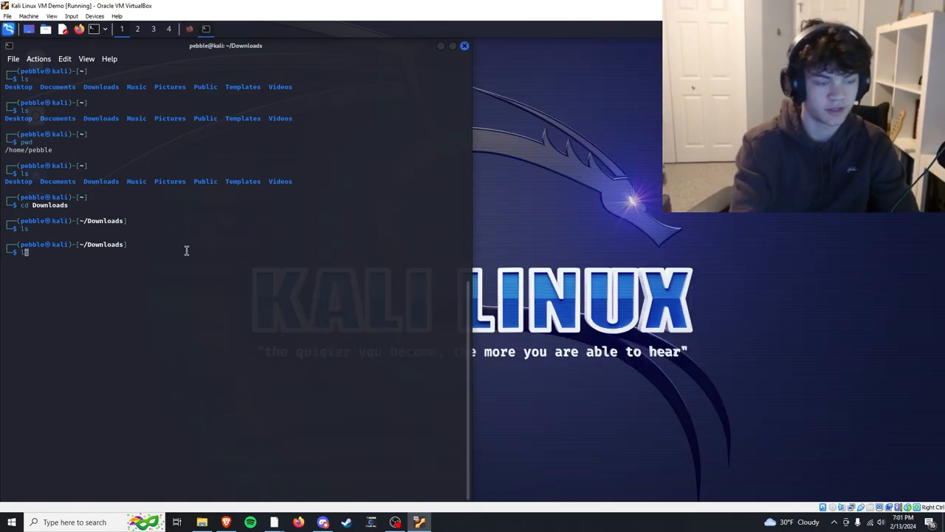
key(Return)
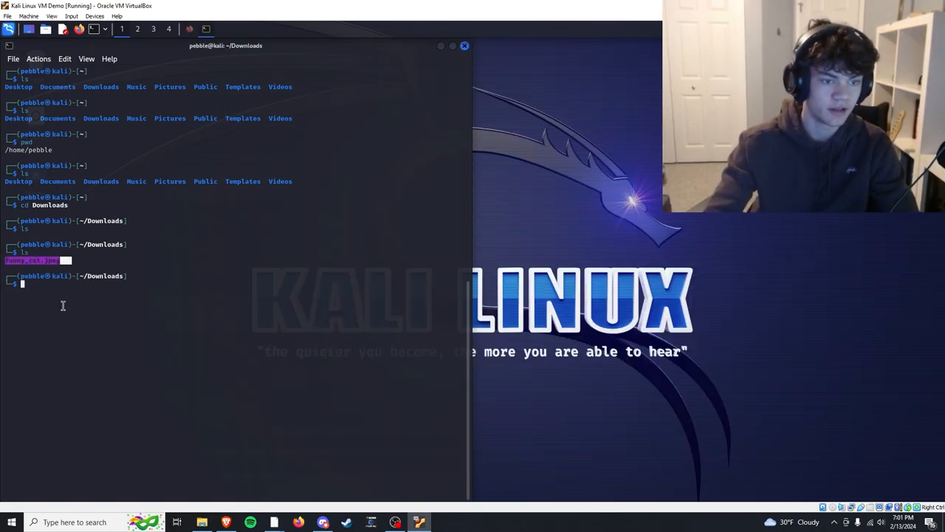
key(Return)
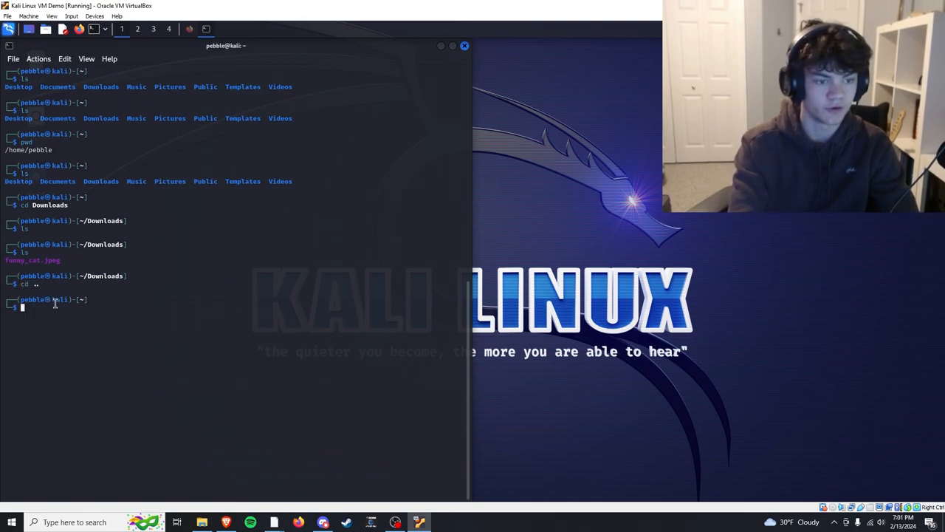
text(cd ..)
text(pwd)
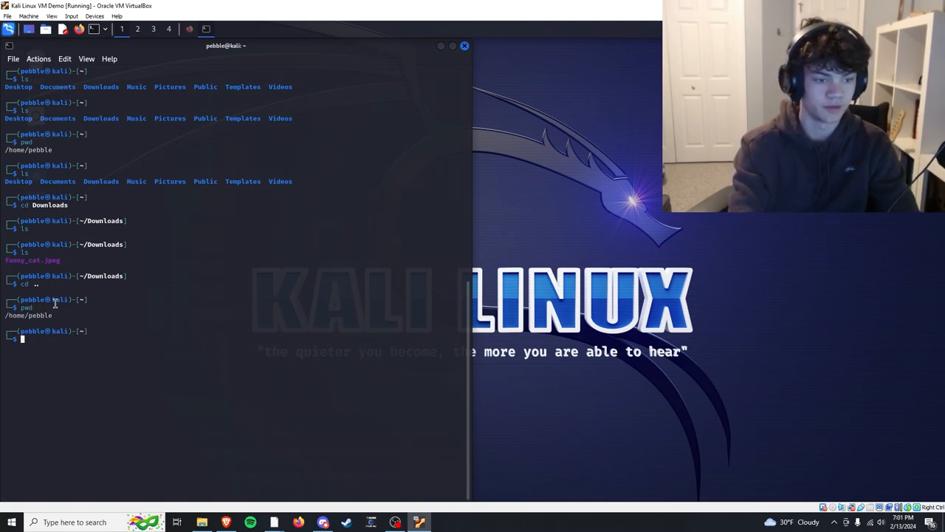
- Go back into Downloads, then change to the root directory and list its top-level folders
text(cd)
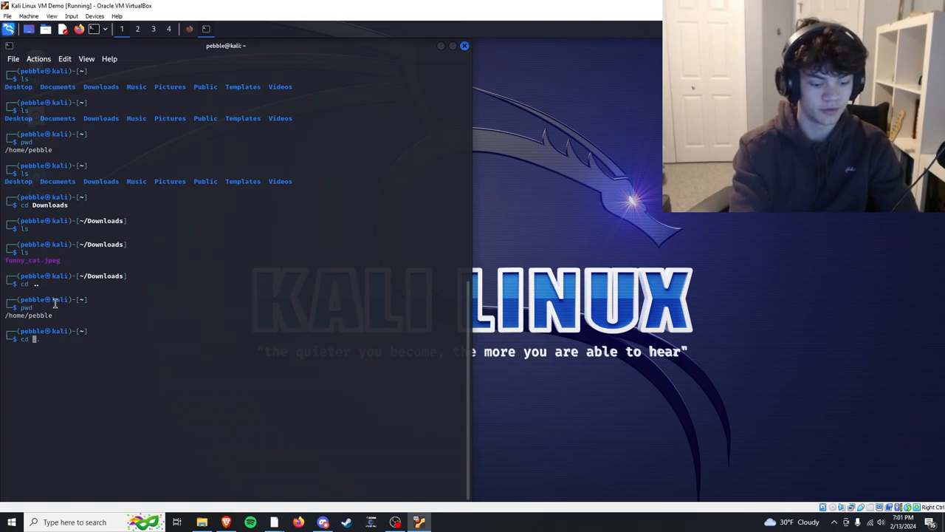
key(Return)
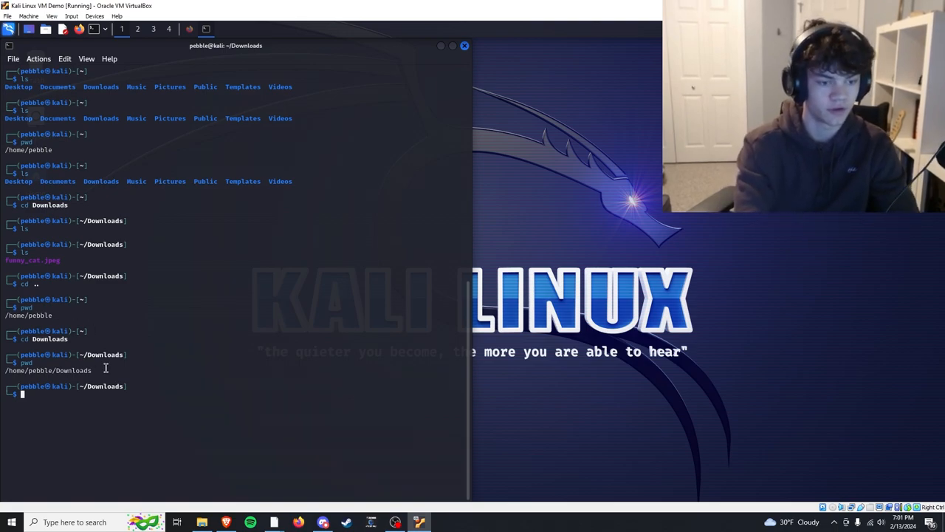
text(cd Downloads)
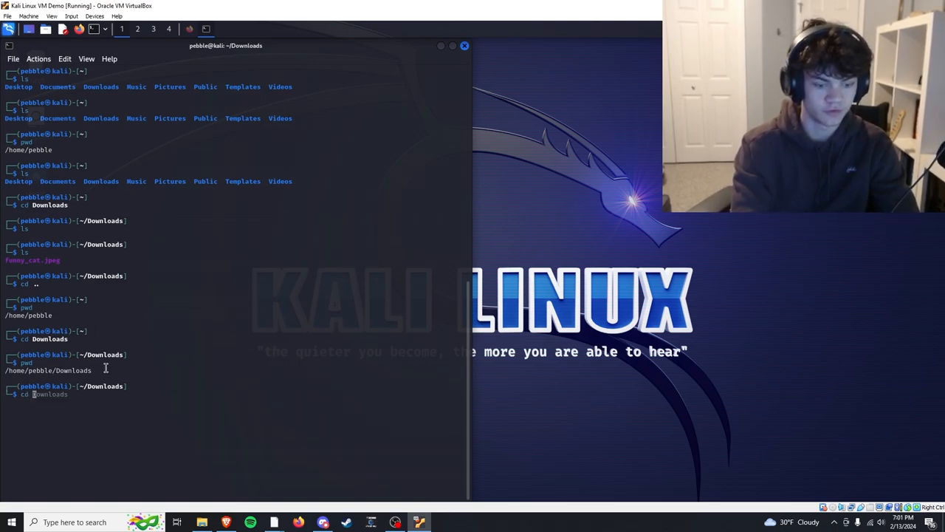
key(Return)
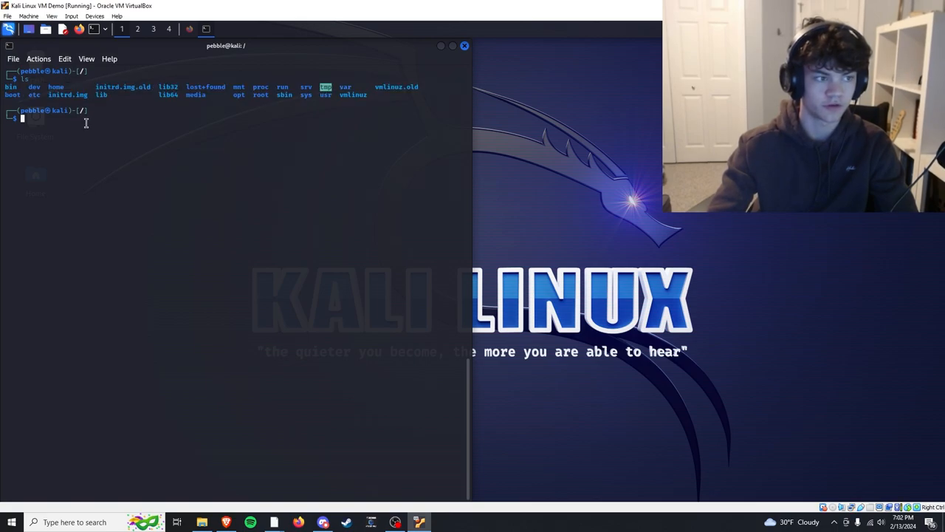
mouse_move(192, 121)
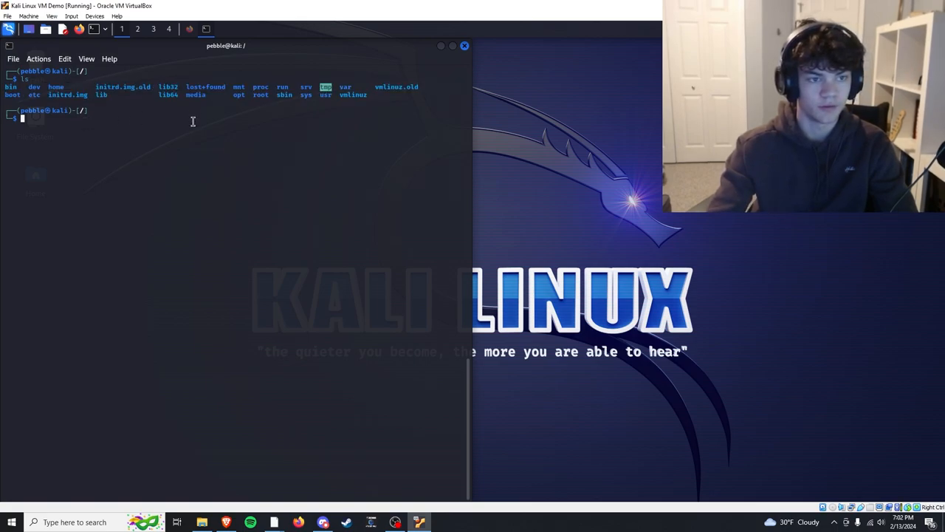
- Move into the home directory and then into the pebble user folder
double_click(56, 85)
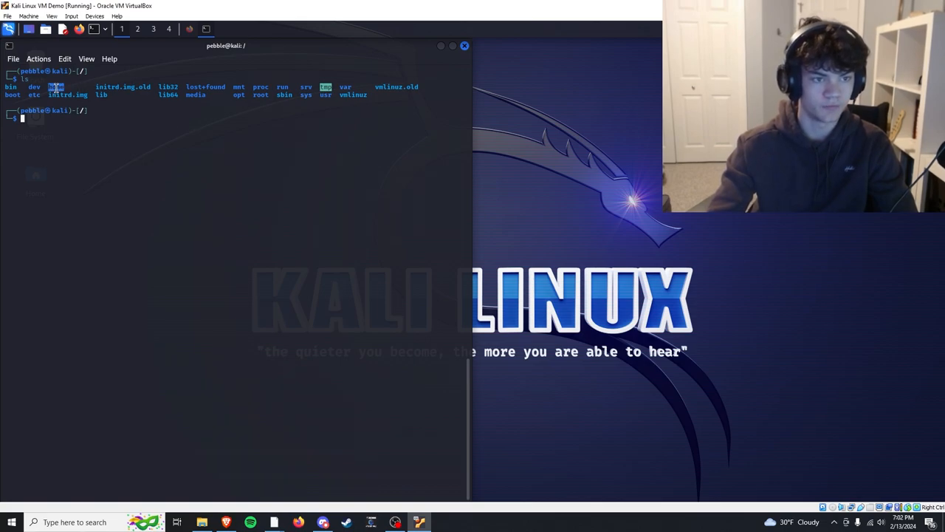
text(cd)
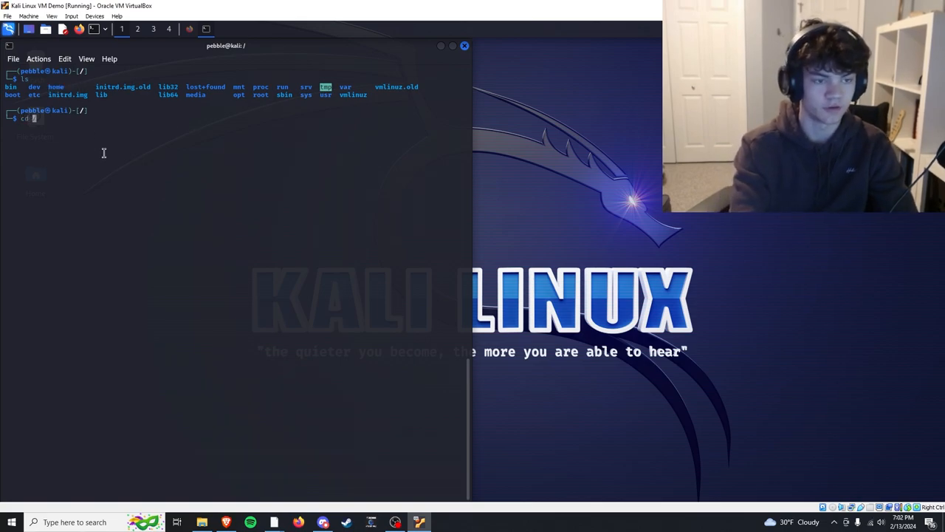
key(Return)
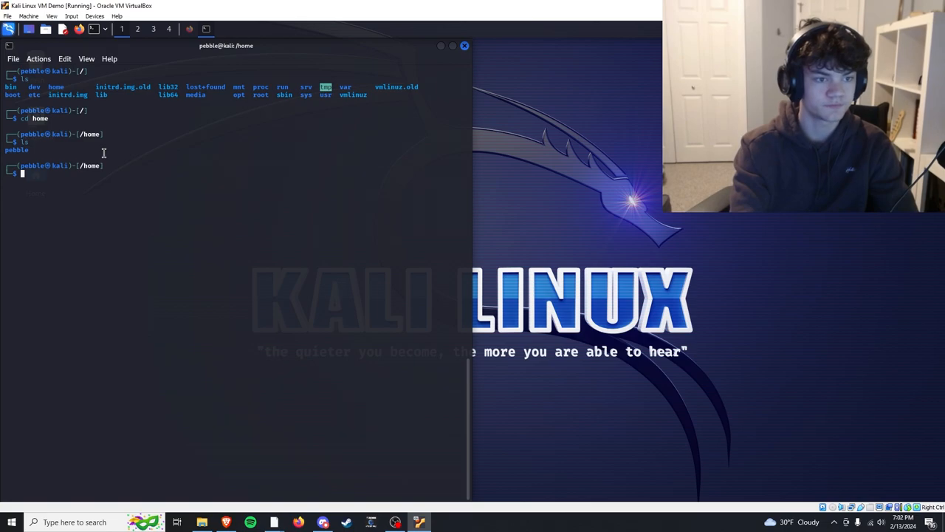
text(cd p)
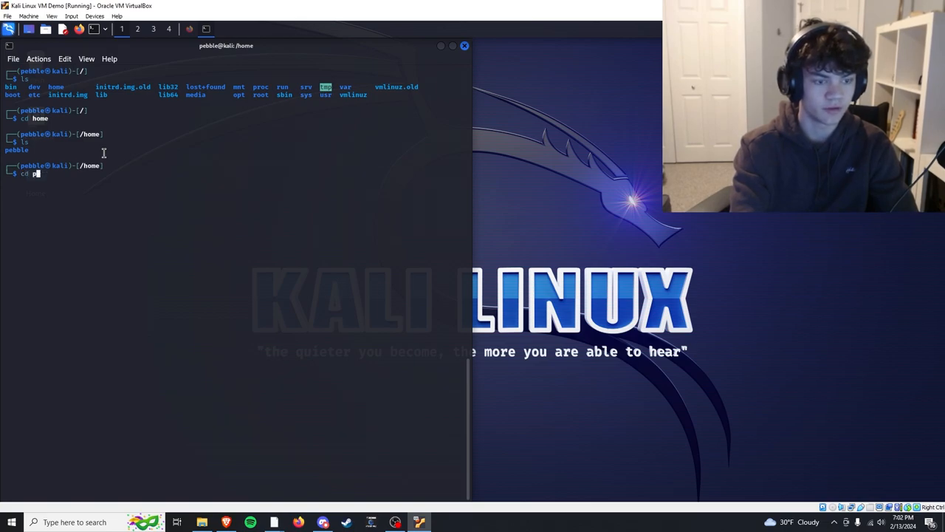
key(Return)
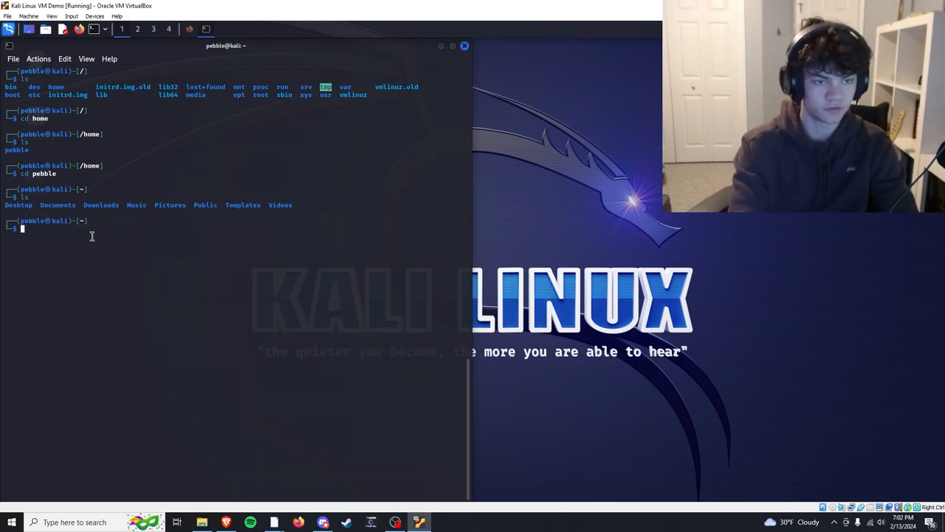
- Return to the root directory, then go to the home folder with cd ~ and list its contents
text(cd ..)
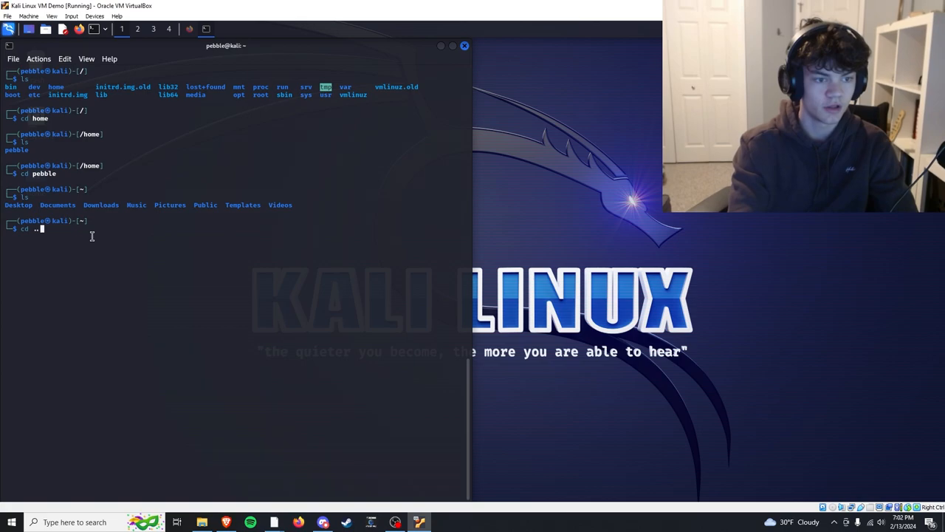
key(Return)
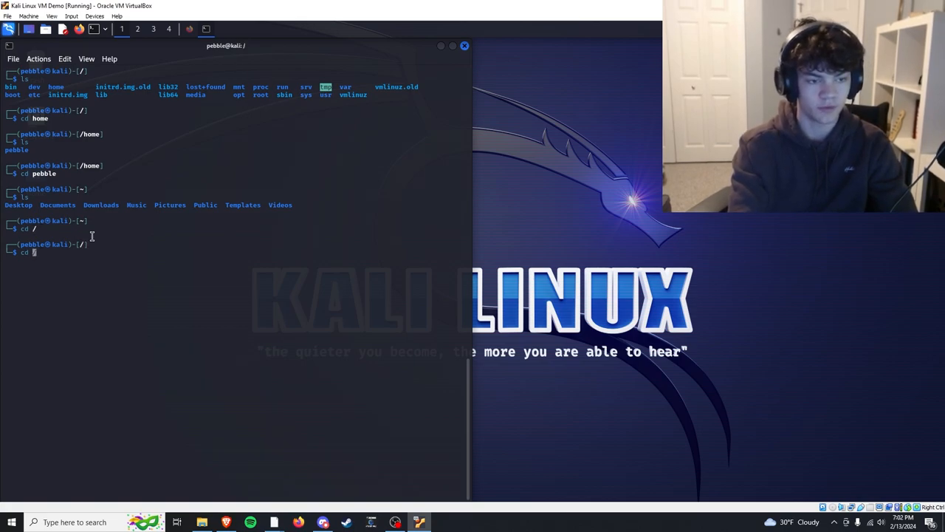
text(~)
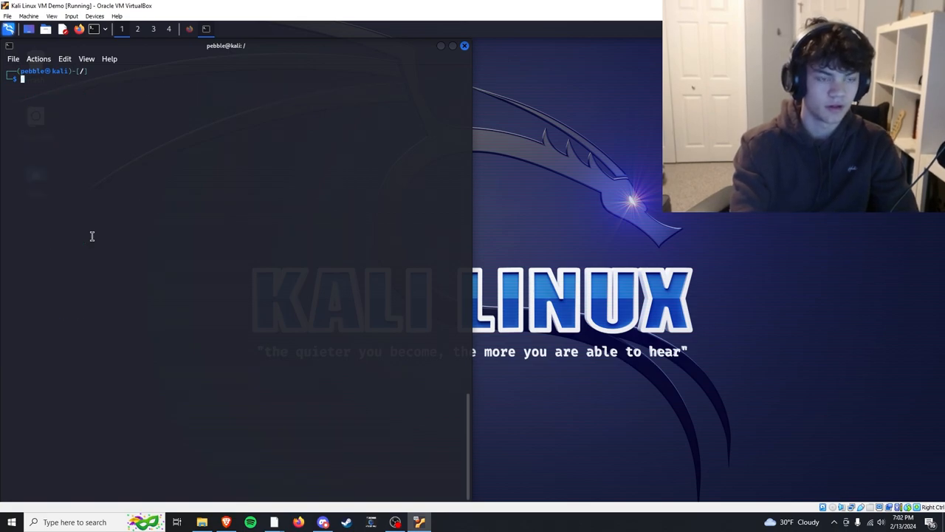
key(Return)
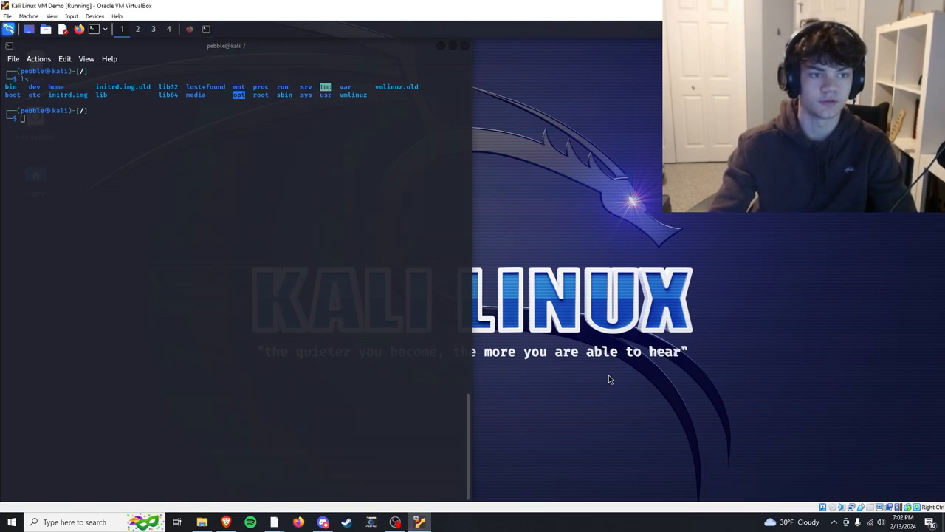
mouse_move(245, 299)
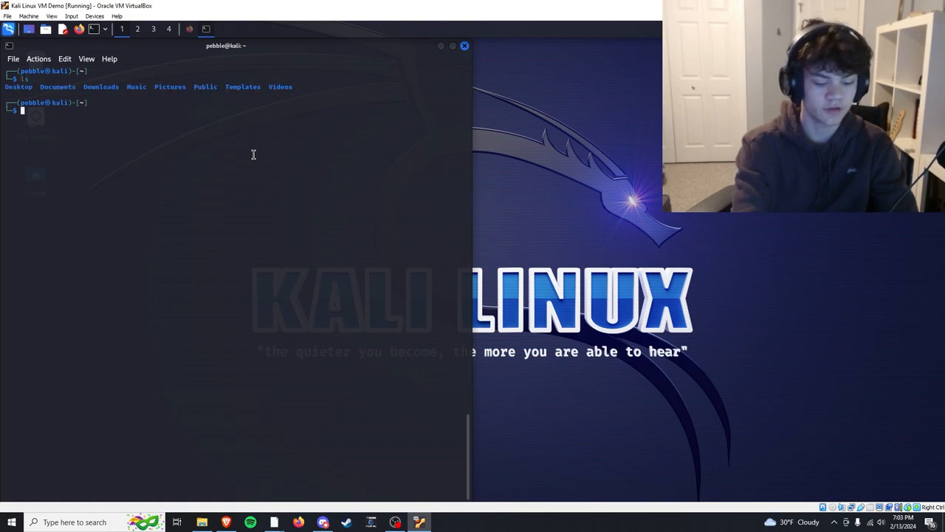
- Create a TryHackMe folder with mkdir and move into it
text(mkdir)
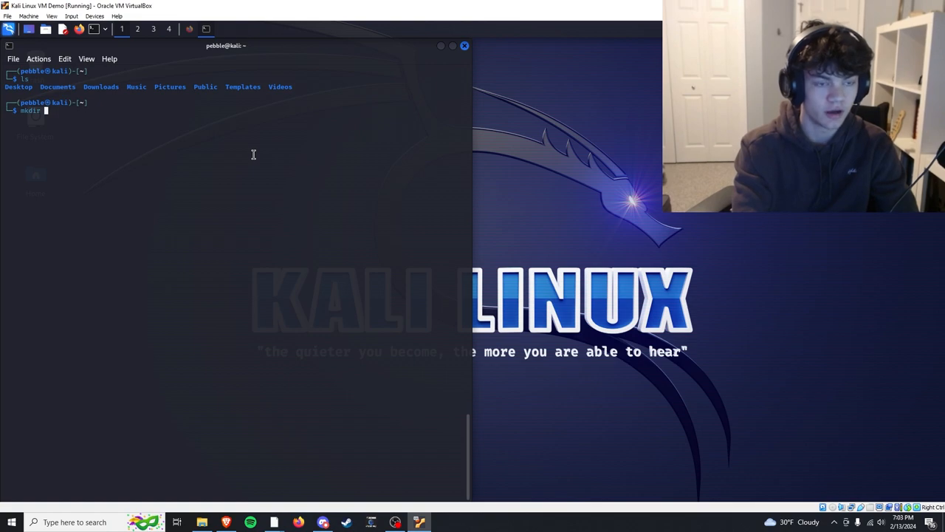
text(TryHack)
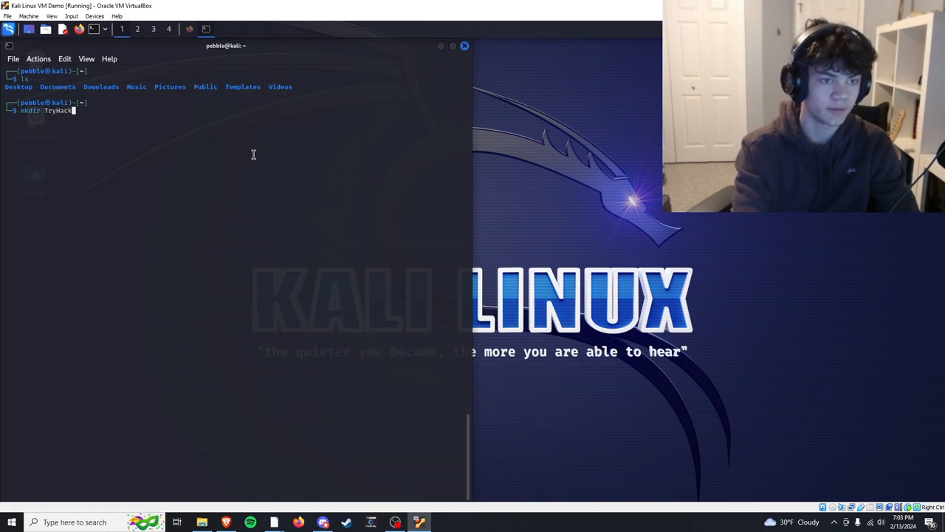
text(Me)
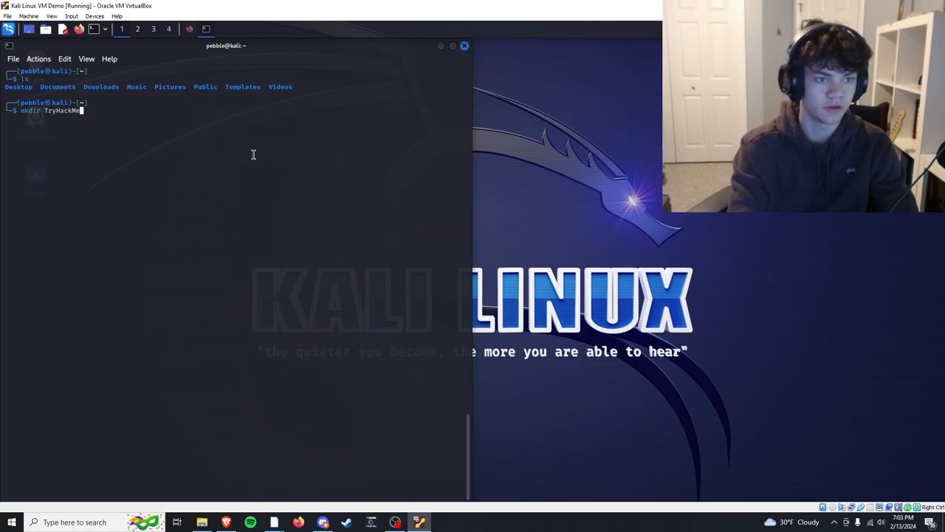
key(Return)
text(ls)
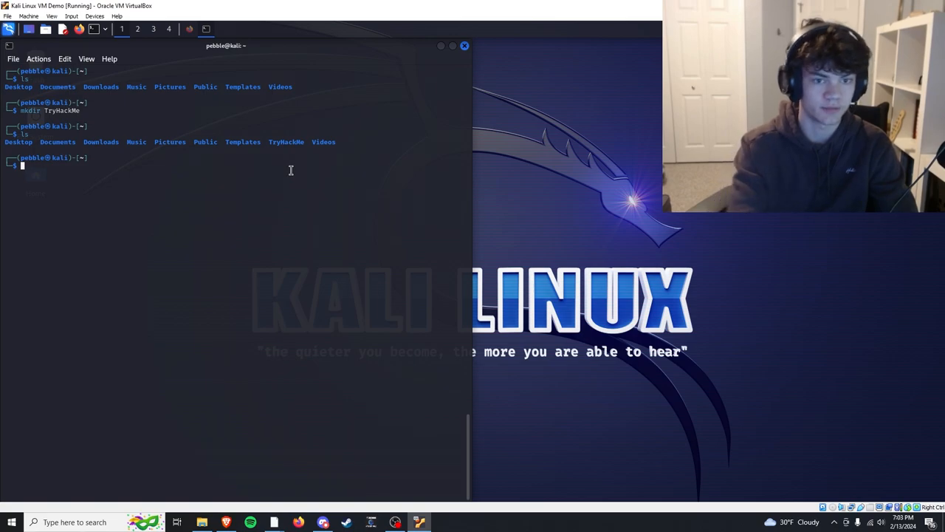
text(cd)
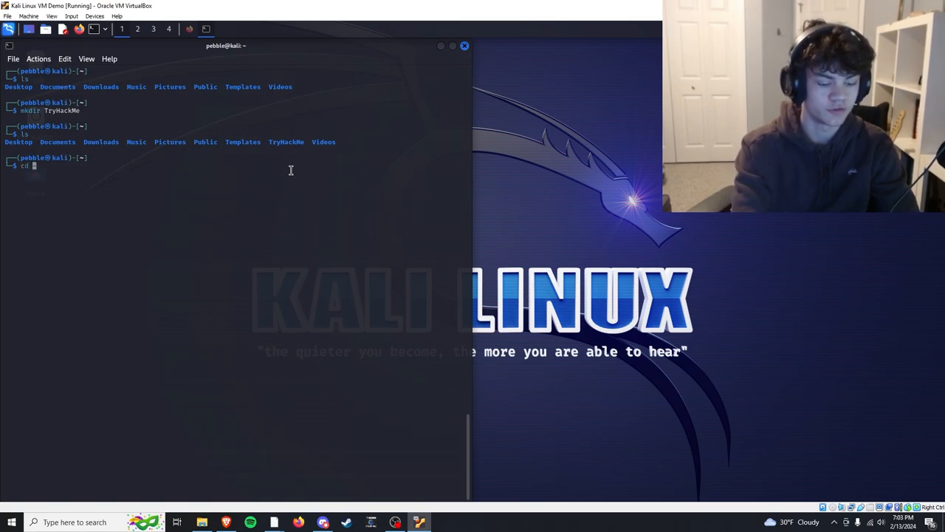
key(Return)
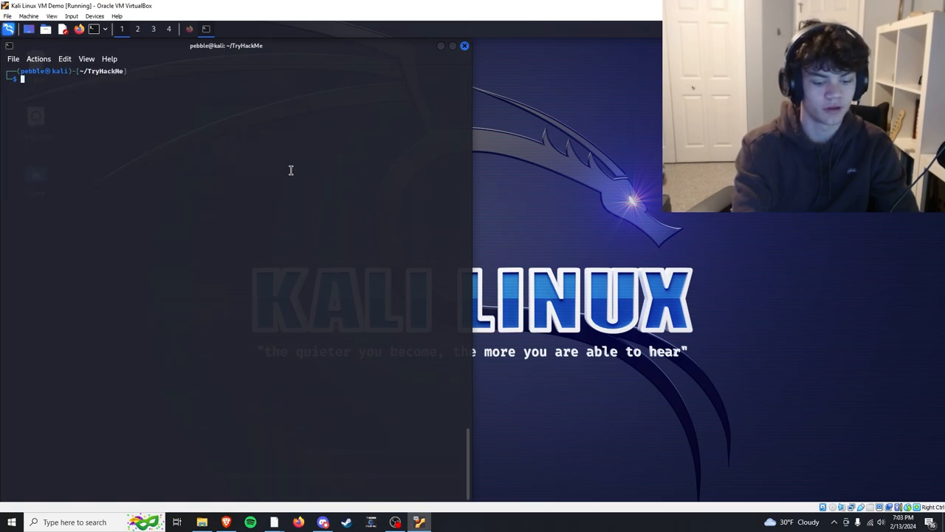
- Create an empty secret.txt with touch, list it, and begin the nano secret.txt command
text(touch)
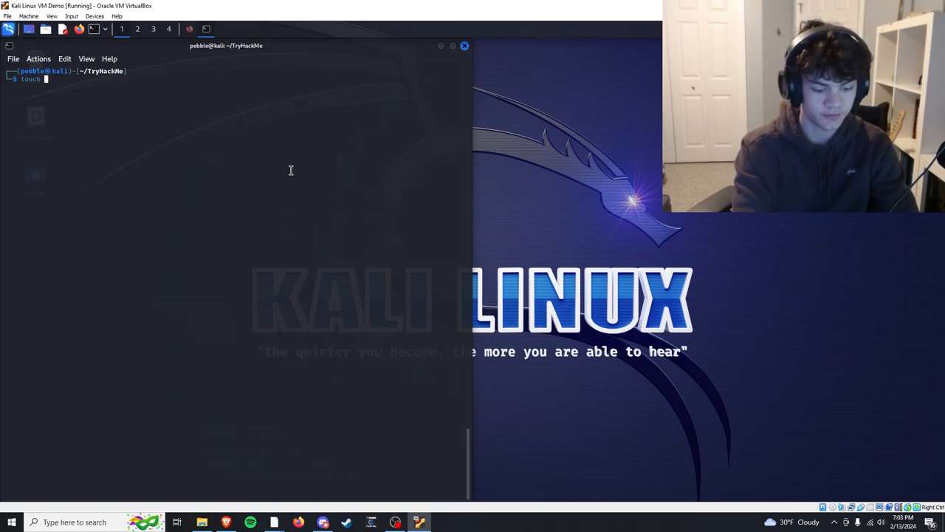
text(secret)
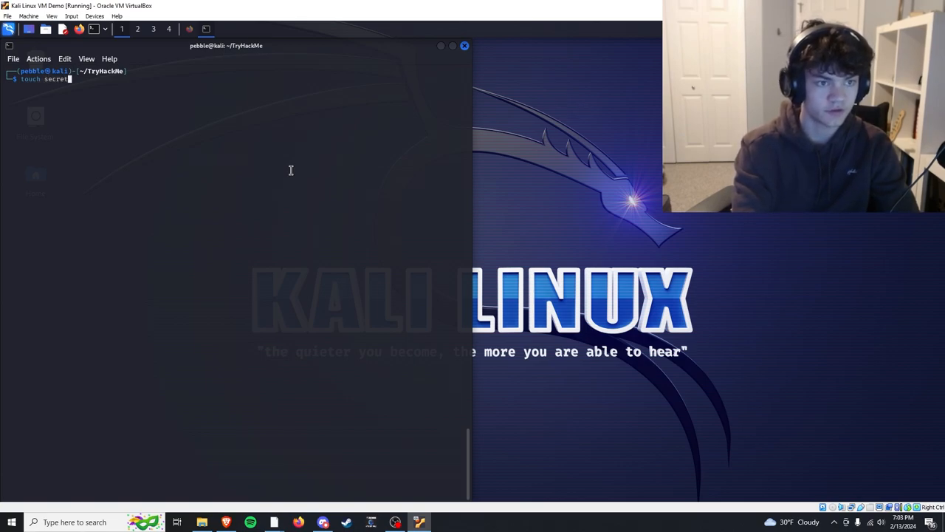
key(Return)
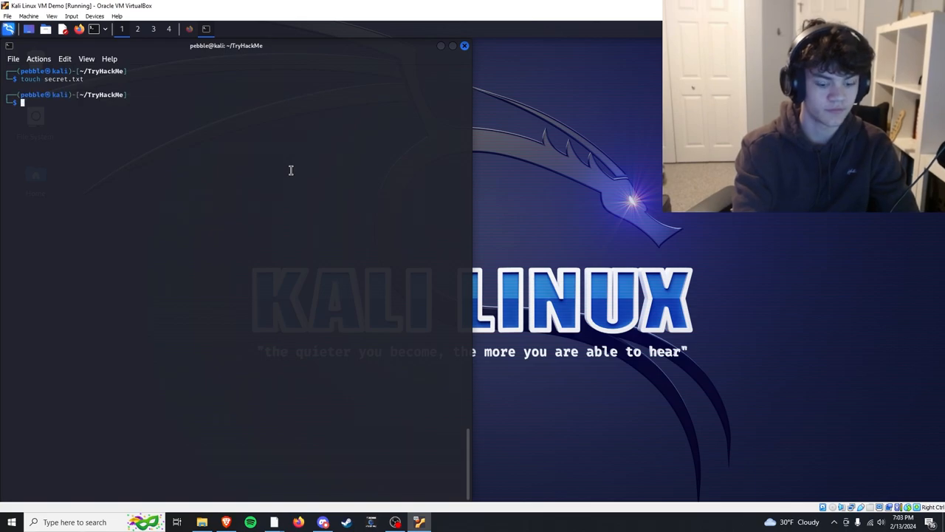
key(Return)
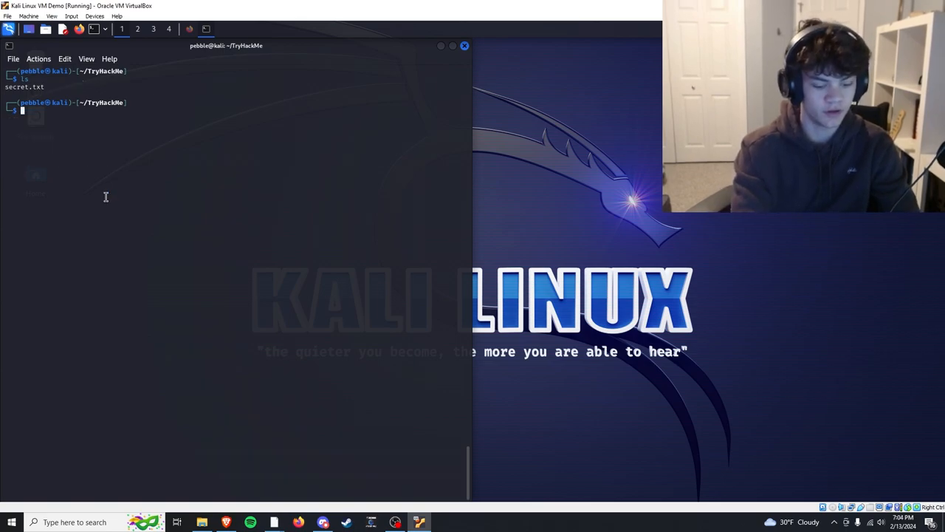
text(na)
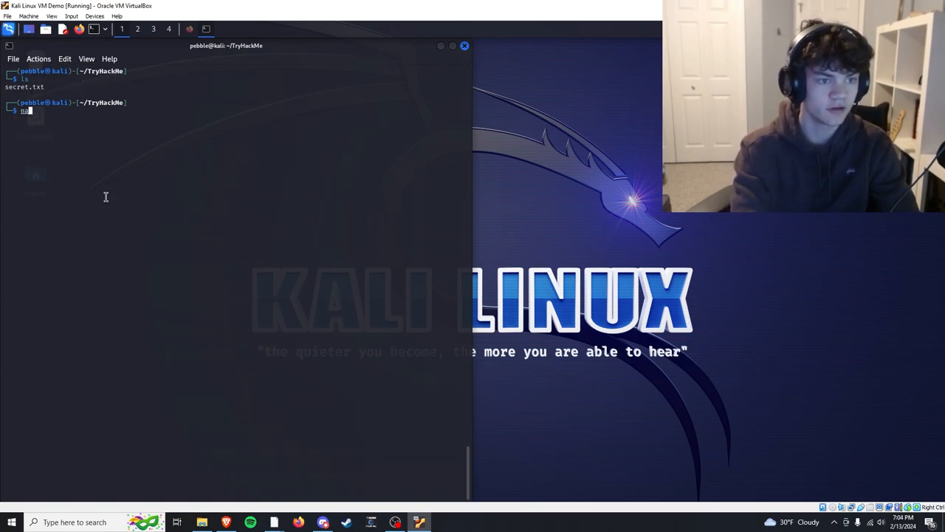
text(nano)
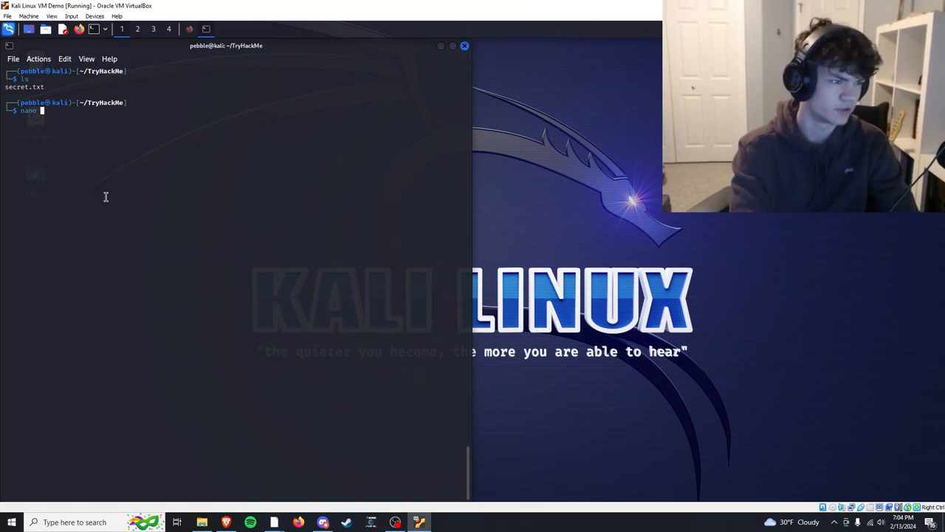
text(se)
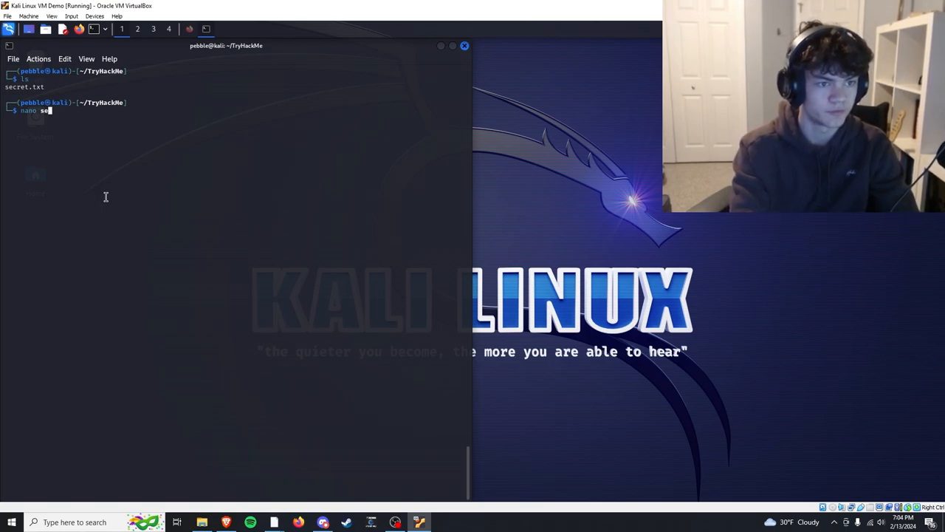
- Write "this is a secret message" in nano and save it as secret.txt on exit
key(Return)
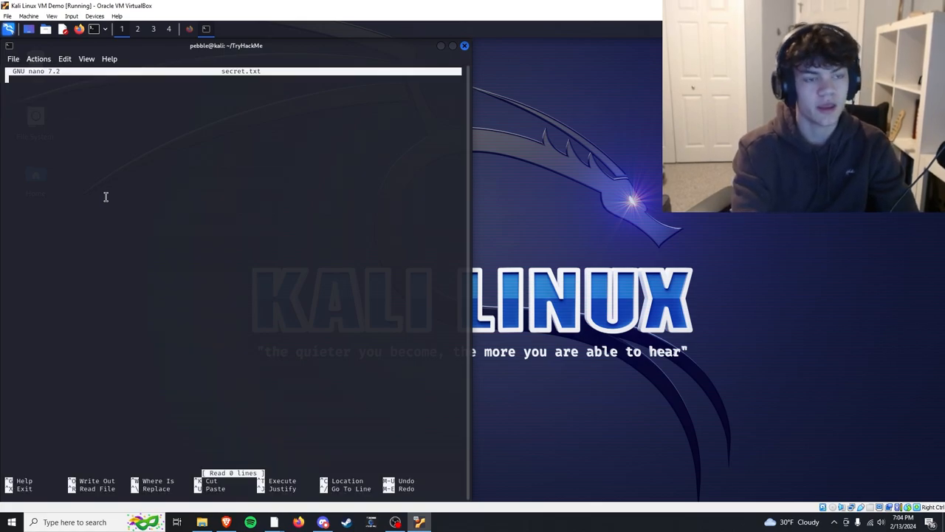
text(this is a)
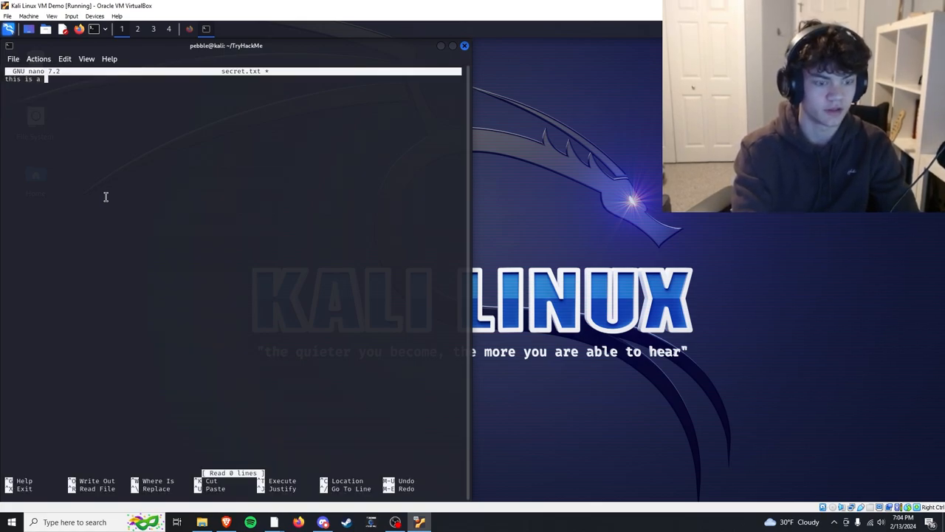
text(secret mes)
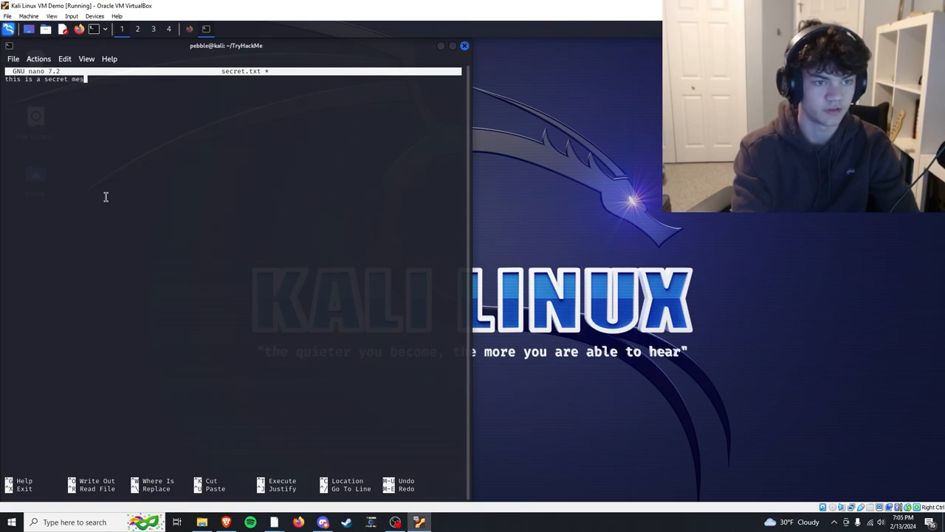
key(ctrl+x)
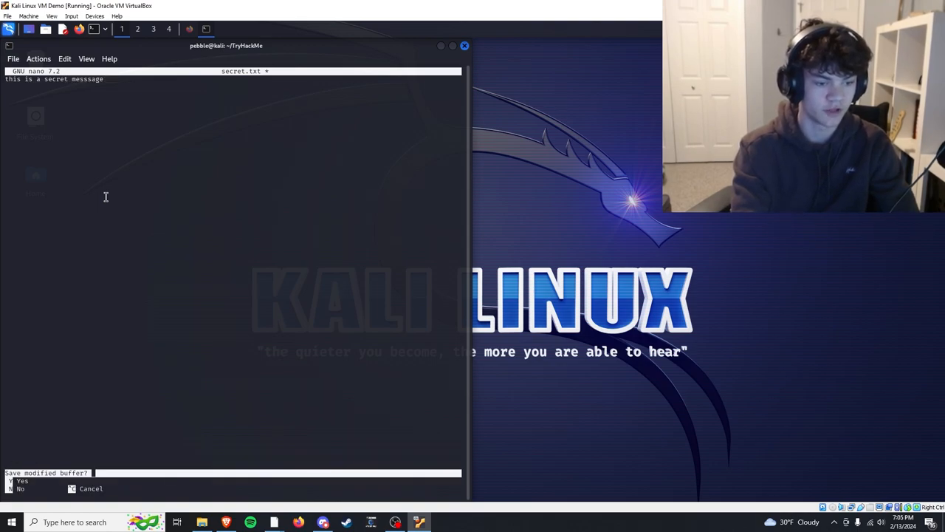
key(y)
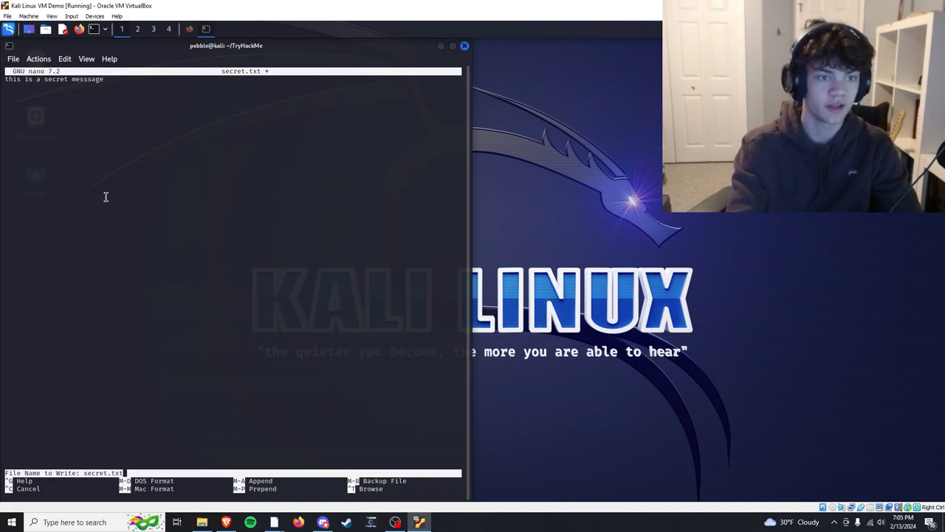
key(Return)
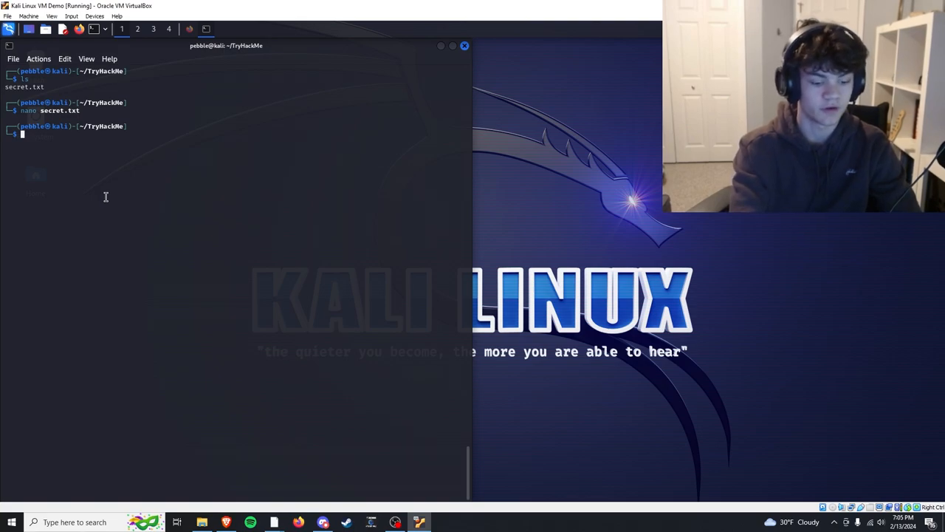
- Display secret.txt with cat, delete it with rm, remove the TryHackMe folder and list home
text(cat s)
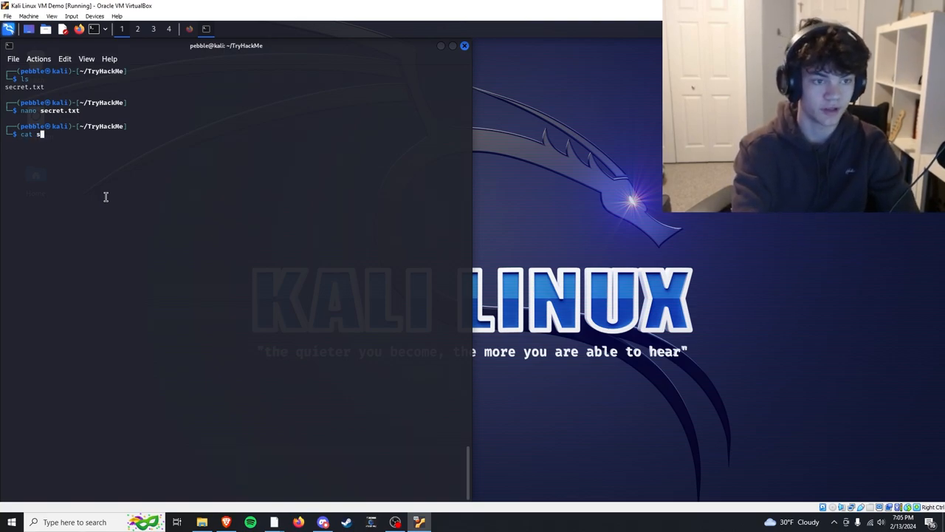
key(Return)
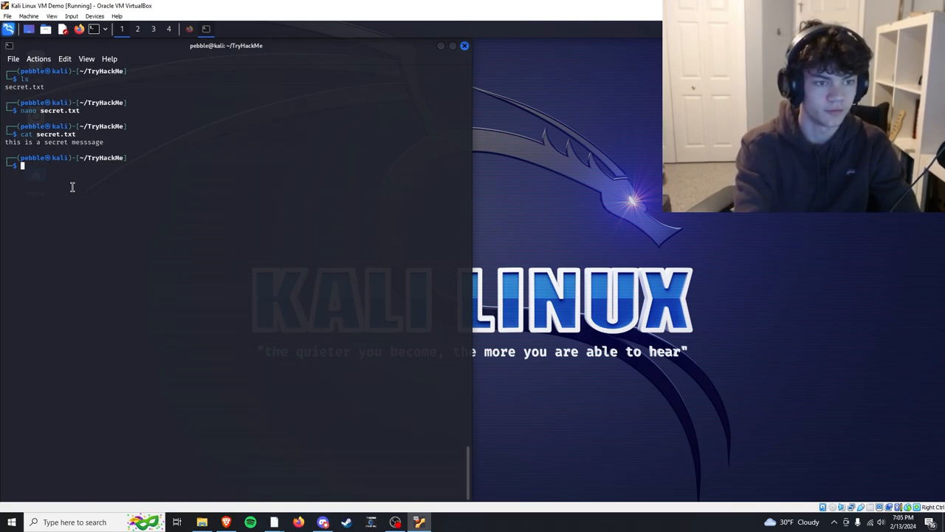
text(rm sec)
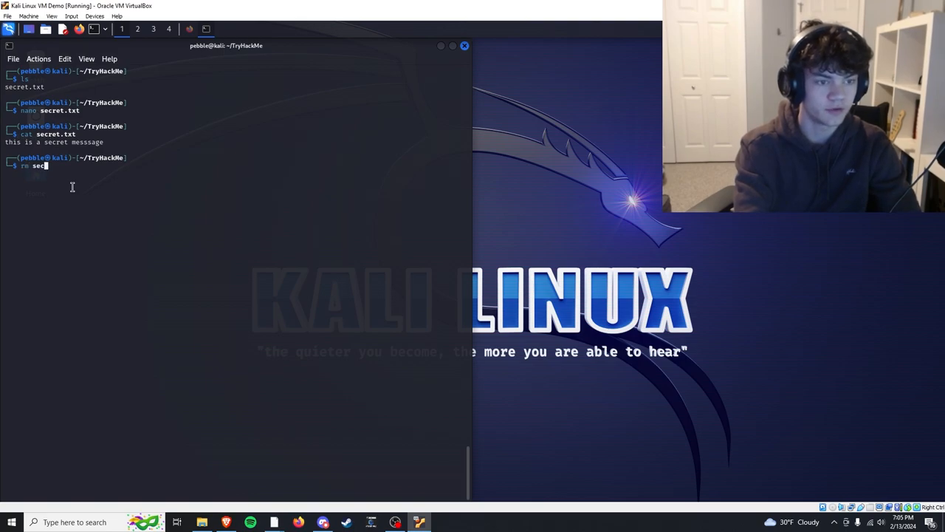
key(Return)
text(ls)
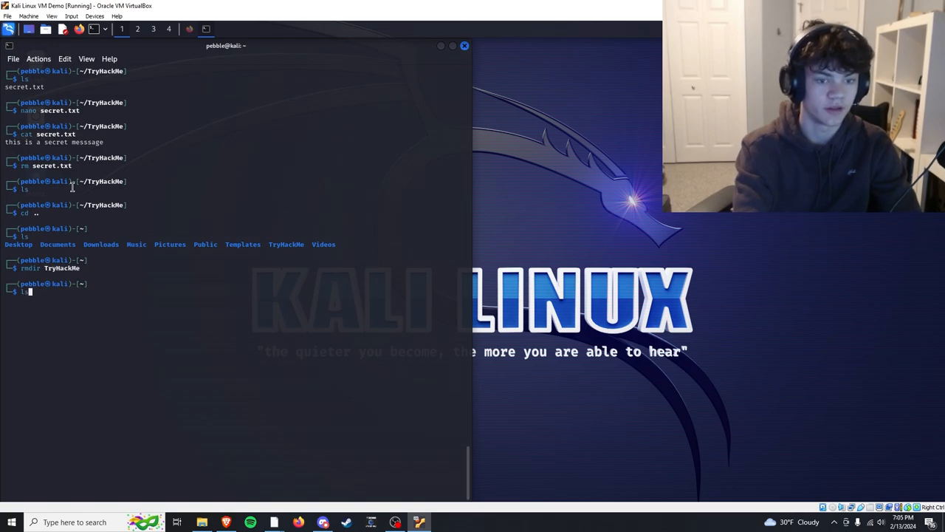
key(Return)
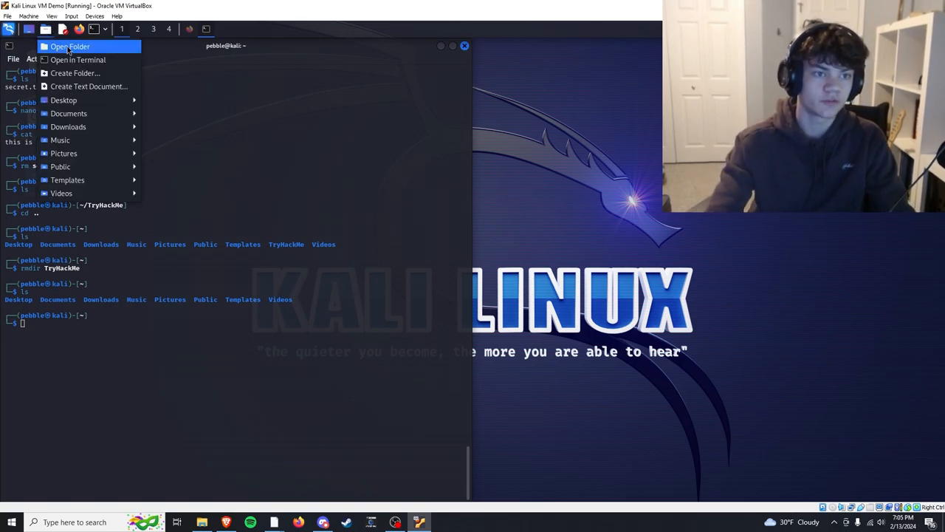
- View the home folder briefly in the Thunar file manager and close it
click(71, 46)
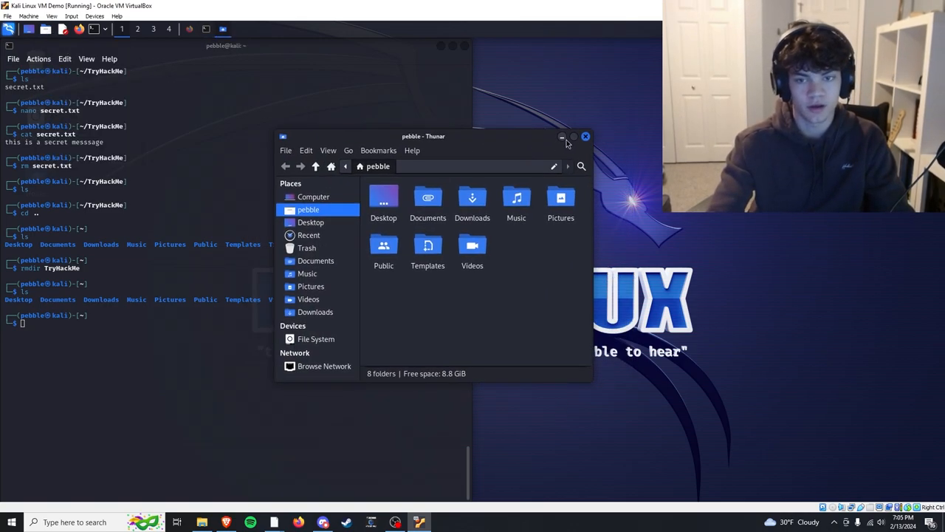
click(562, 136)
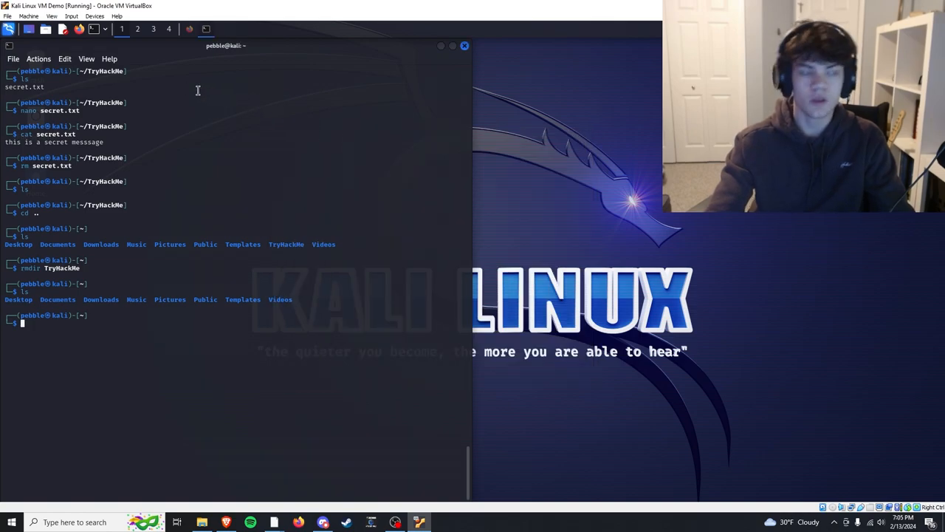